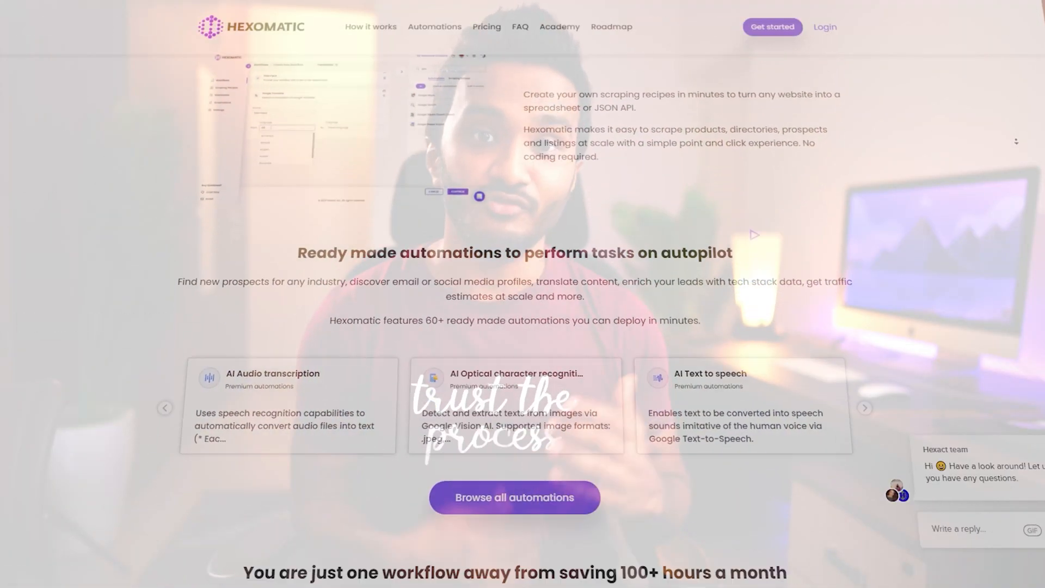
# - Pick 5 Codes under the Multiple tier, giving $490 with 25,000 automation credits per month
pyautogui.scroll(-3)
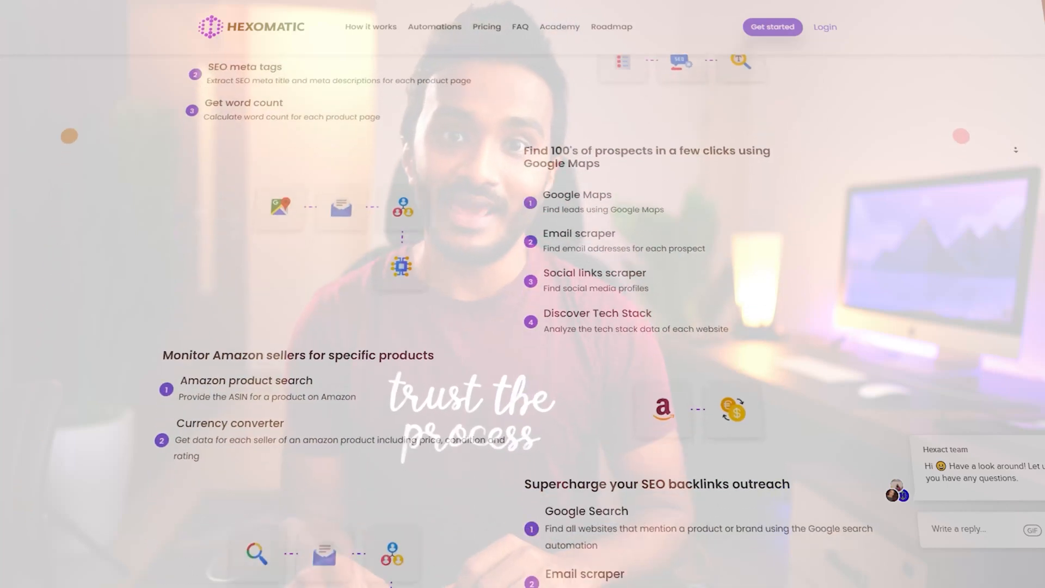
pyautogui.scroll(-3)
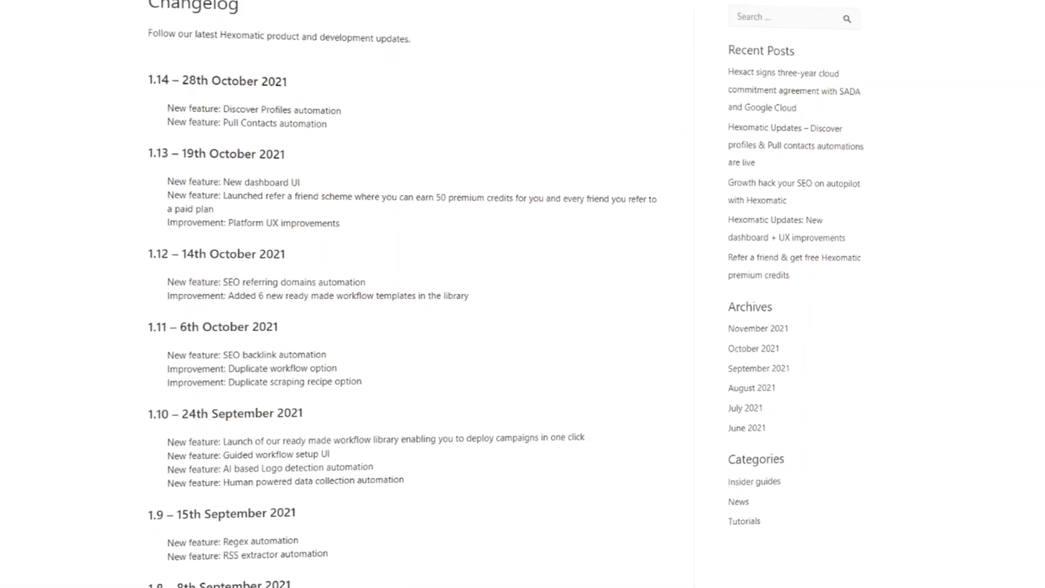
pyautogui.click(487, 26)
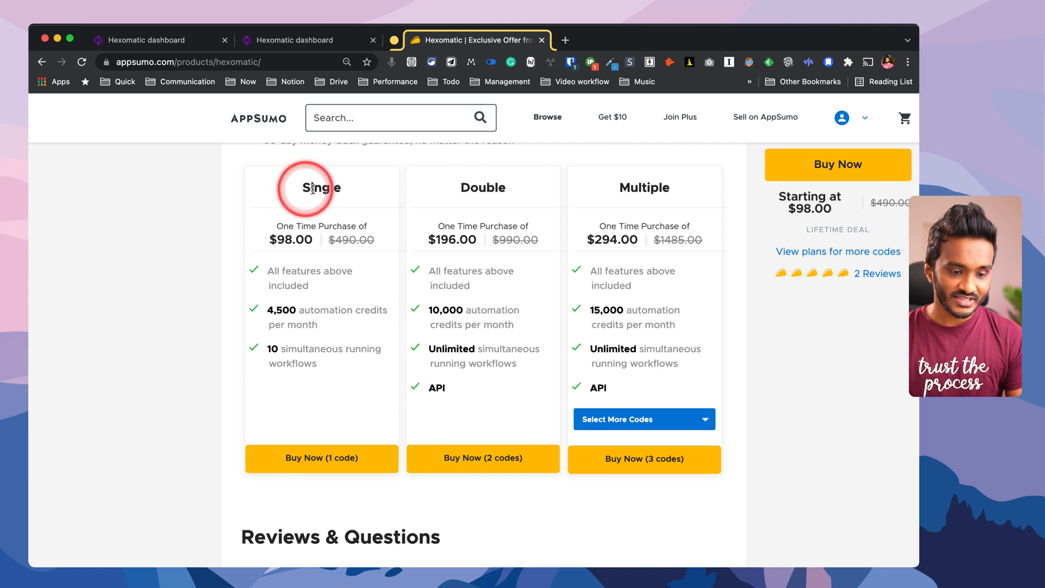
pyautogui.click(642, 418)
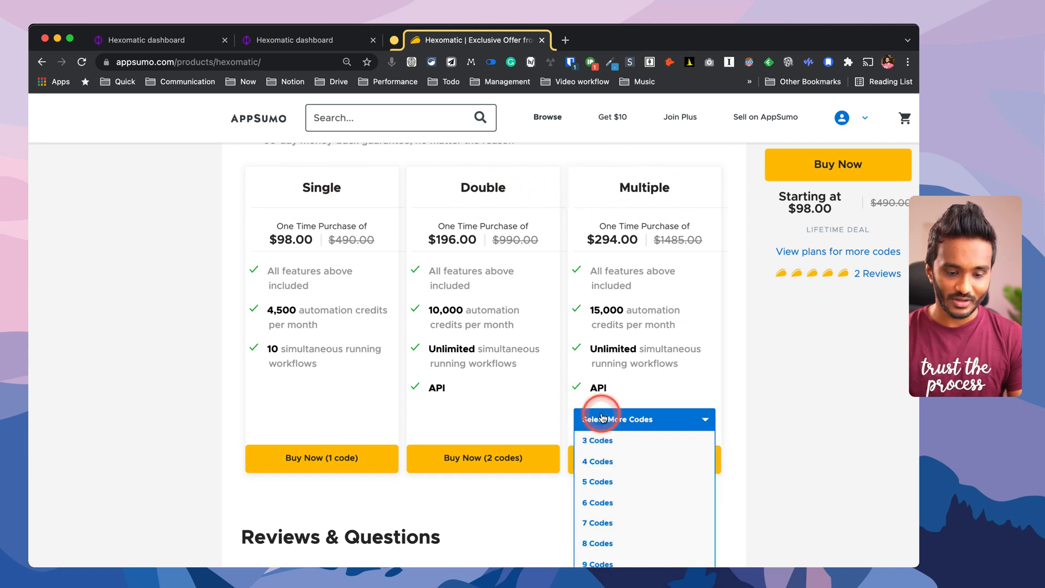
pyautogui.click(597, 481)
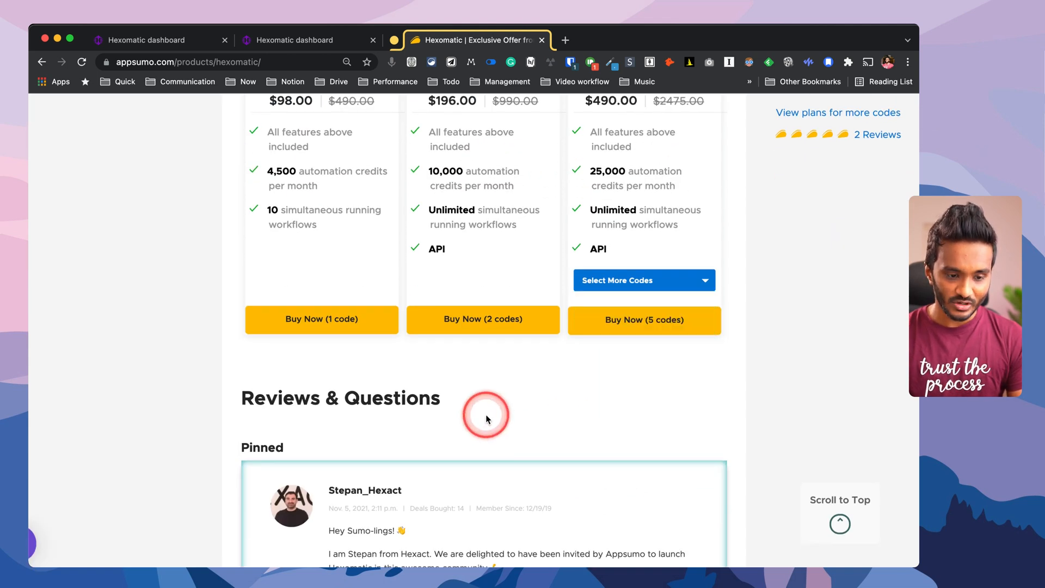
pyautogui.scroll(3)
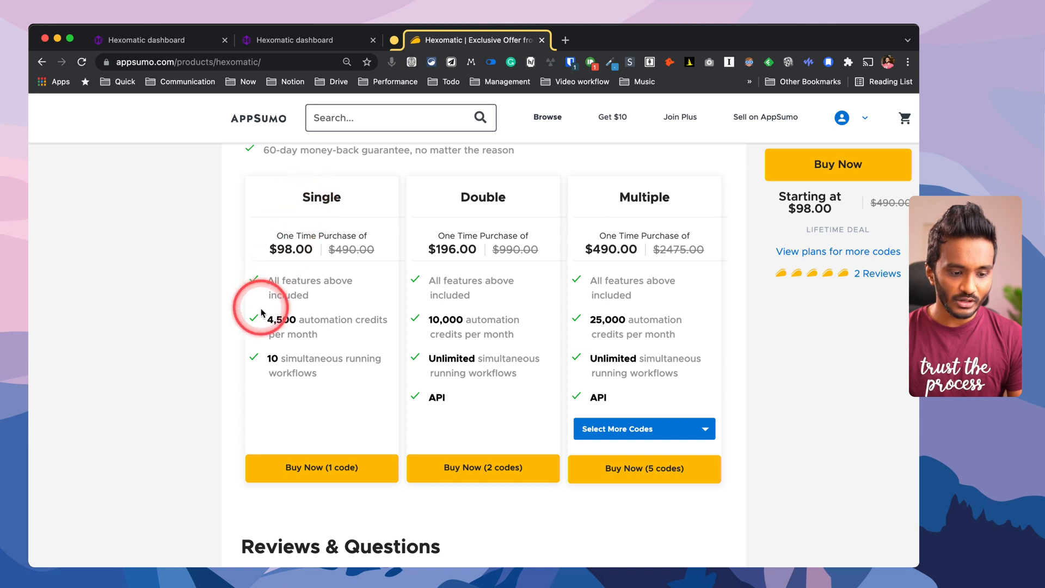
pyautogui.moveTo(465, 373)
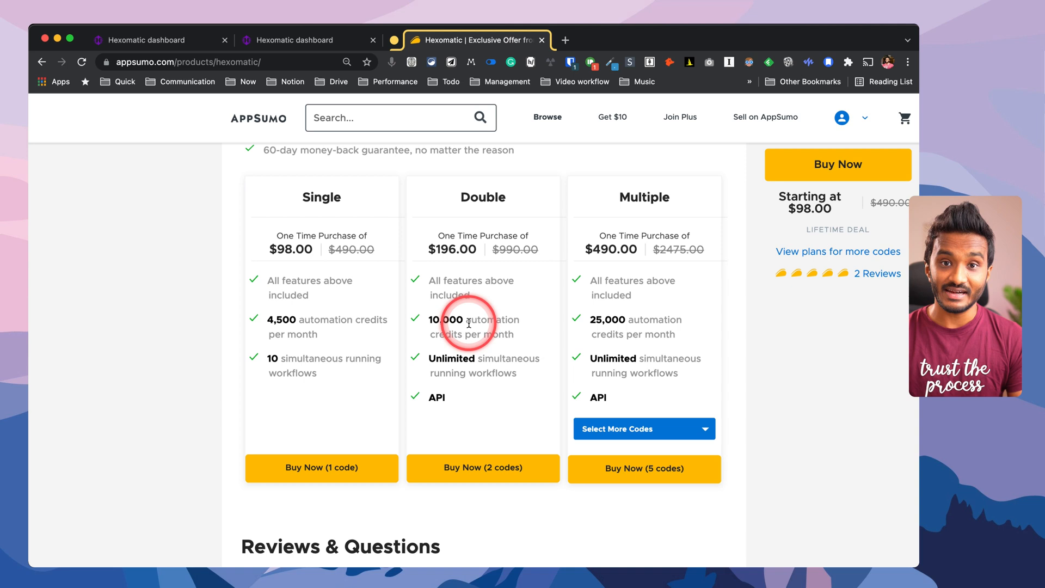
pyautogui.moveTo(477, 215)
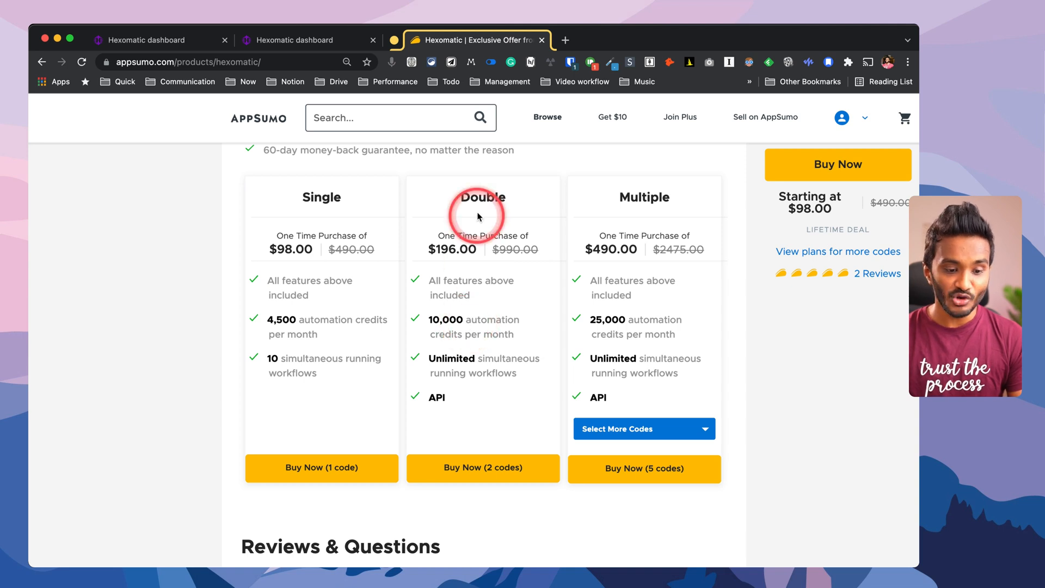
pyautogui.moveTo(479, 382)
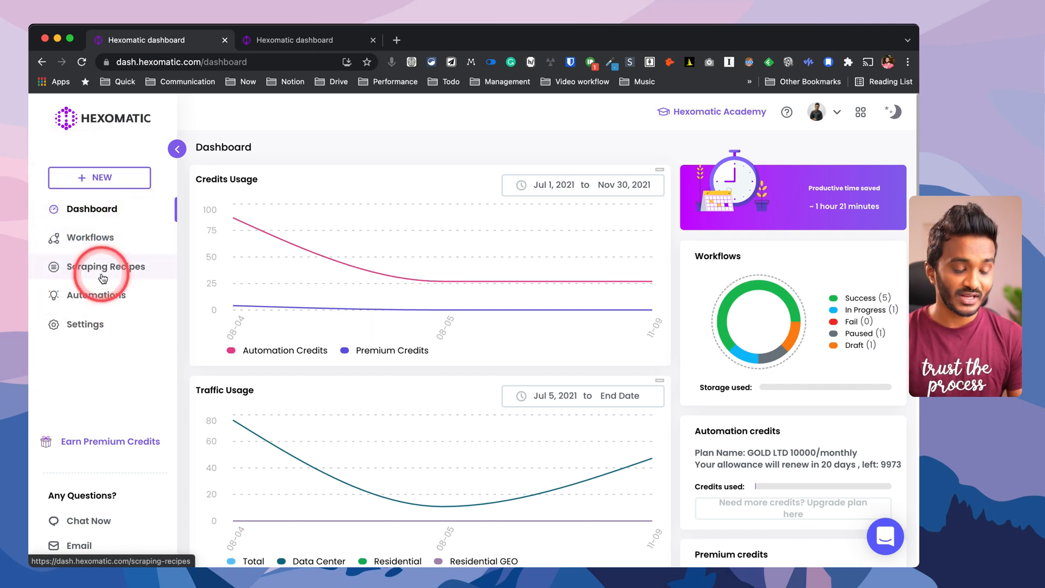
pyautogui.moveTo(97, 295)
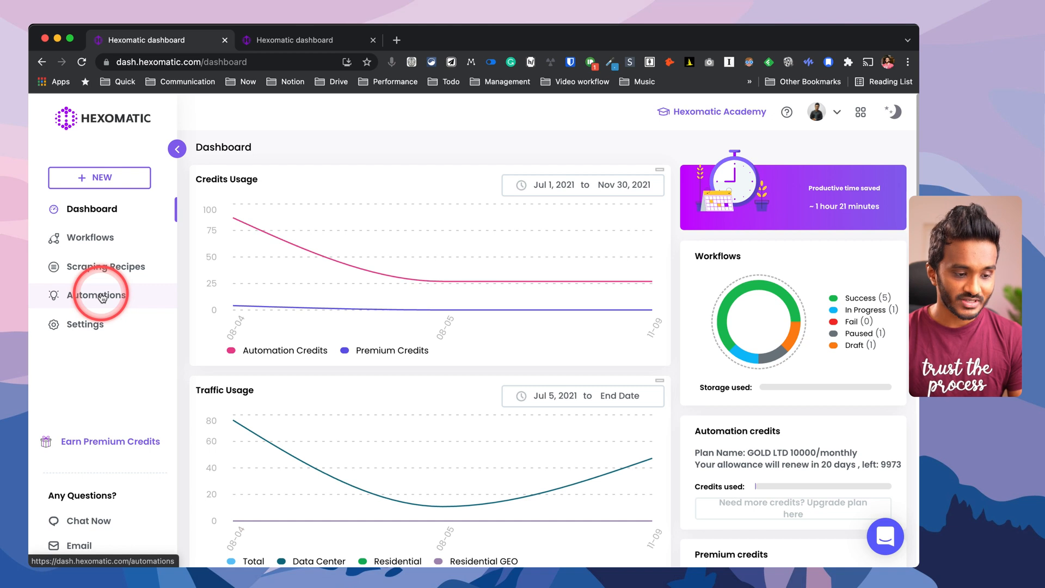
pyautogui.moveTo(85, 324)
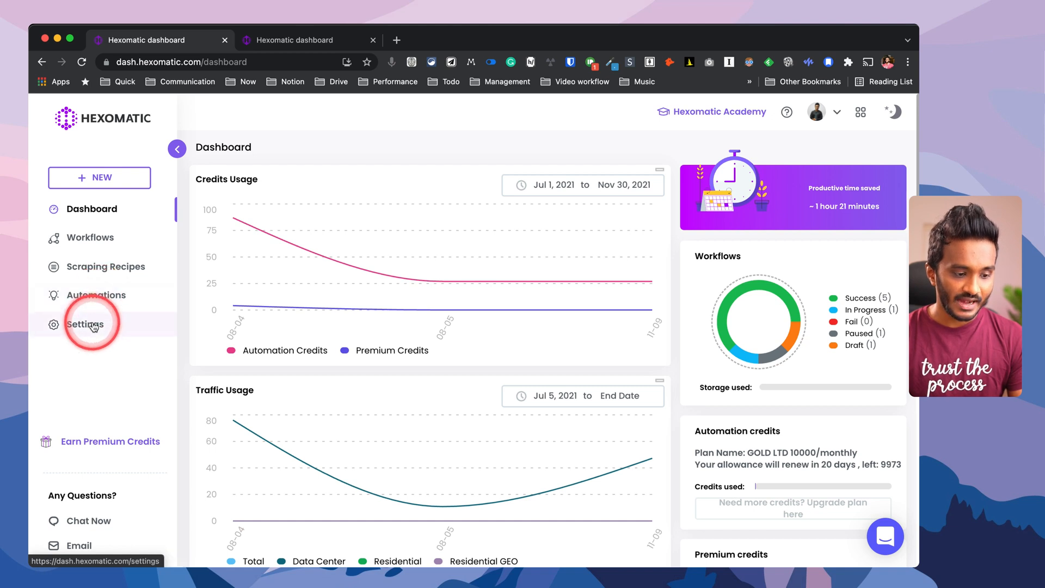
# - Go to Settings to see the Google, Discord, Telegram and Slack integrations
pyautogui.click(84, 324)
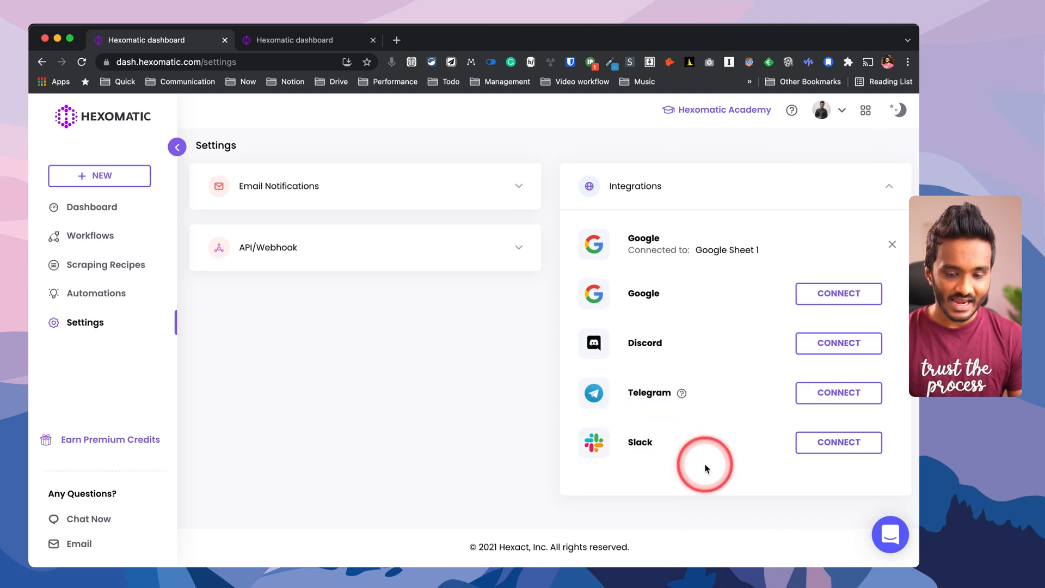
# - Return from Settings to the dashboard overview with its credit balances
pyautogui.click(898, 109)
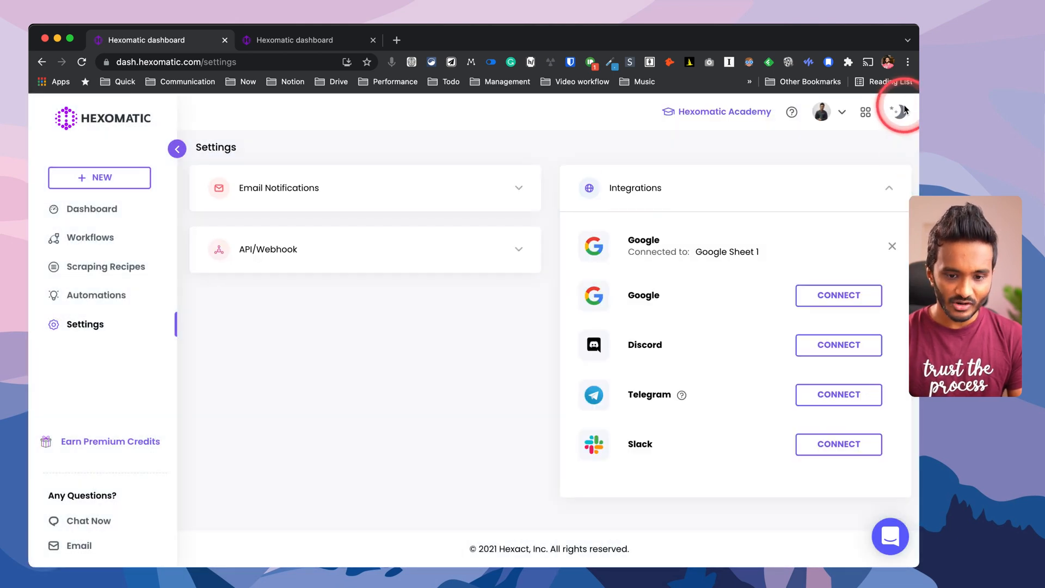
pyautogui.moveTo(83, 285)
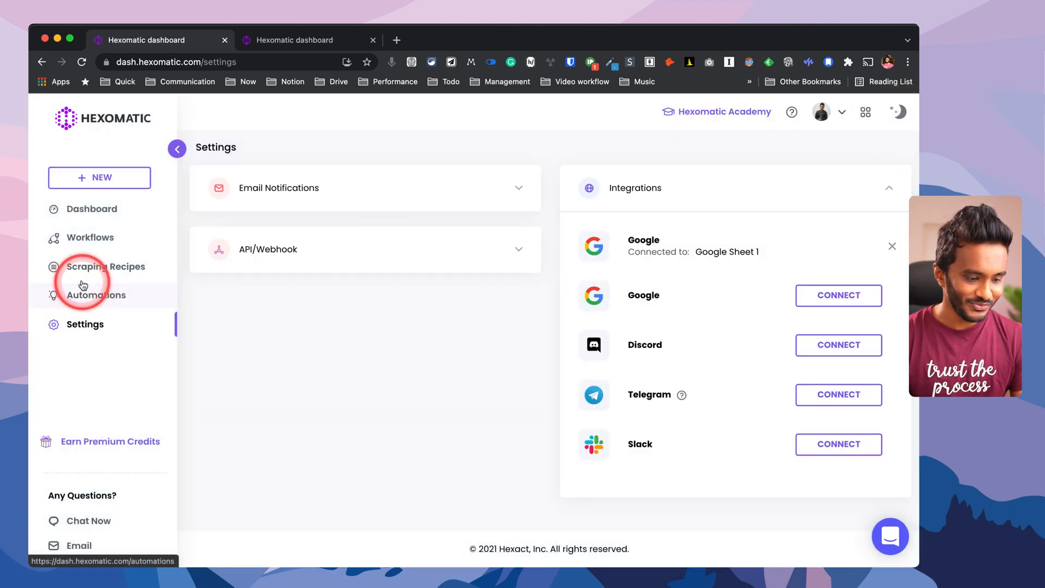
pyautogui.moveTo(94, 209)
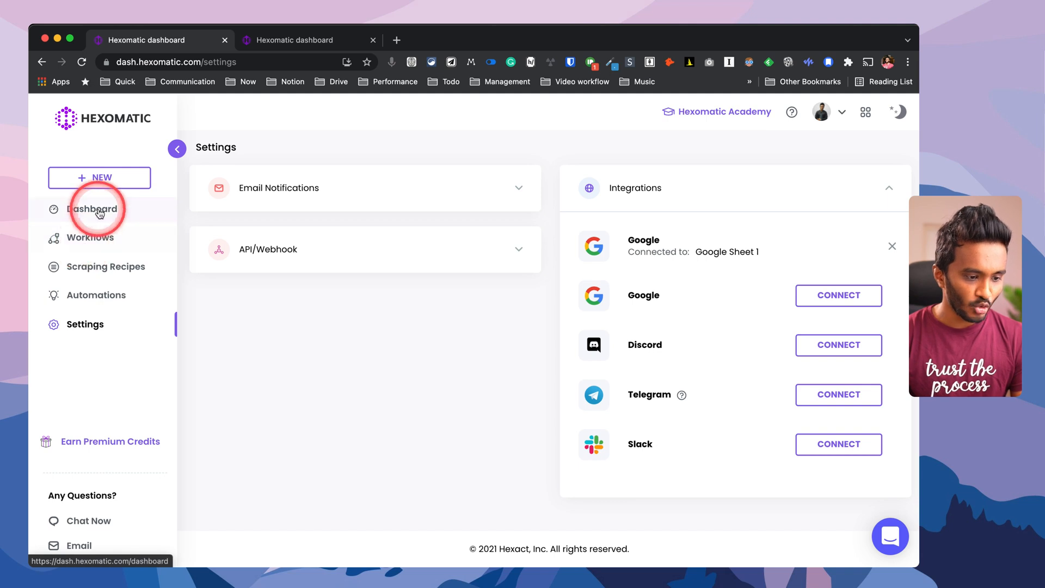
pyautogui.click(94, 209)
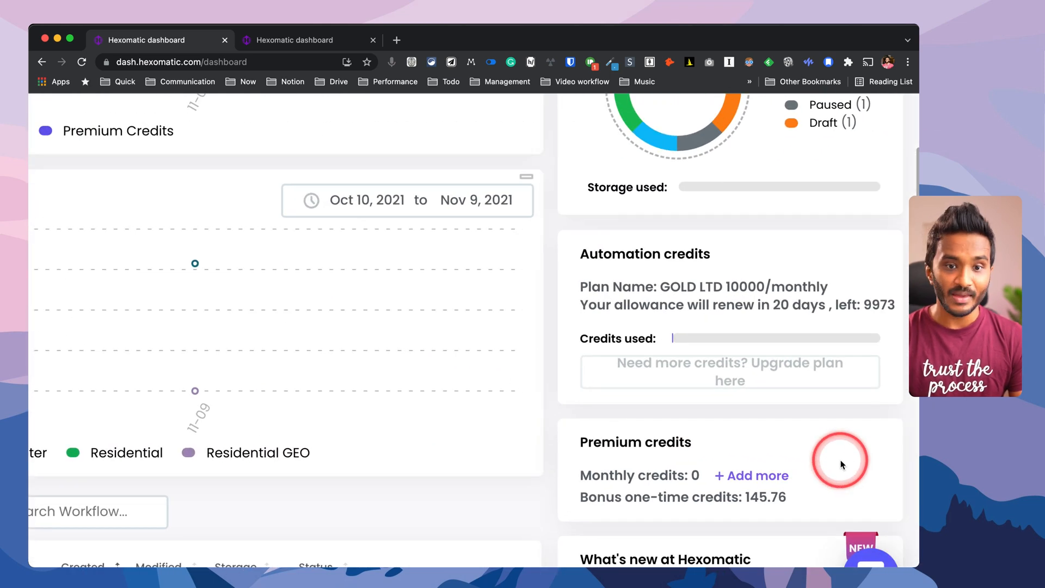
# - Start '+ Add more' on the Premium credits card to bring up the 50-credit $4.99 purchase form
pyautogui.scroll(-3)
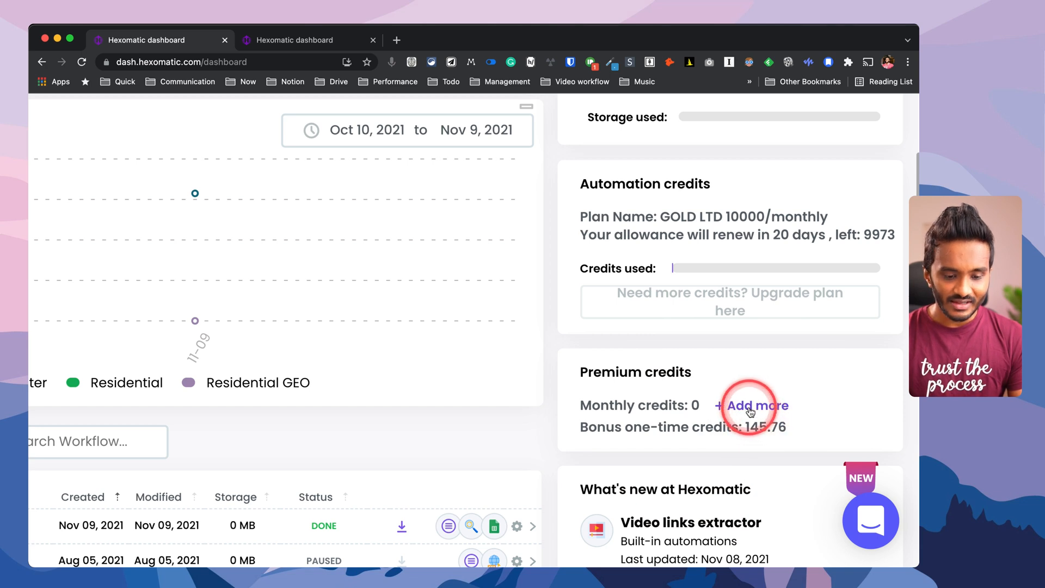
pyautogui.click(754, 405)
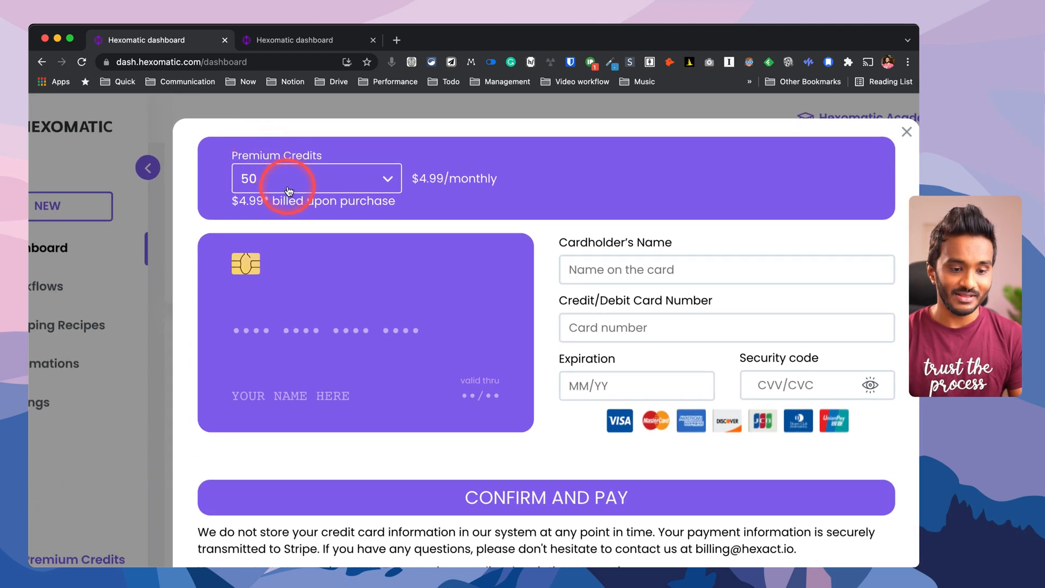
pyautogui.moveTo(444, 192)
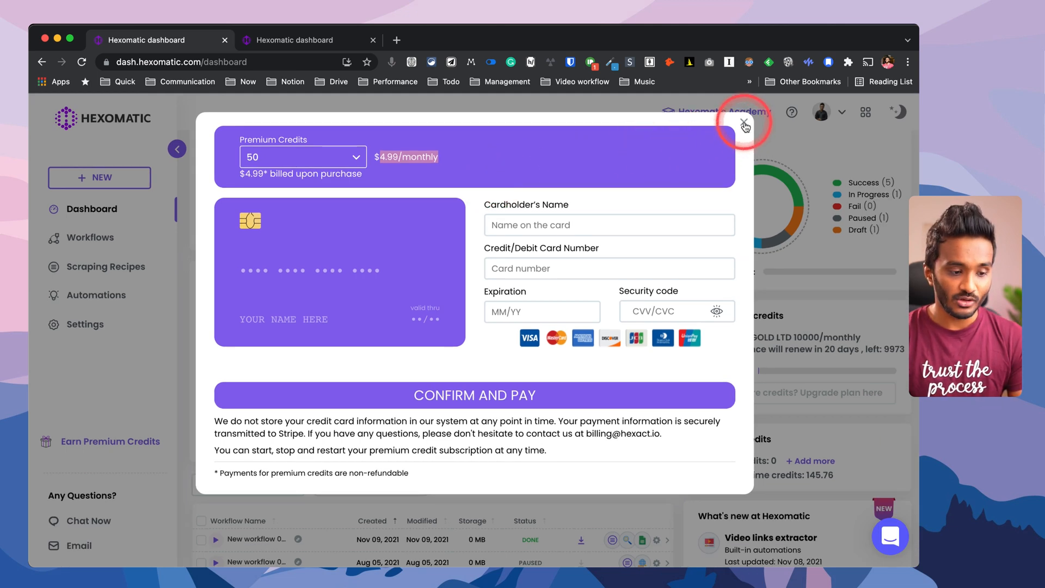
# - Dismiss the premium credits payment modal without buying anything
pyautogui.click(745, 124)
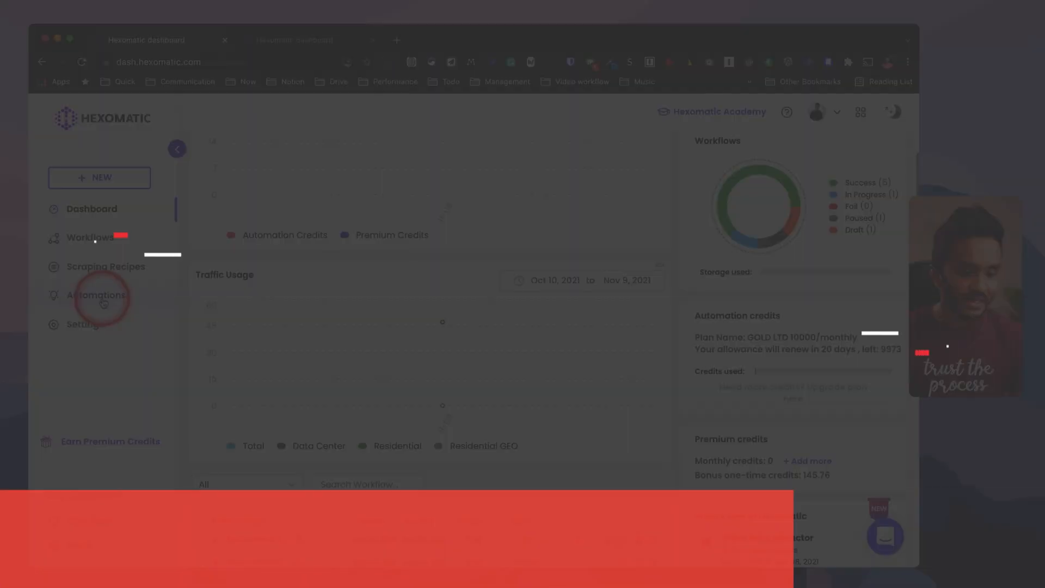
# - Browse the Automations catalogue and review the All Types filter list
pyautogui.click(97, 295)
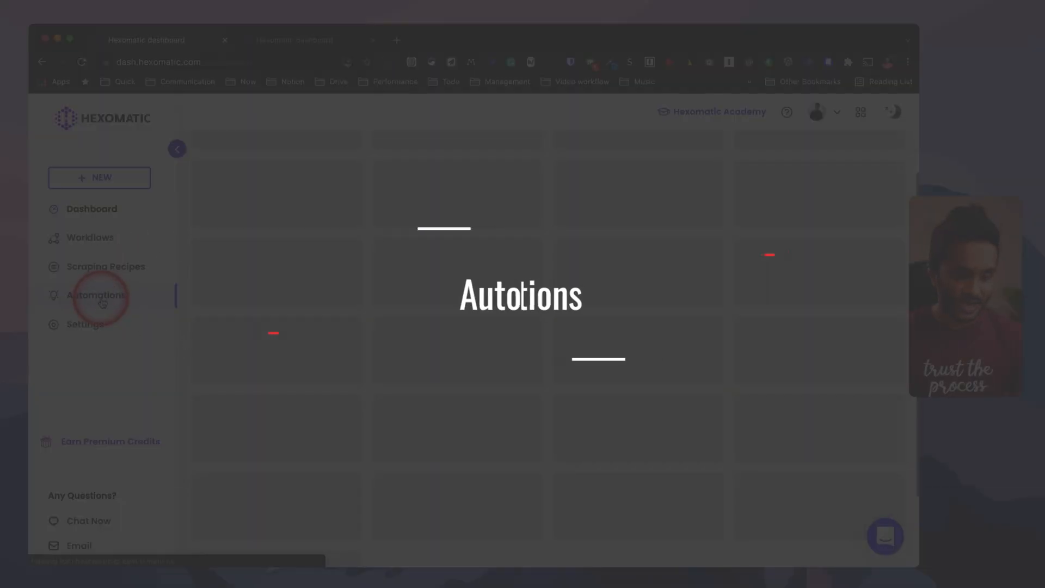
pyautogui.click(96, 295)
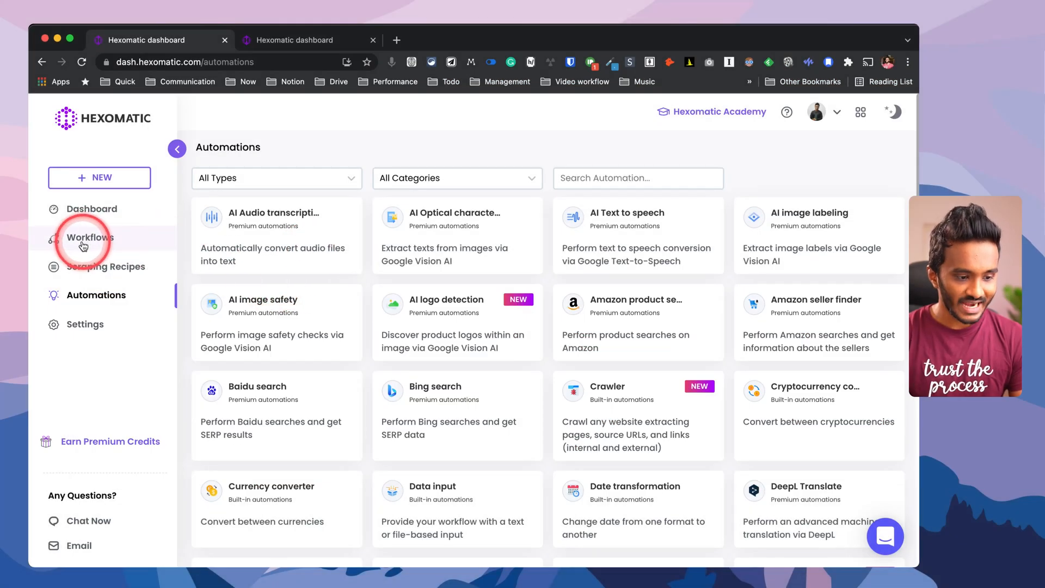
pyautogui.click(276, 178)
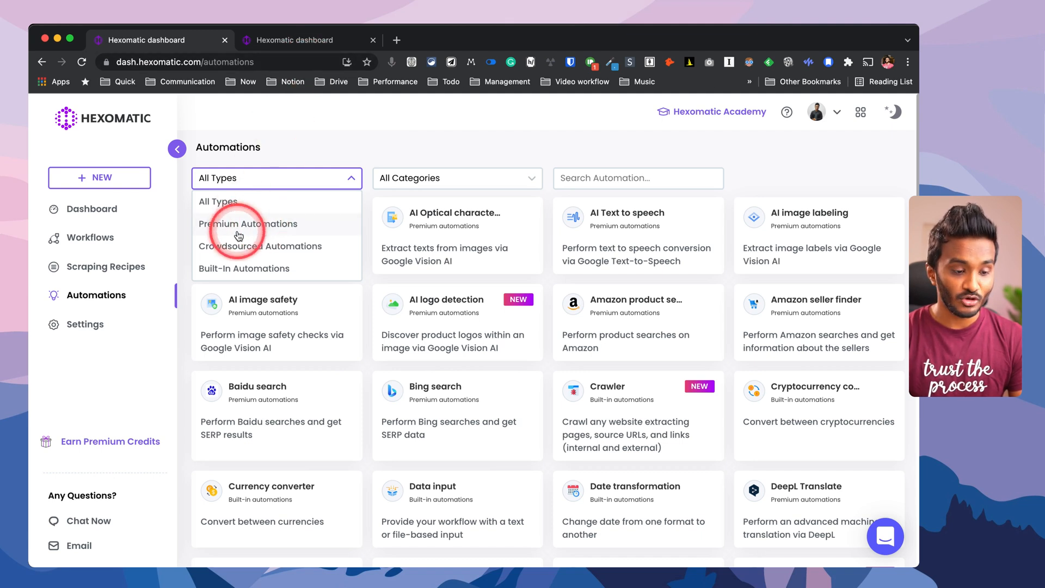
pyautogui.moveTo(246, 250)
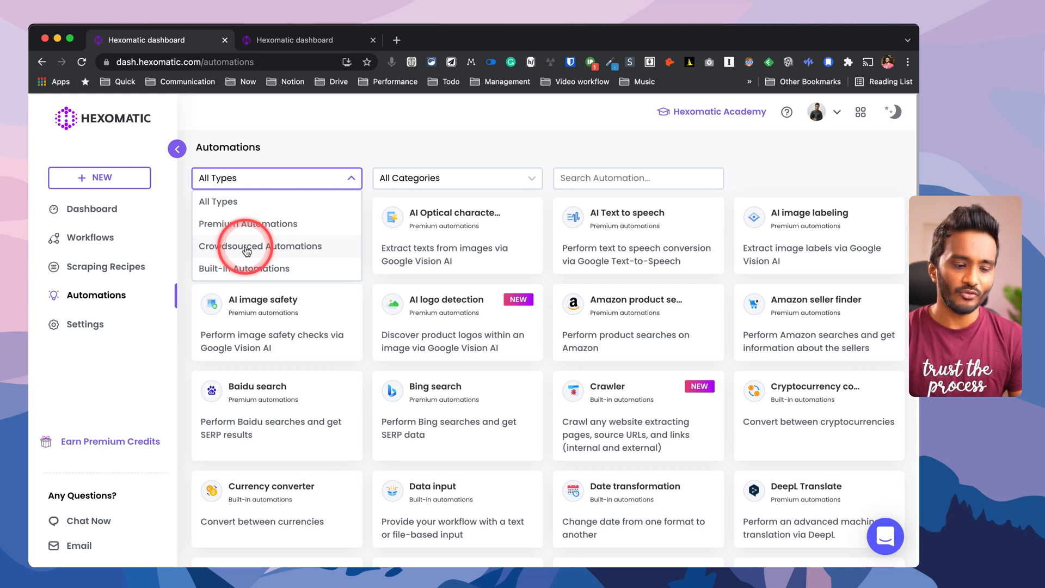
pyautogui.moveTo(250, 268)
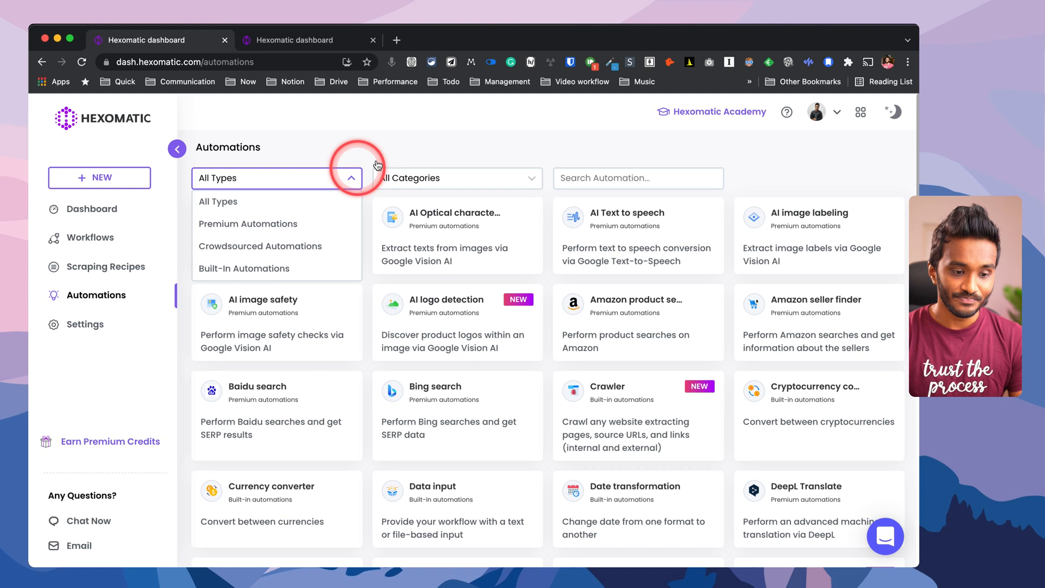
pyautogui.click(456, 178)
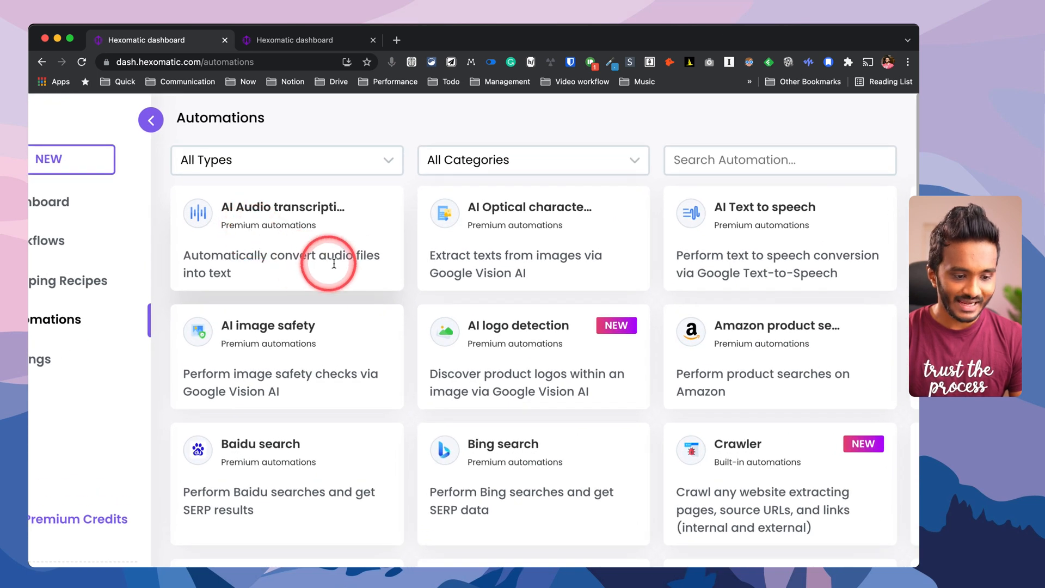
pyautogui.moveTo(700, 233)
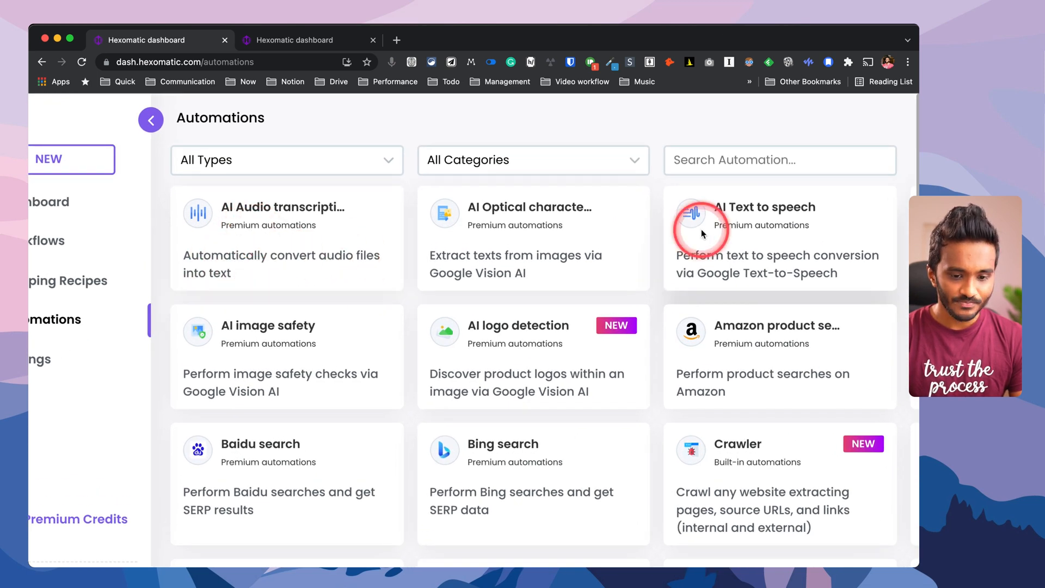
# - View the AI Text to speech automation's details with its credit costs
pyautogui.click(151, 120)
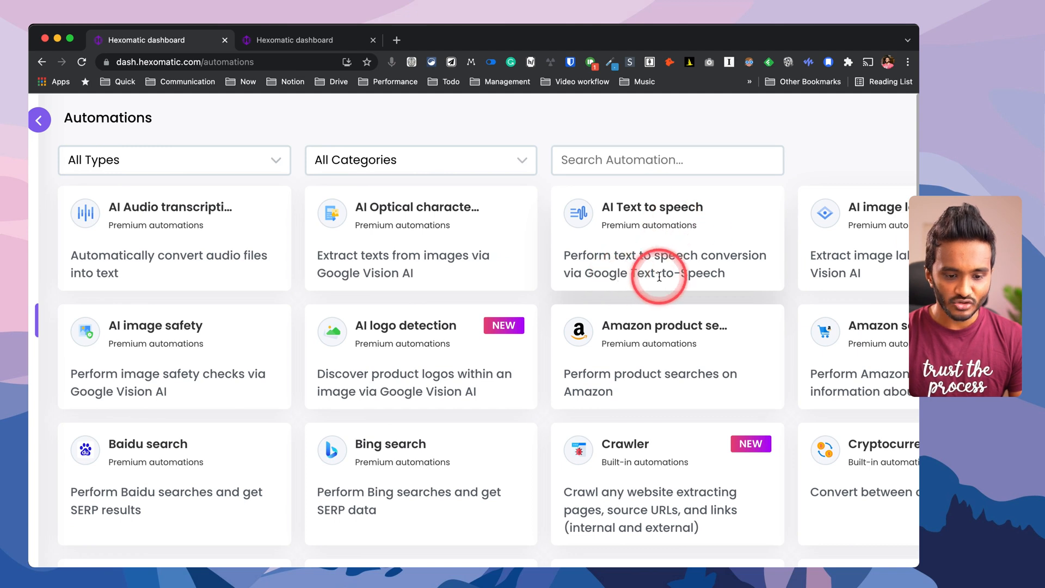
pyautogui.click(666, 240)
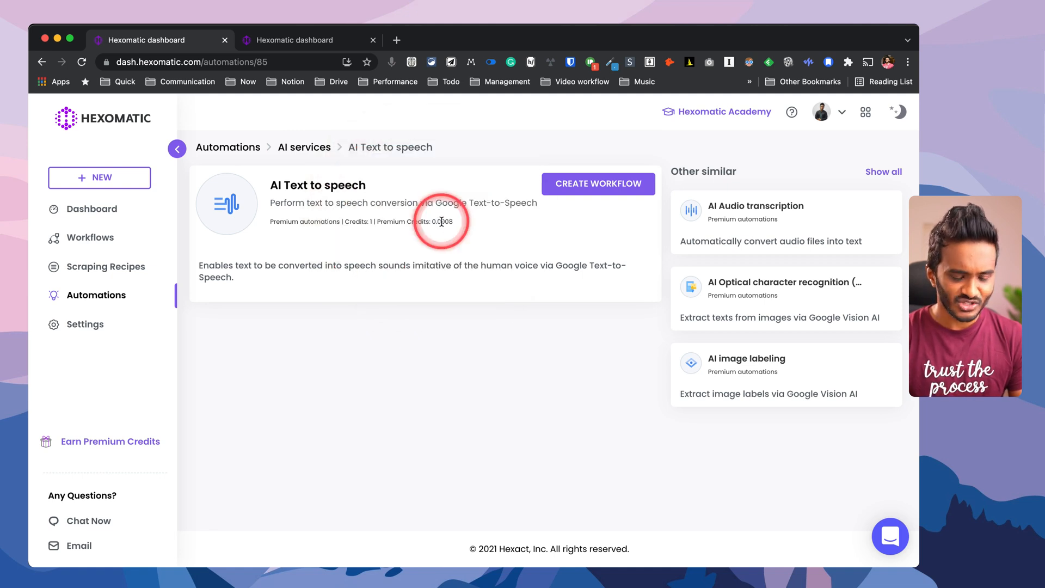
pyautogui.moveTo(316, 196)
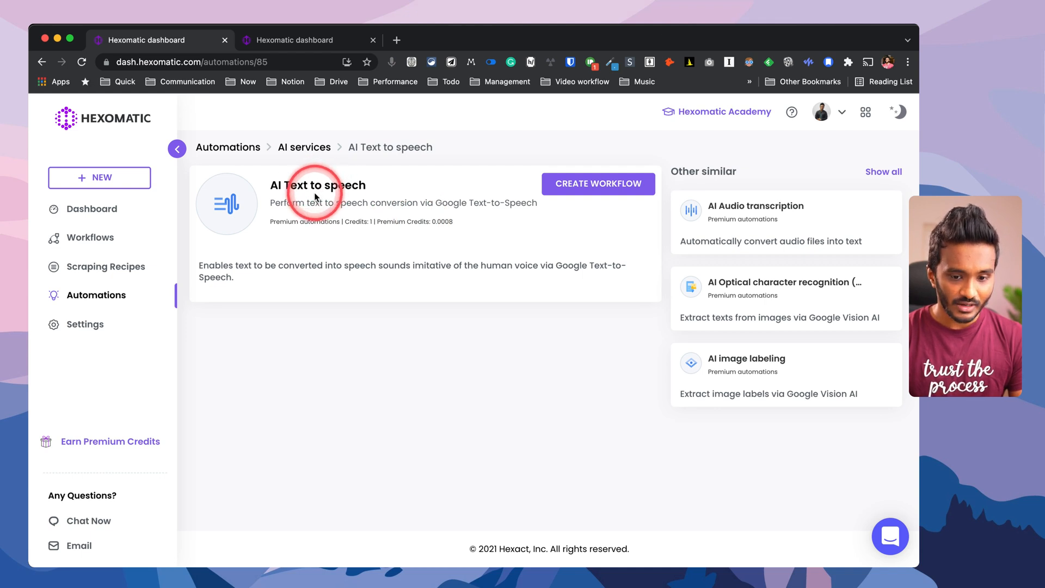
pyautogui.moveTo(464, 200)
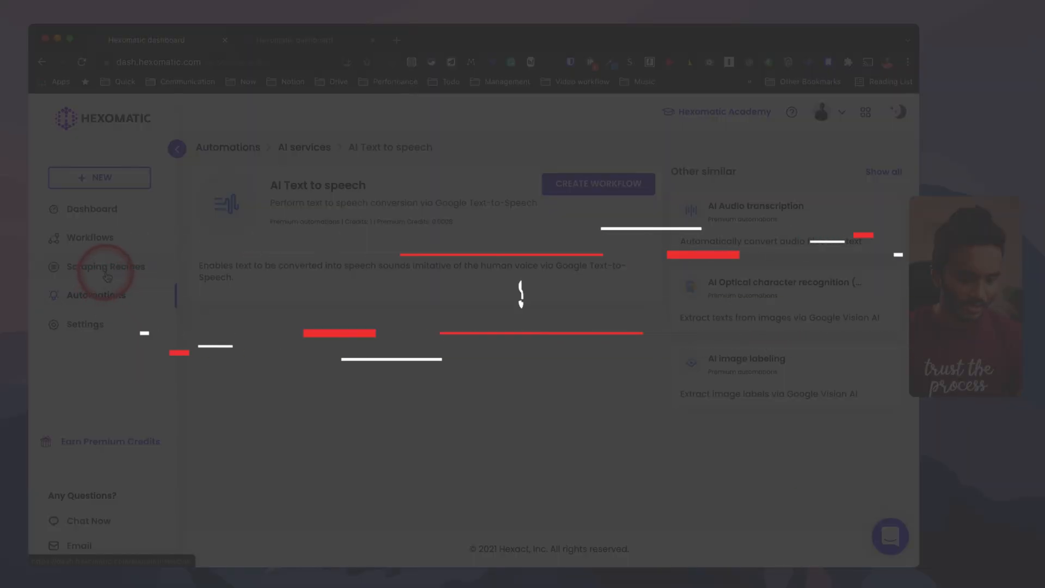
# - Create a new scraping recipe targeting the Product Hunt productivity topic URL
pyautogui.click(106, 265)
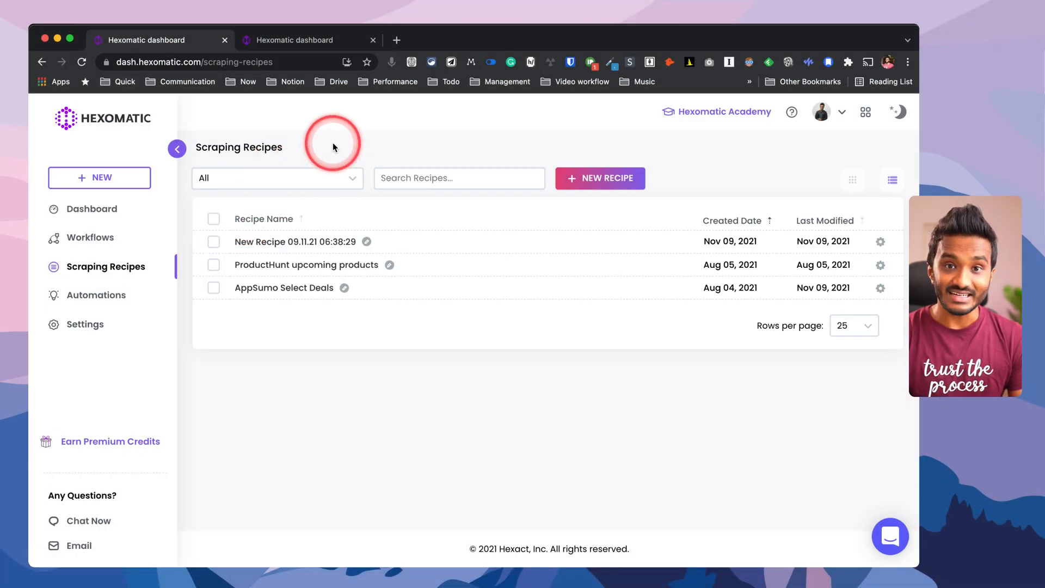
pyautogui.click(599, 178)
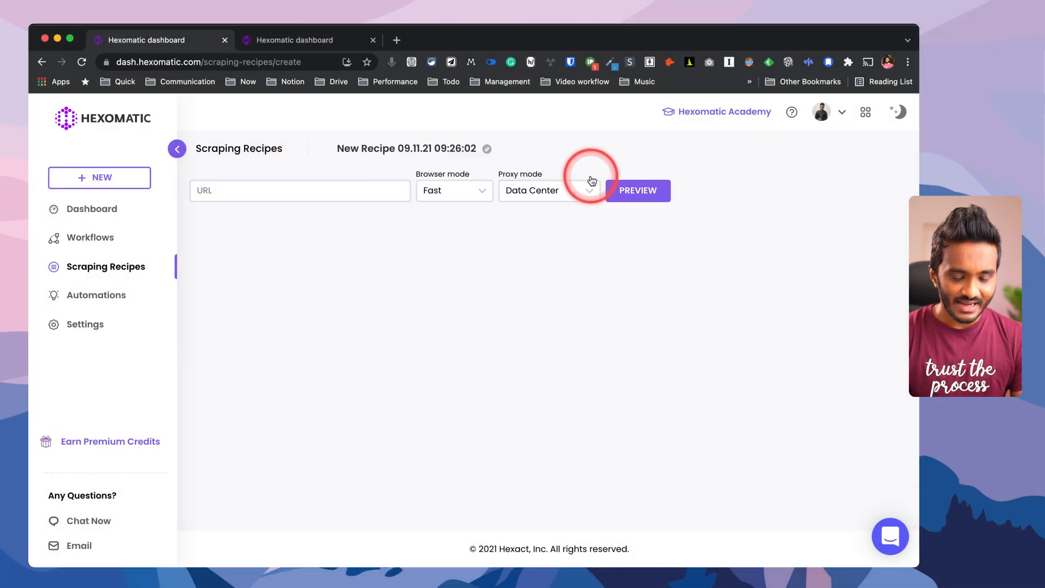
pyautogui.click(300, 191)
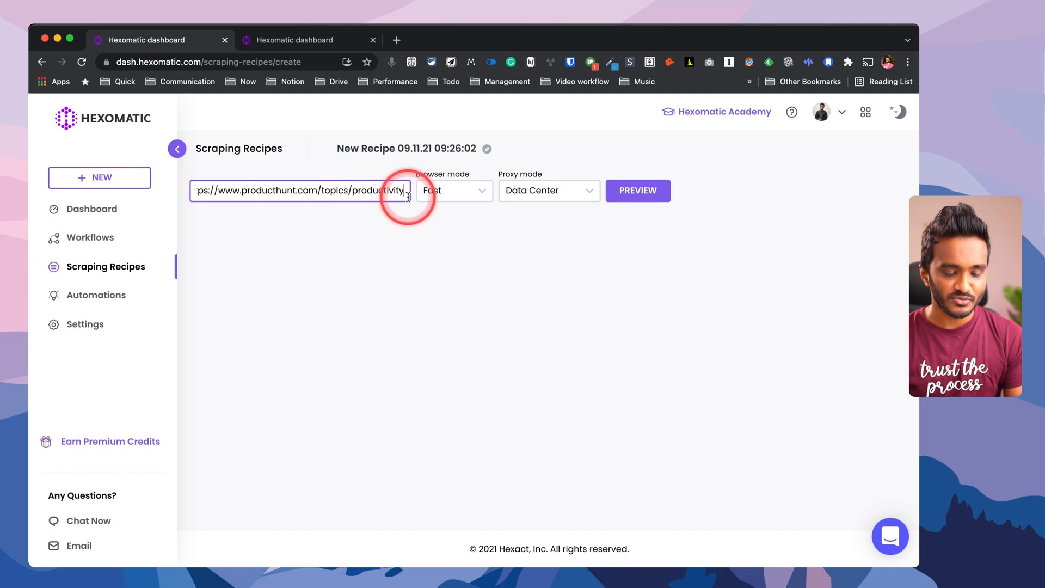
# - Keep Fast browser mode and Data Center proxy and load the page preview
pyautogui.click(454, 190)
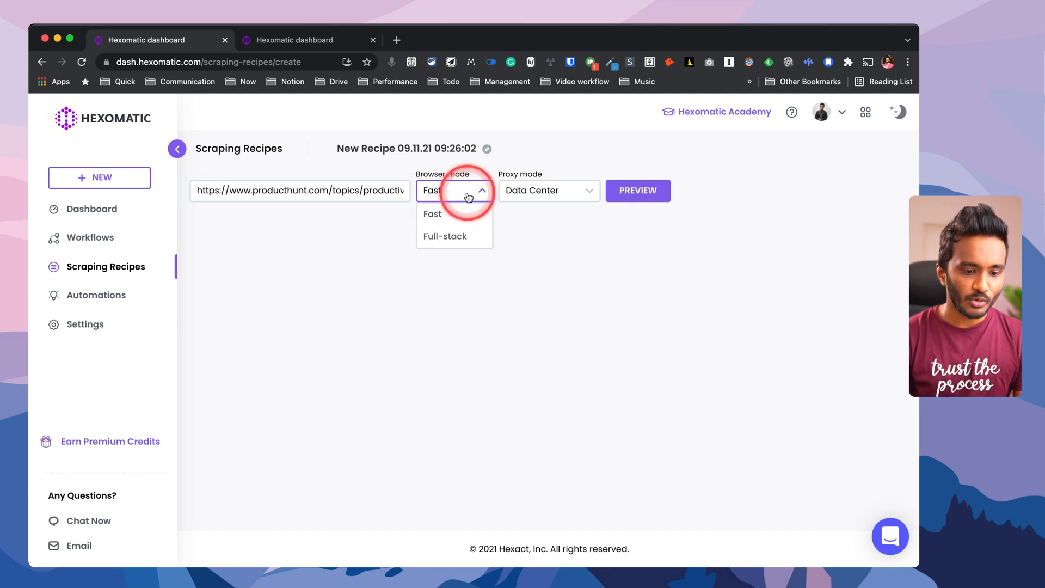
pyautogui.moveTo(448, 239)
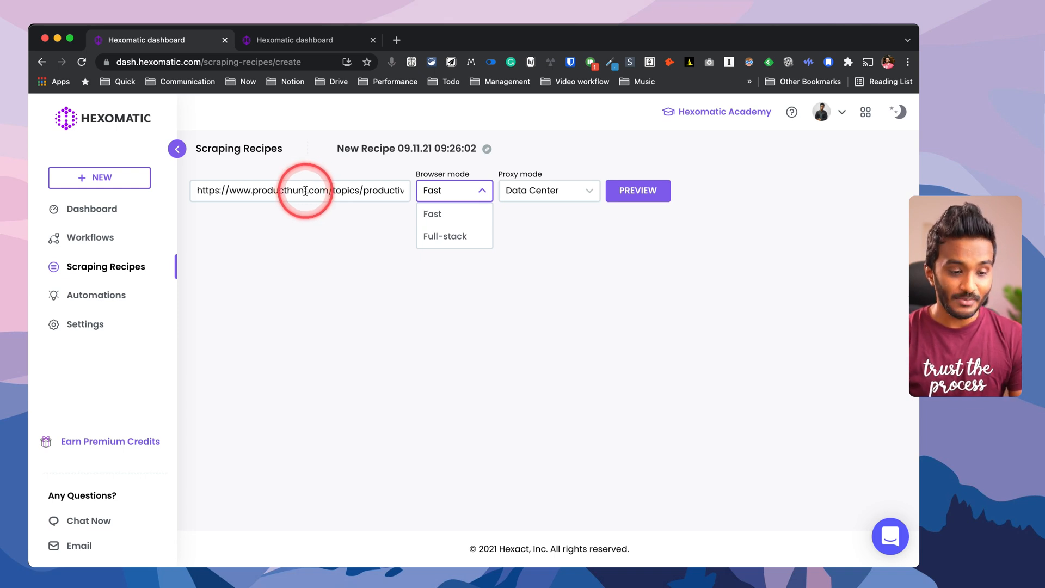
pyautogui.moveTo(322, 193)
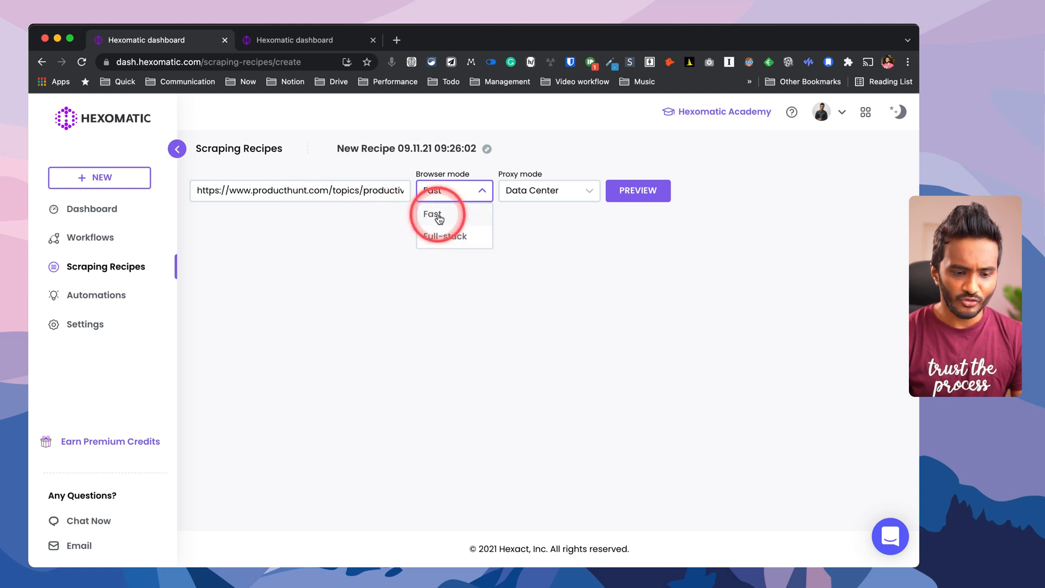
pyautogui.click(547, 191)
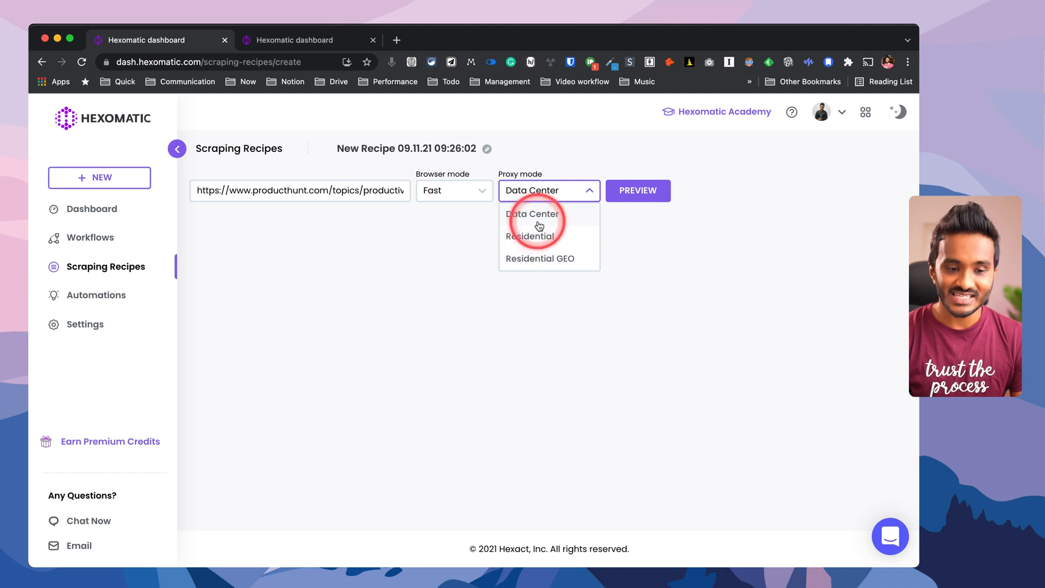
pyautogui.click(531, 214)
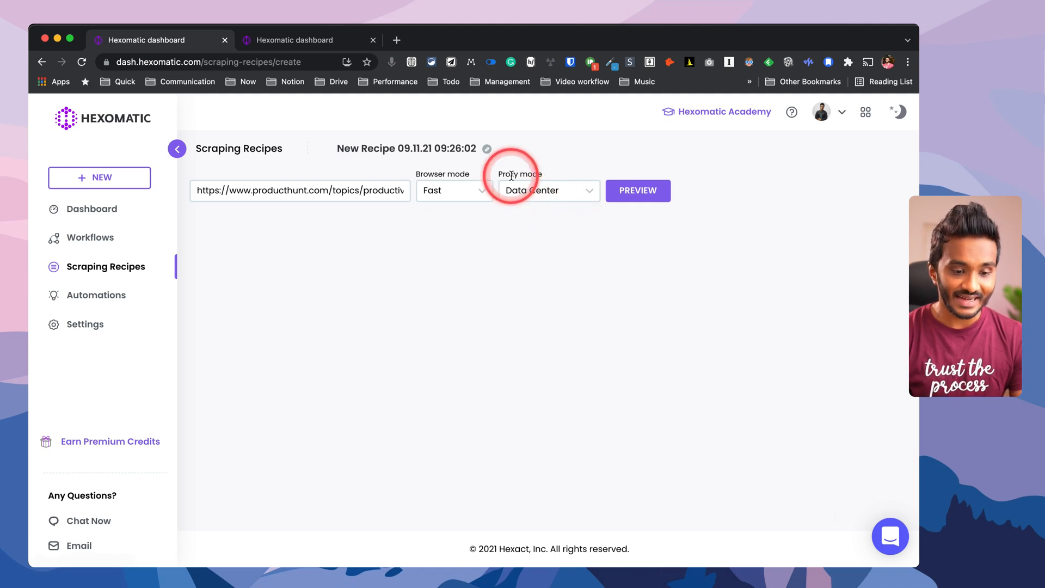
pyautogui.moveTo(129, 130)
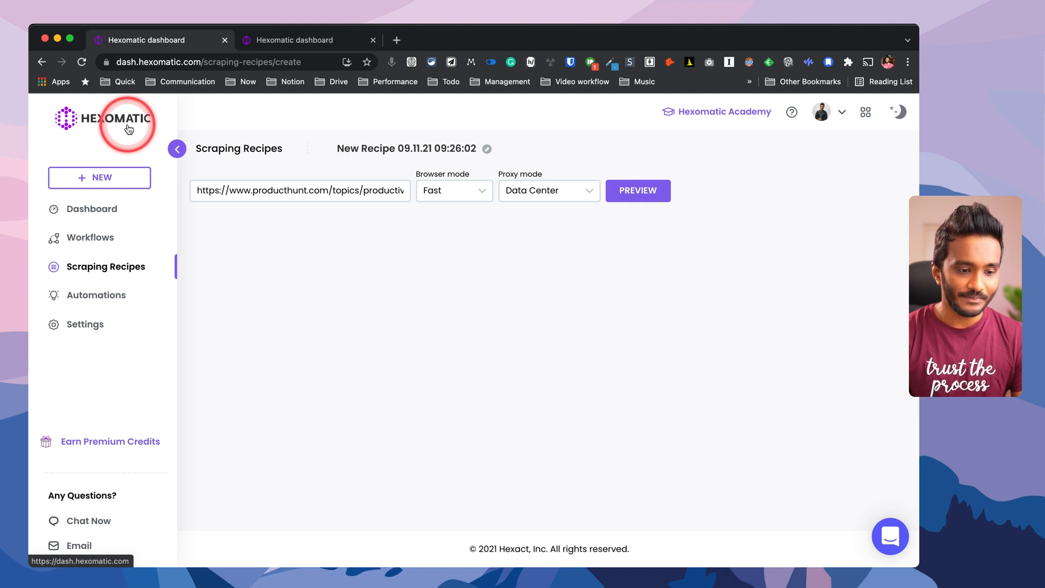
pyautogui.moveTo(568, 194)
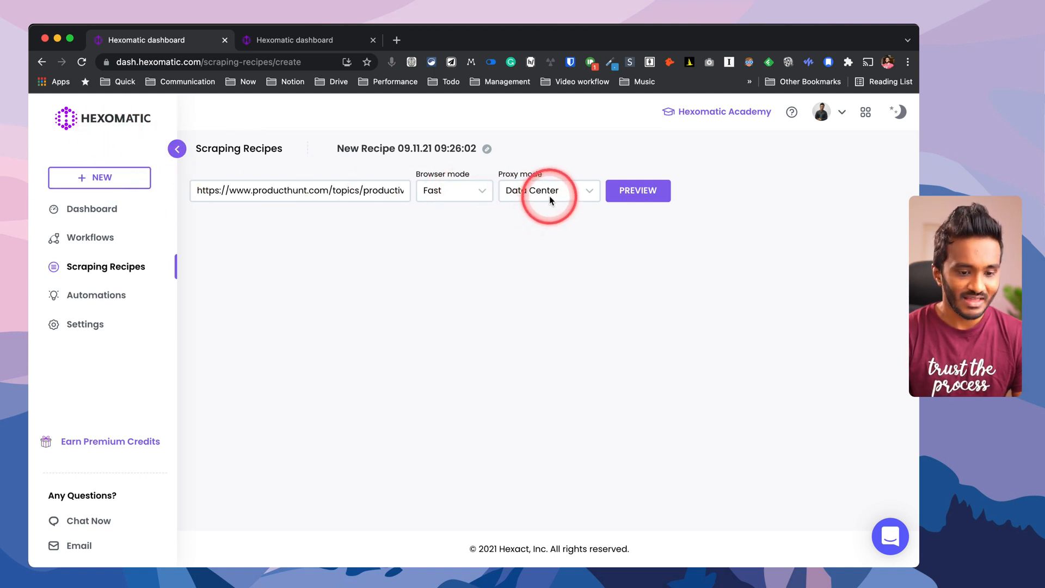
pyautogui.click(637, 190)
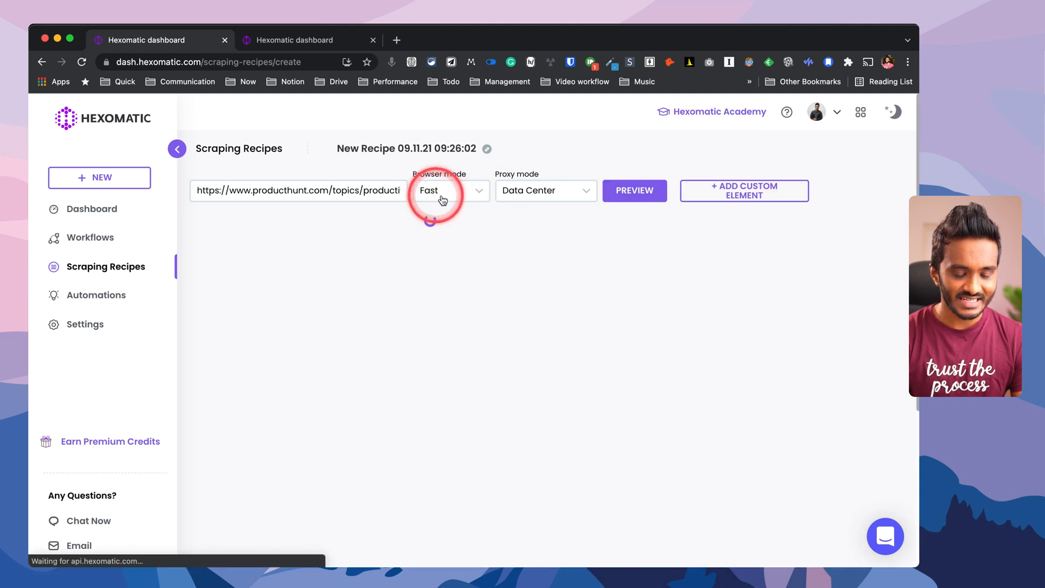
# - Capture all 20 product names as a product_name field of type Text
pyautogui.click(451, 191)
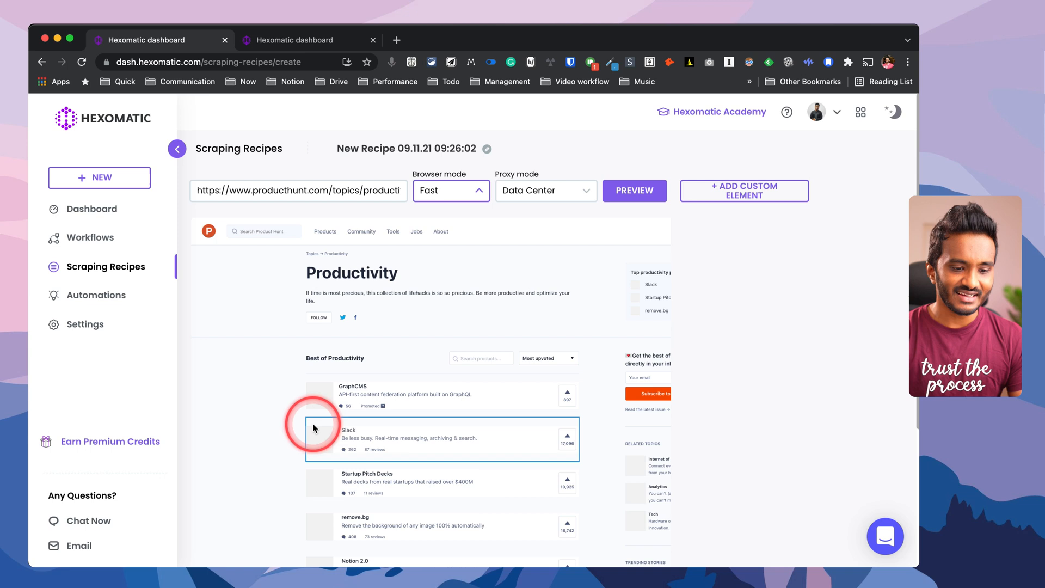
pyautogui.scroll(-3)
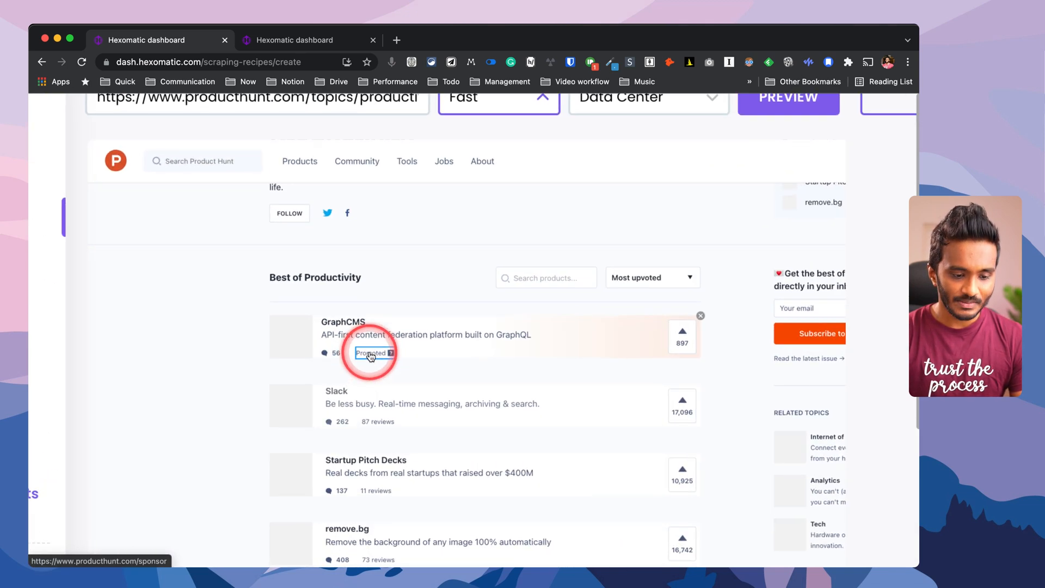
pyautogui.moveTo(336, 391)
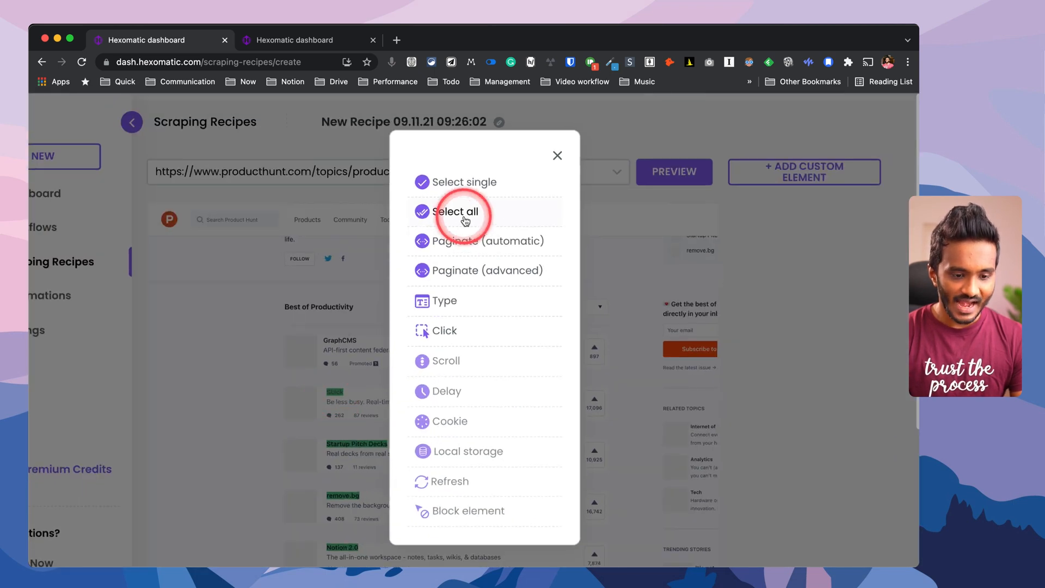
pyautogui.click(456, 211)
pyautogui.write('product')
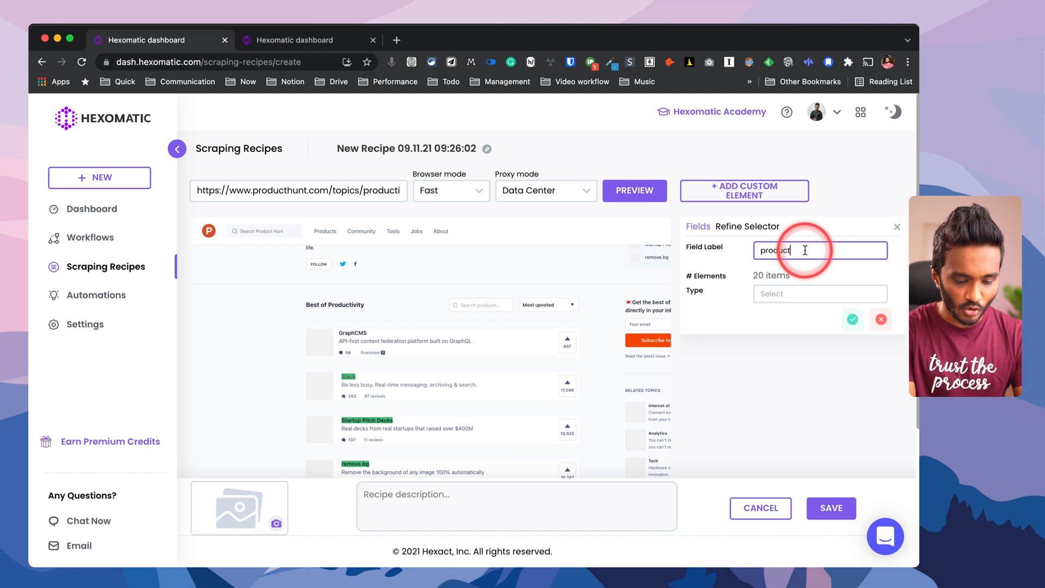
pyautogui.click(820, 293)
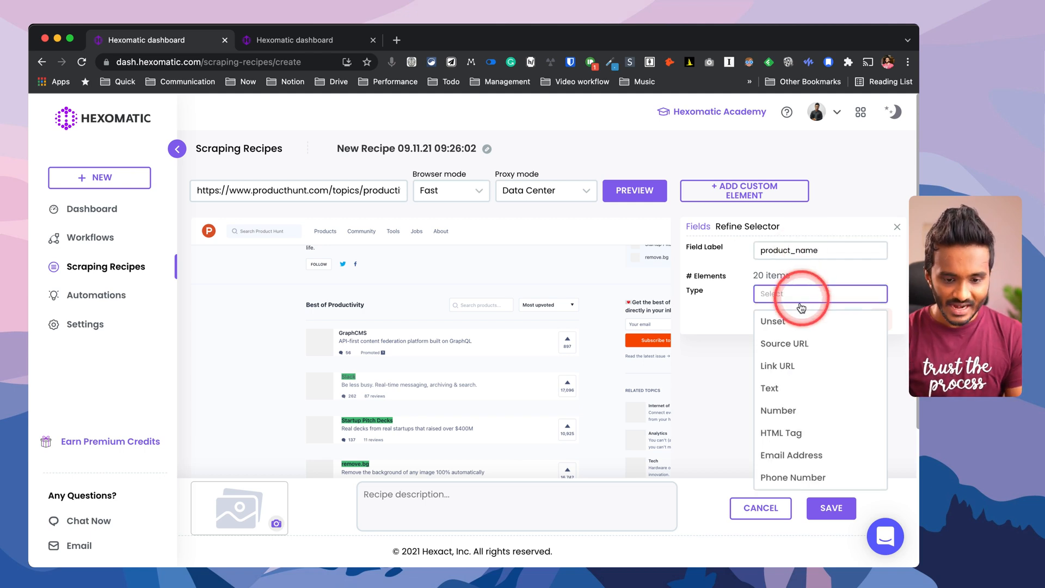
pyautogui.click(769, 388)
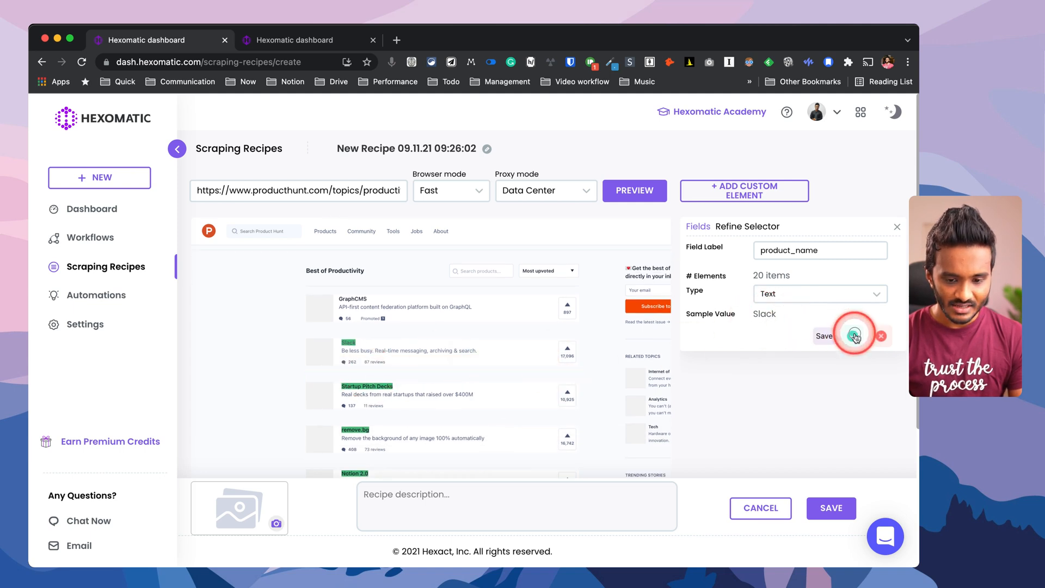
pyautogui.click(823, 337)
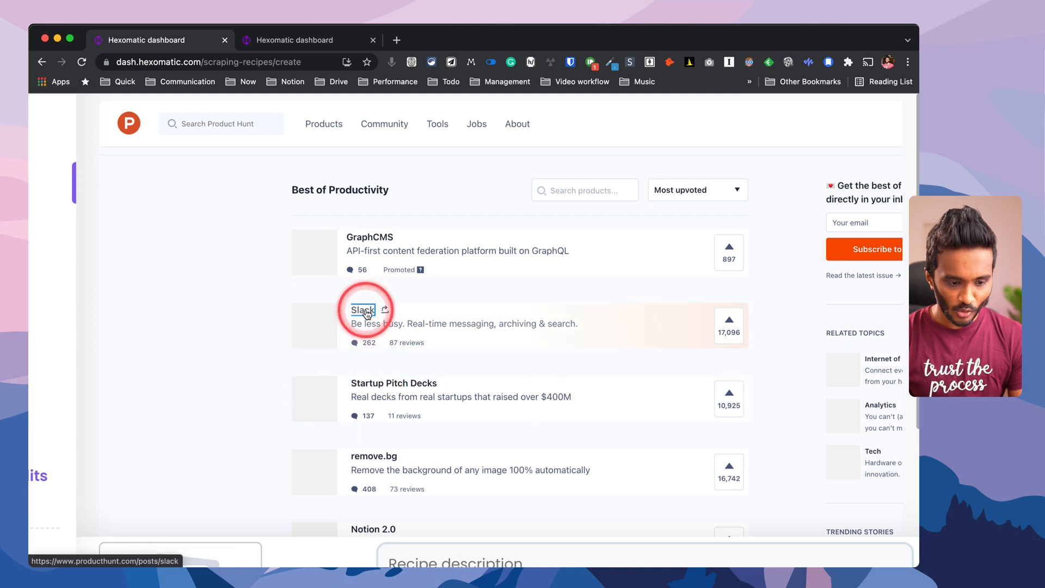
# - Capture the product links as a producthunt_url field of type Link URL
pyautogui.click(366, 310)
pyautogui.write('producthunt_url')
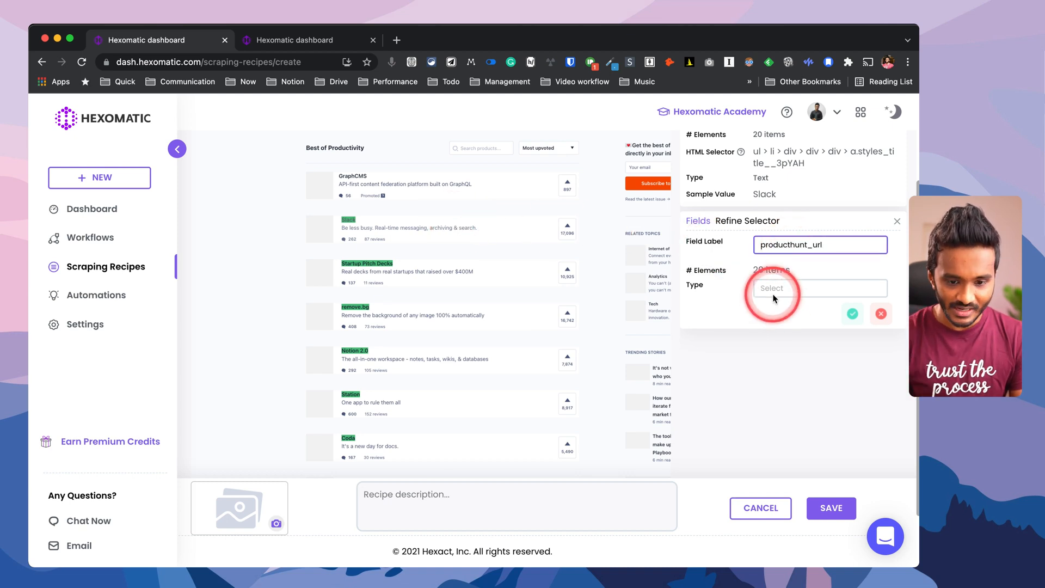
pyautogui.click(819, 287)
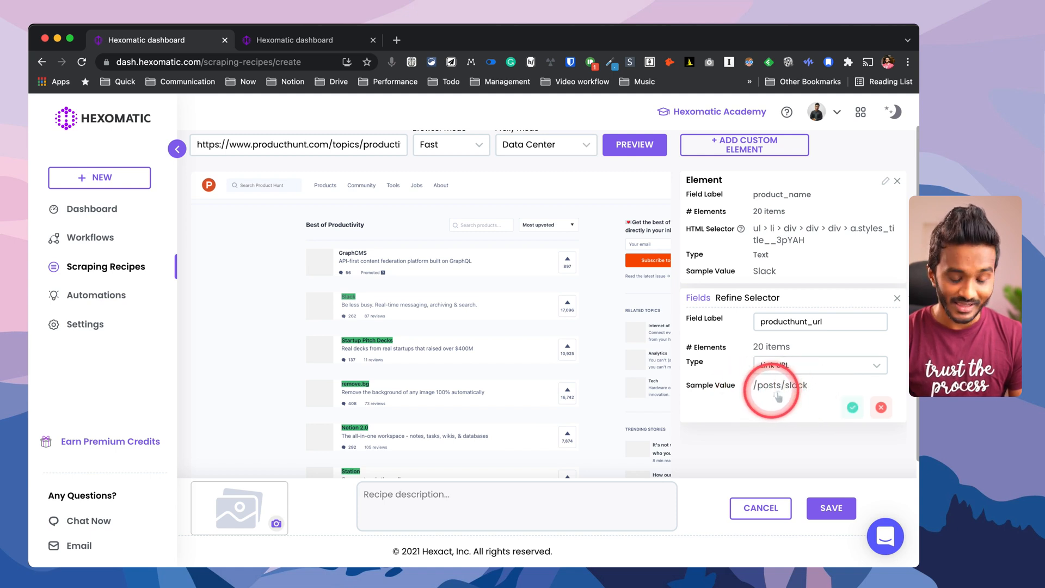
pyautogui.moveTo(88, 242)
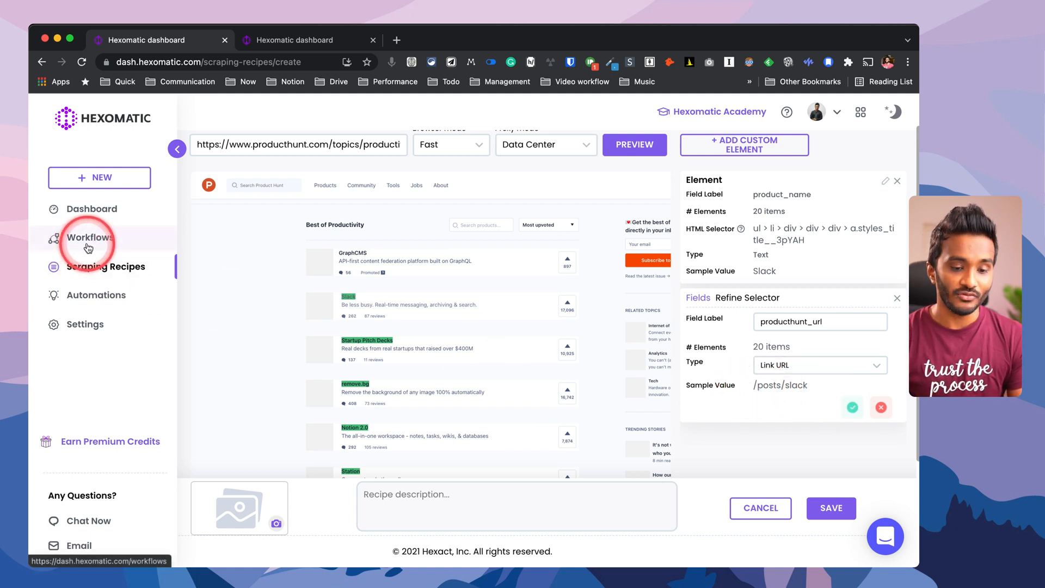
pyautogui.click(852, 407)
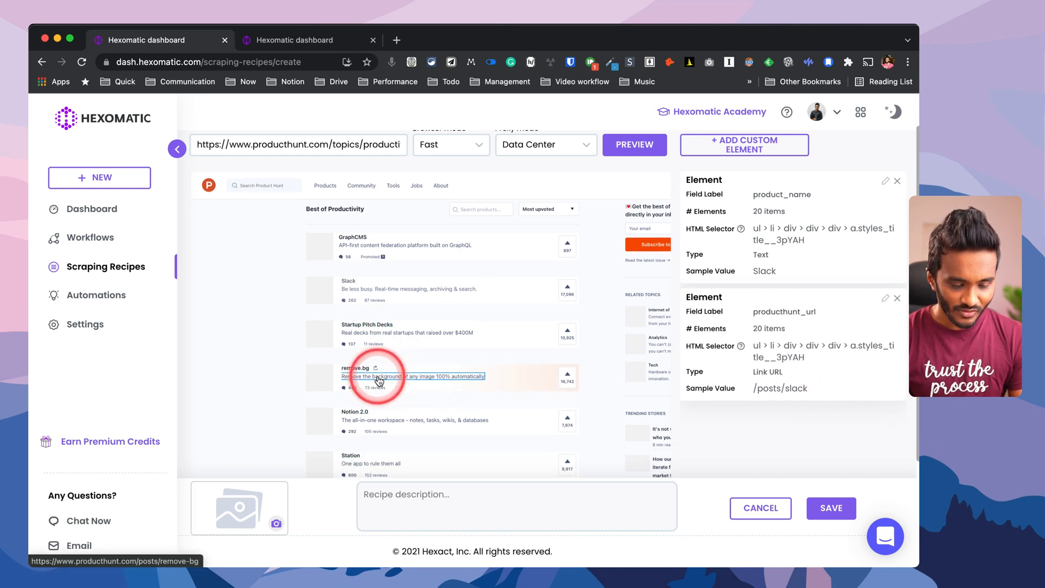
# - Capture all product taglines as a product_summary field of type Text
pyautogui.click(378, 381)
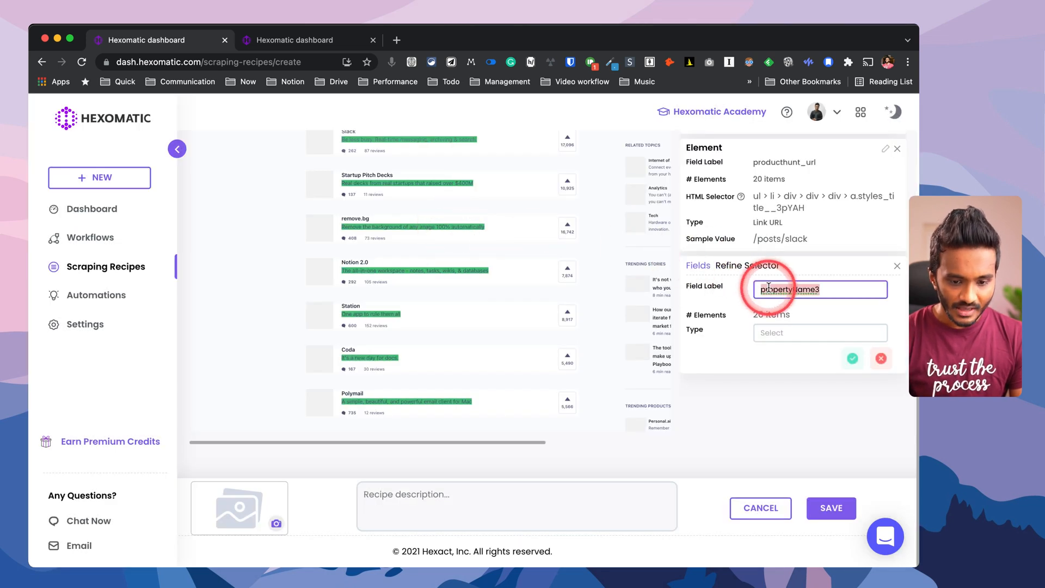
pyautogui.click(818, 333)
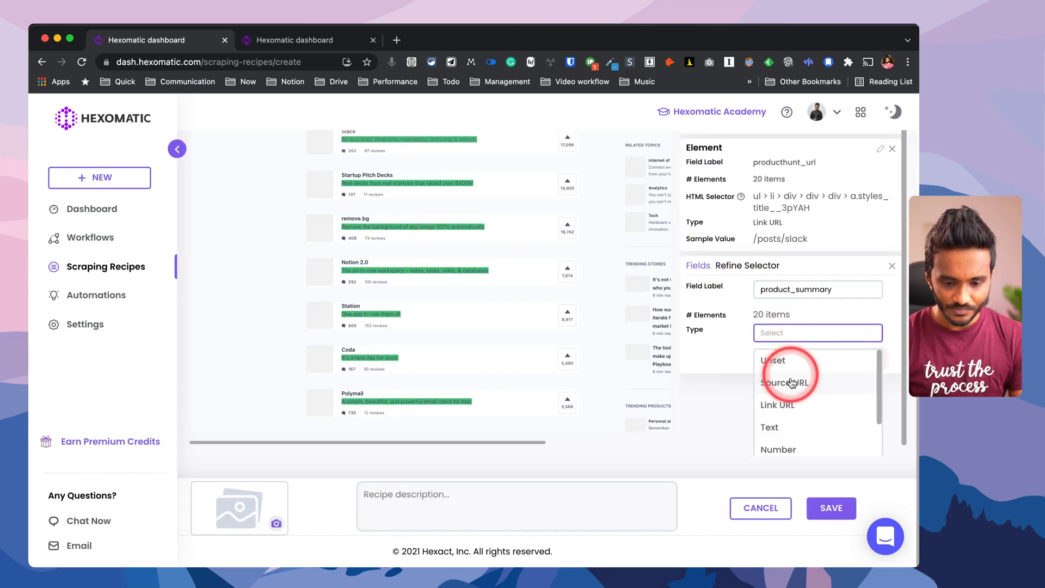
pyautogui.click(769, 427)
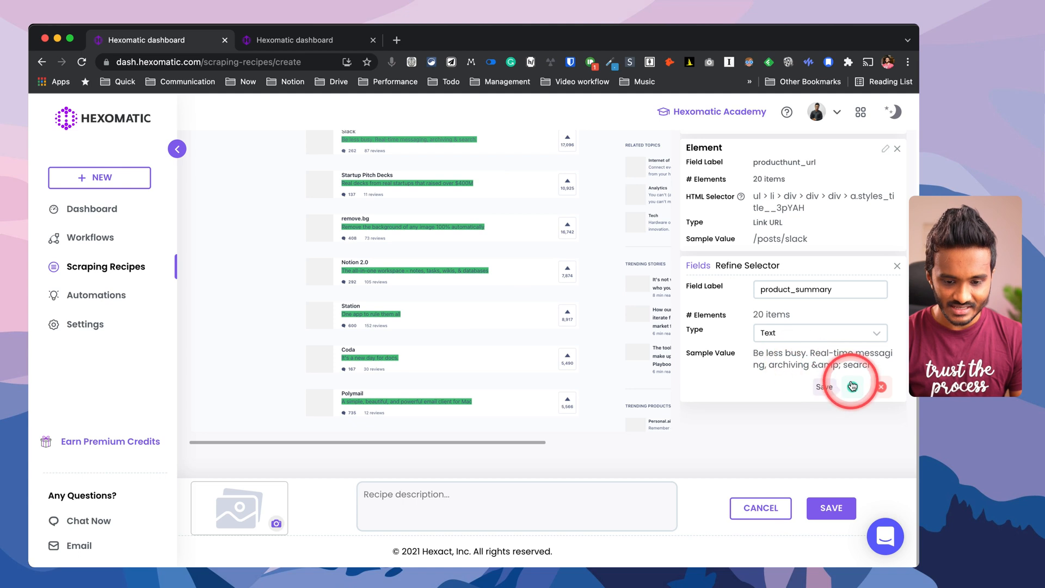
pyautogui.click(824, 387)
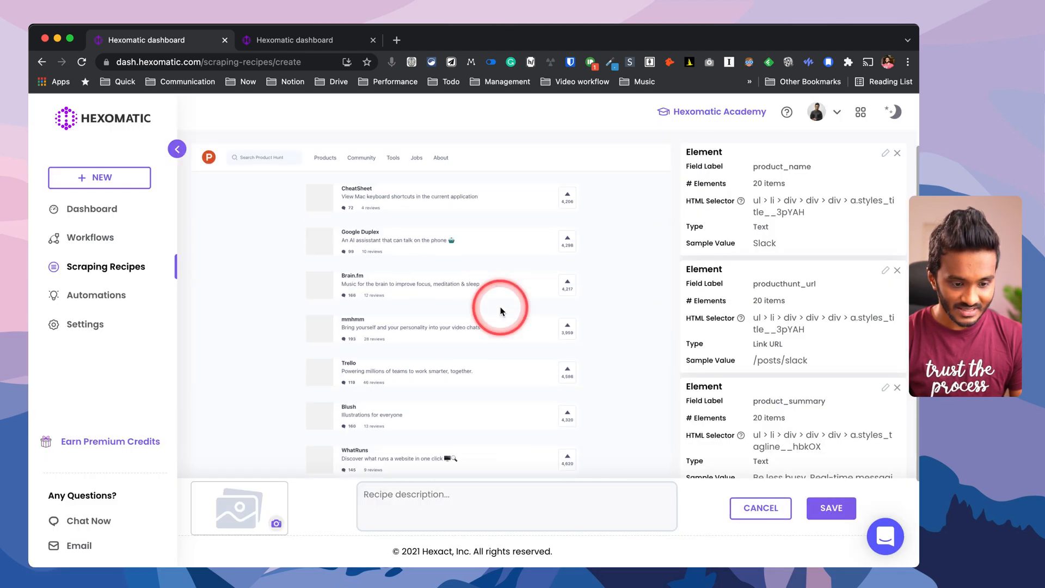
pyautogui.click(501, 309)
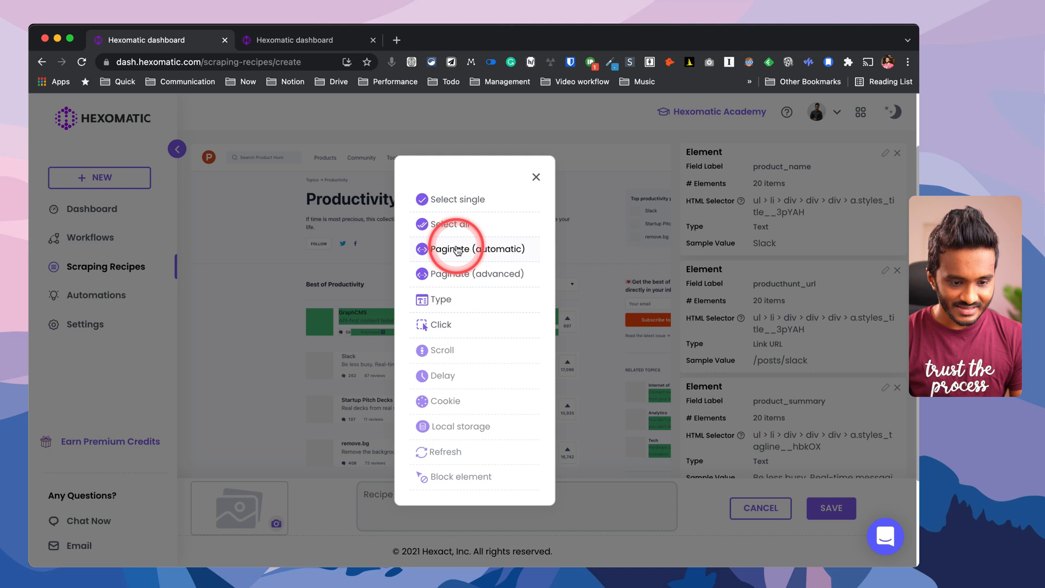
pyautogui.moveTo(499, 278)
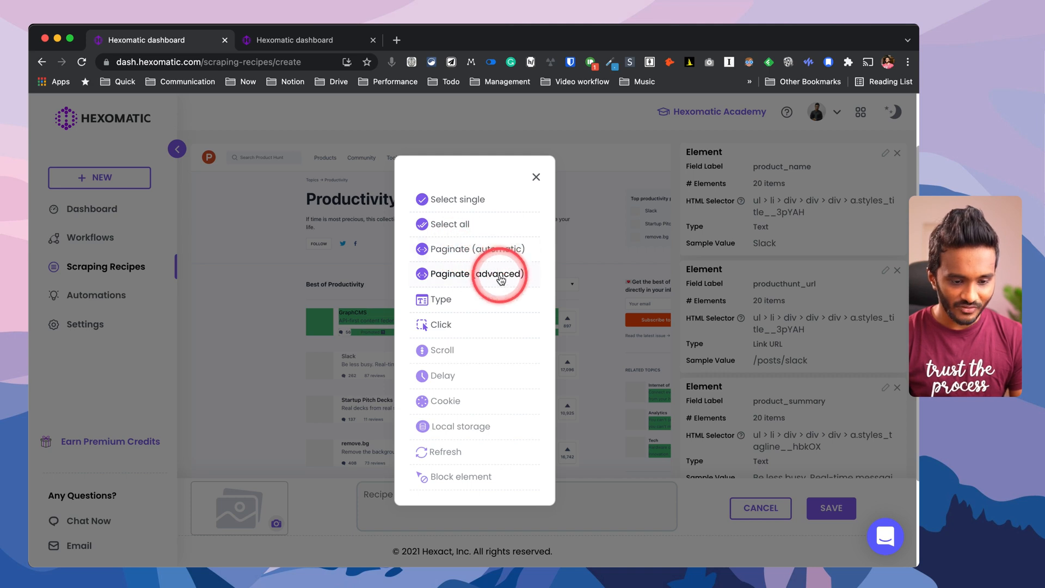
pyautogui.moveTo(437, 303)
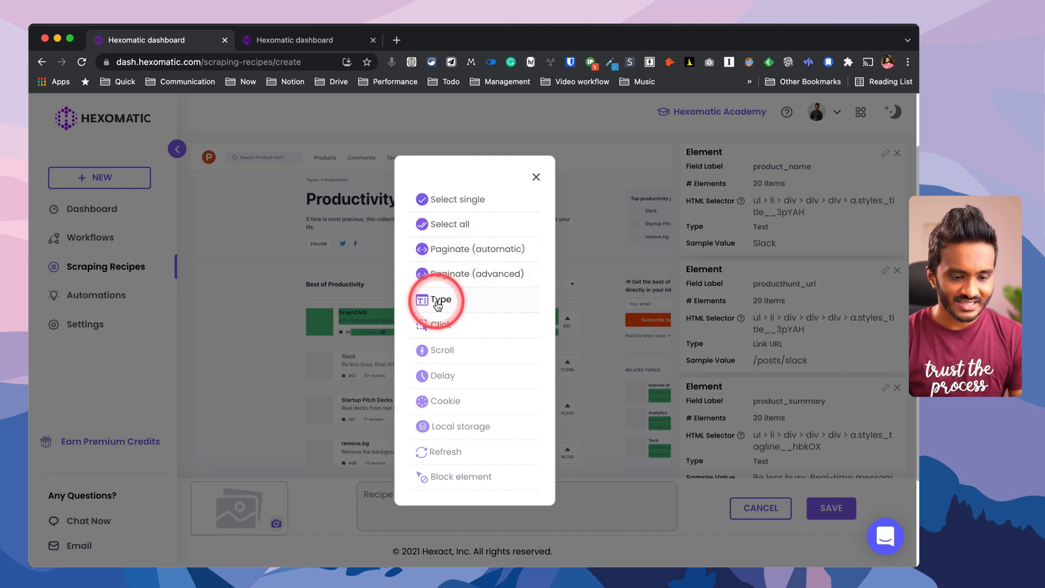
pyautogui.moveTo(442, 358)
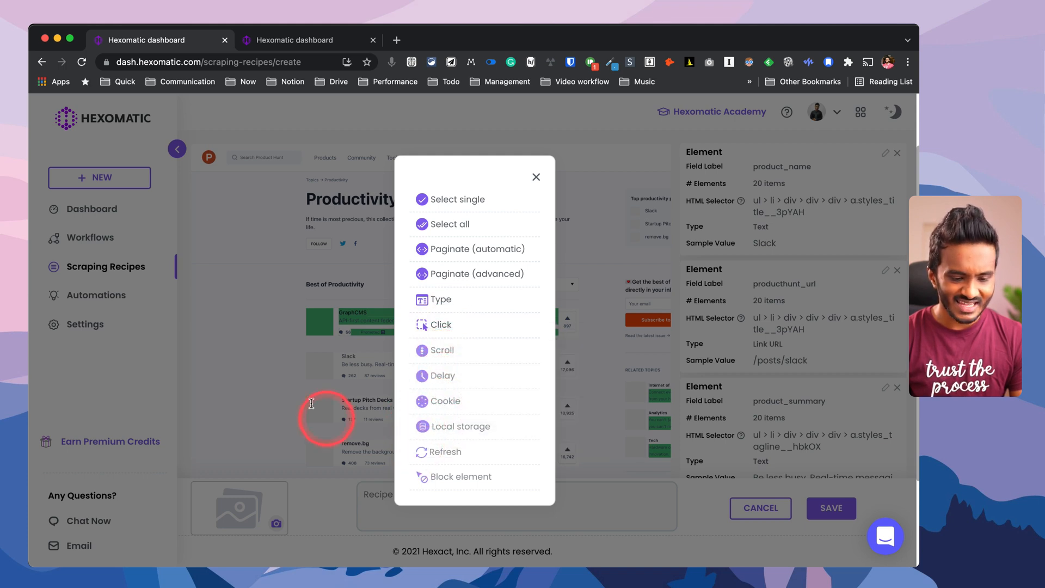
pyautogui.moveTo(298, 287)
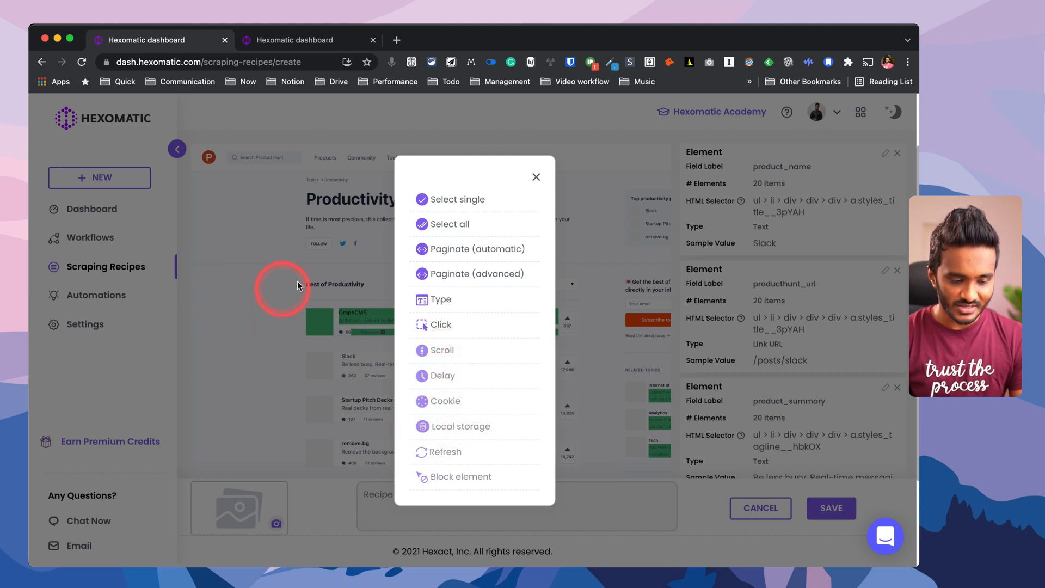
pyautogui.click(536, 177)
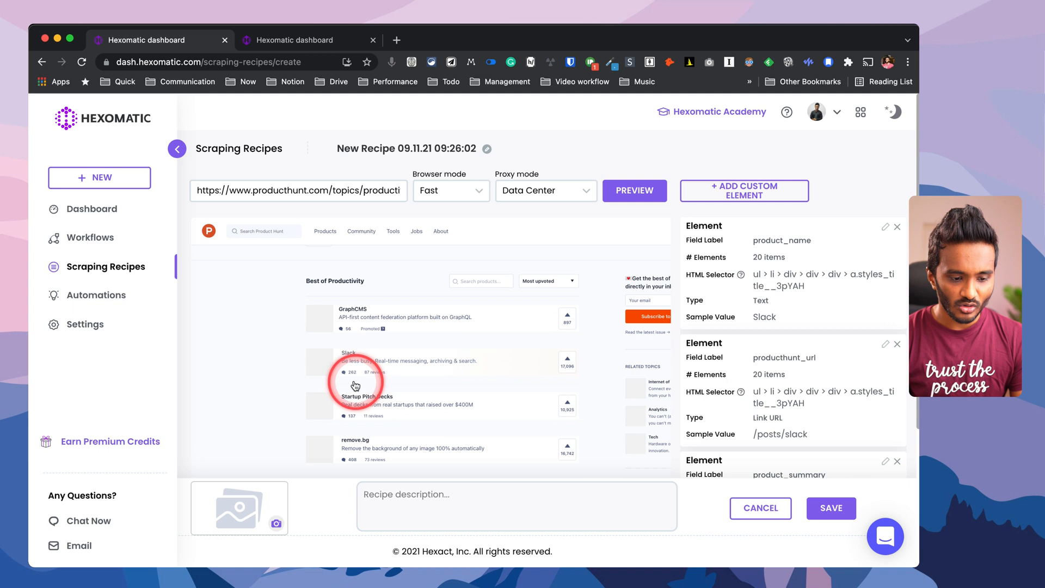
pyautogui.click(414, 362)
pyautogui.write('PH - P')
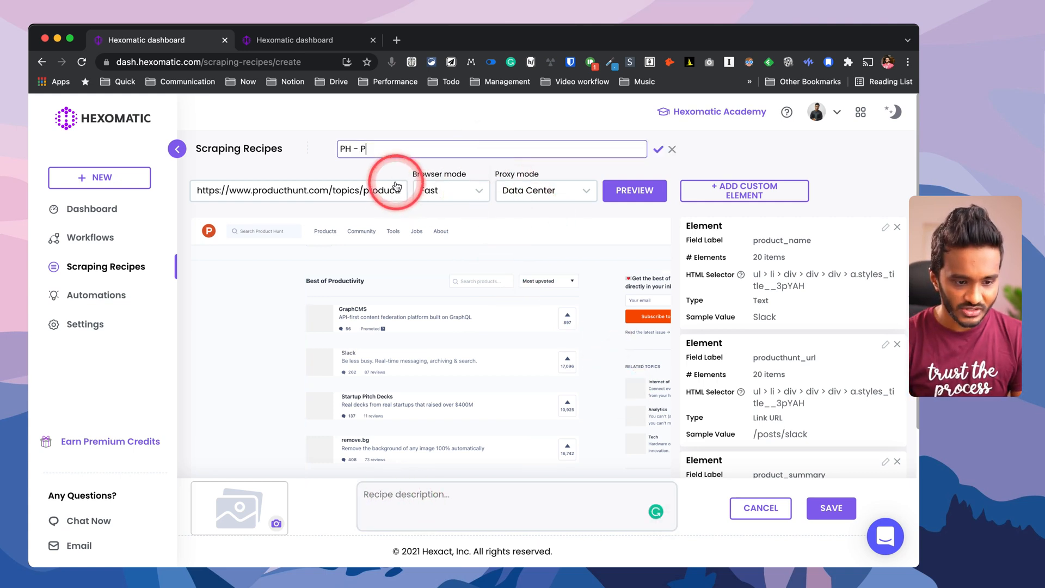
# - Name the recipe 'PH - Productivity' and save it to the recipe list
pyautogui.write('roductivity')
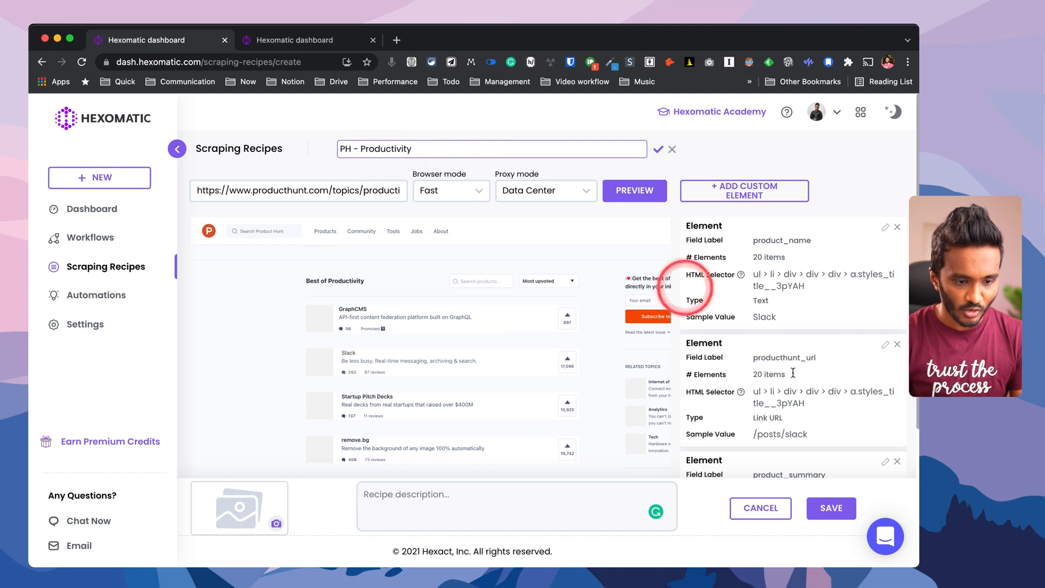
pyautogui.click(830, 508)
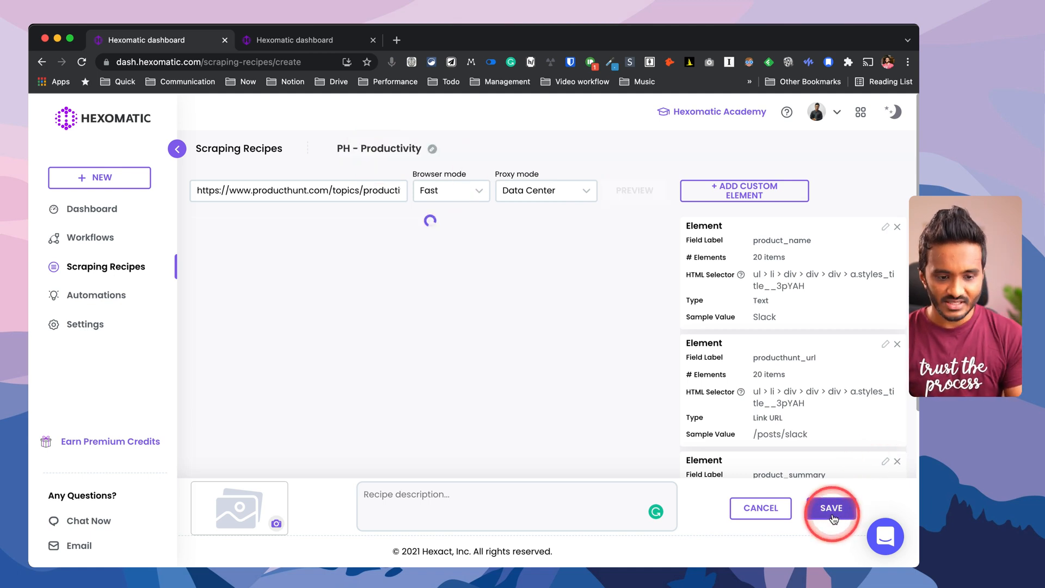
pyautogui.click(831, 507)
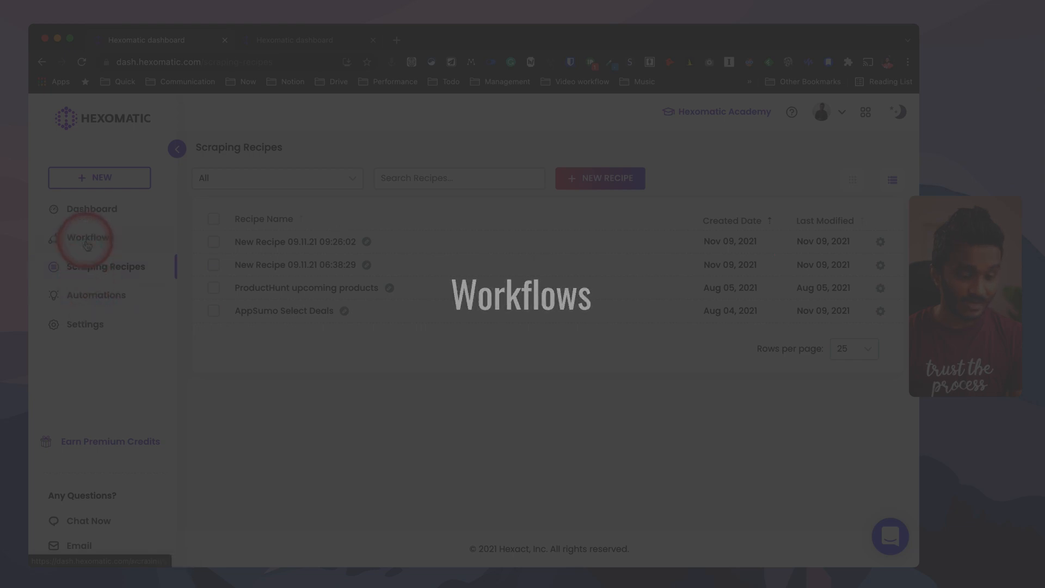
# - Start a new workflow and browse the Template Library and ready-made Automations
pyautogui.click(91, 238)
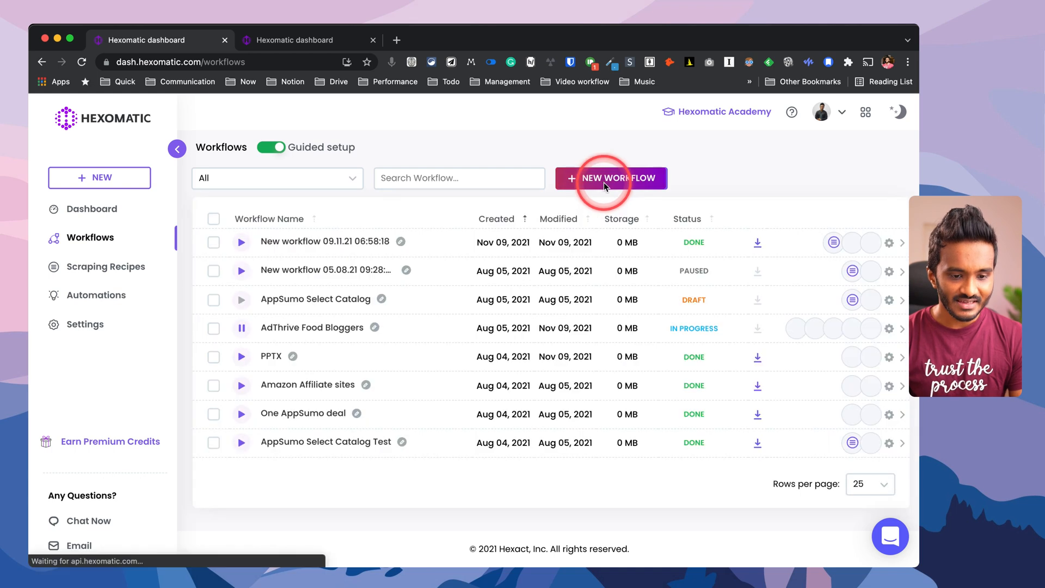
pyautogui.click(610, 178)
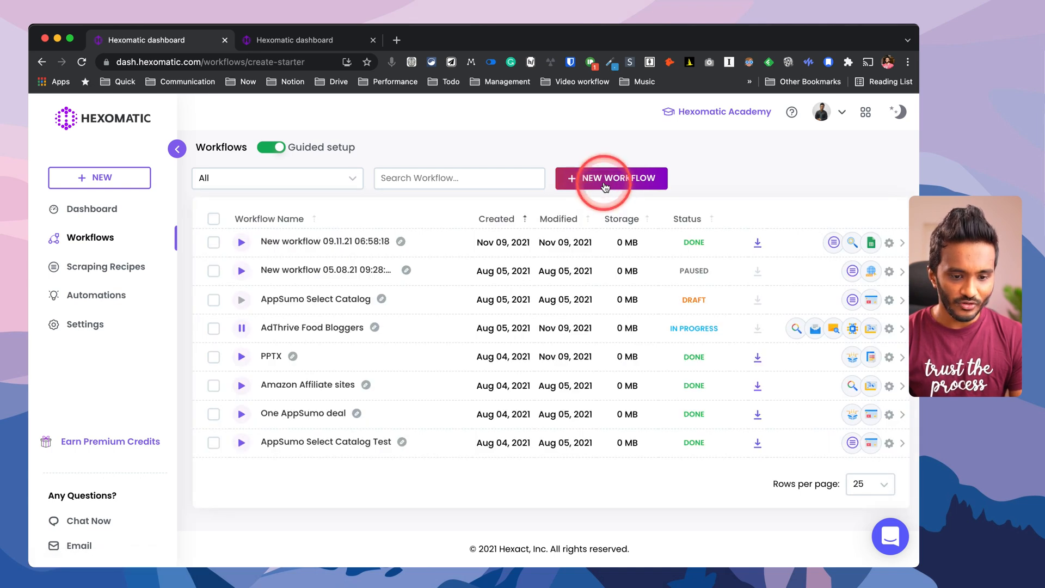
pyautogui.click(610, 178)
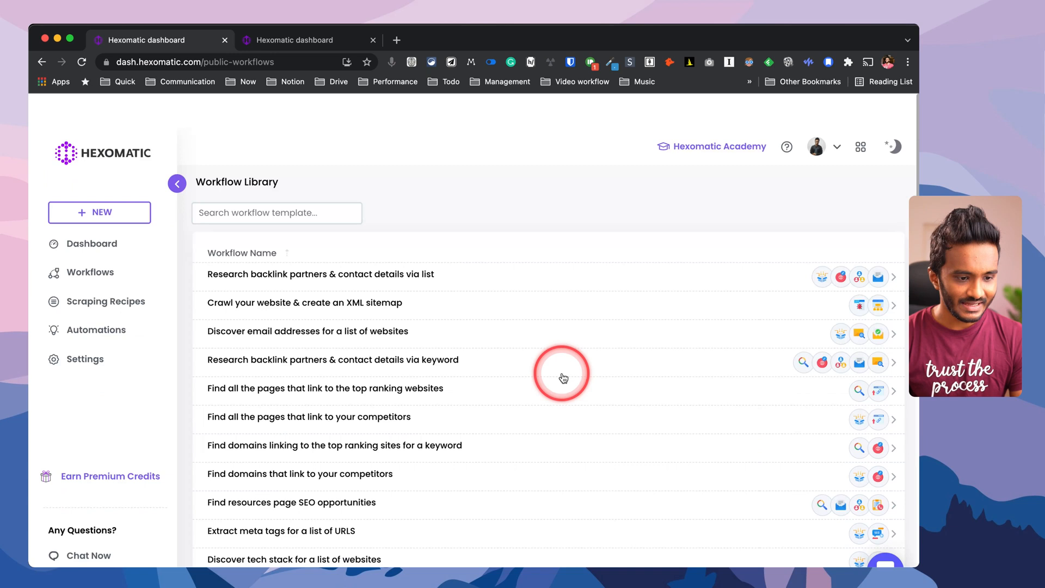
pyautogui.scroll(-3)
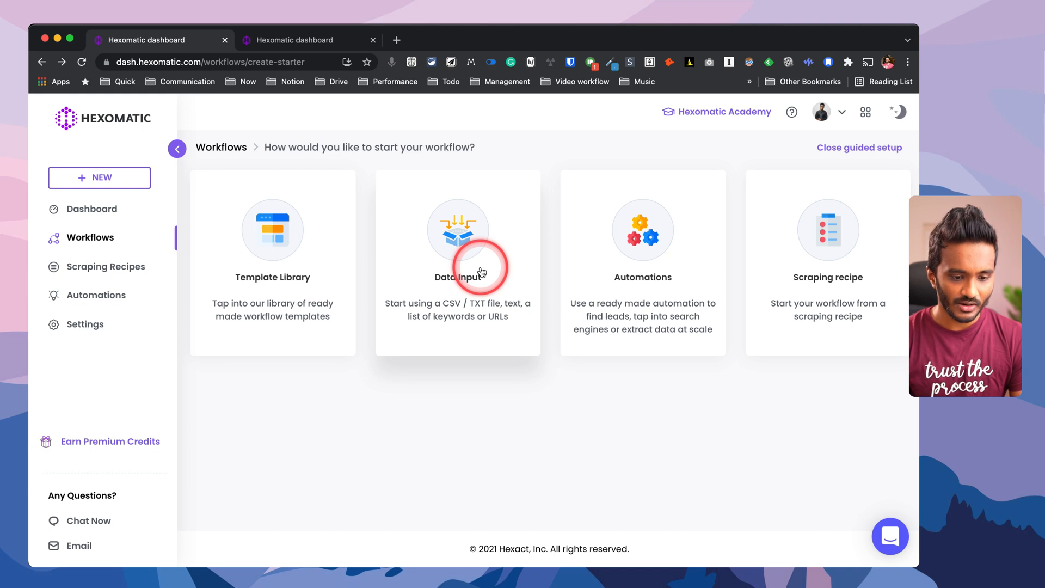
pyautogui.moveTo(529, 269)
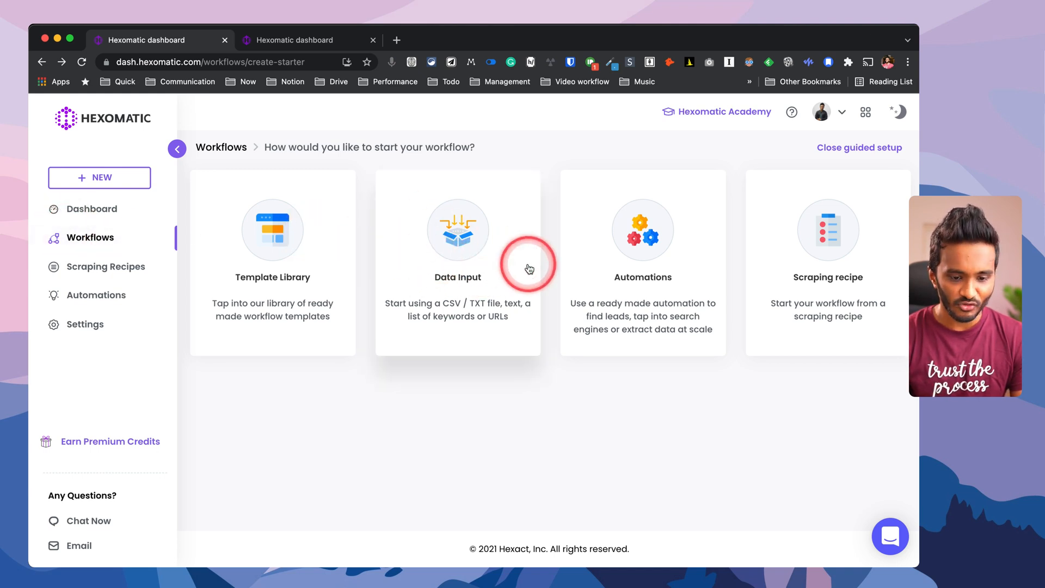
pyautogui.moveTo(637, 250)
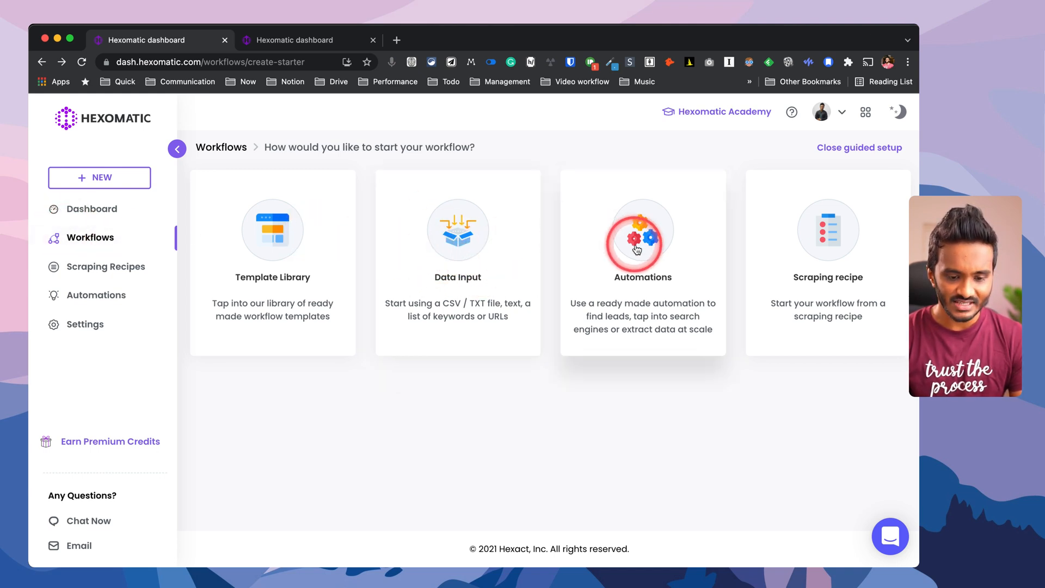
pyautogui.click(642, 239)
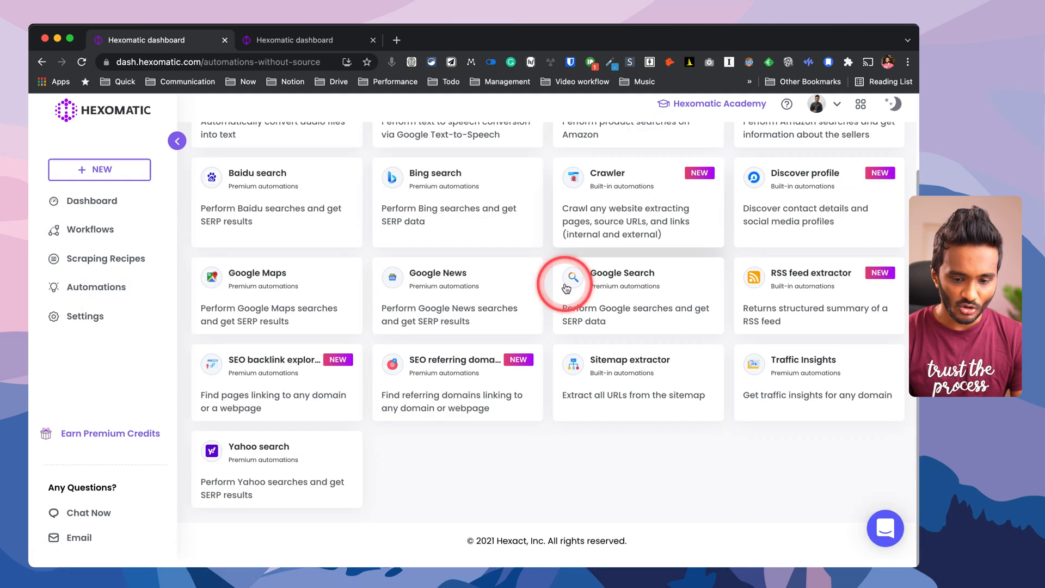
# - Return to Workflows, start another new workflow and choose the Scraping recipe card
pyautogui.click(90, 229)
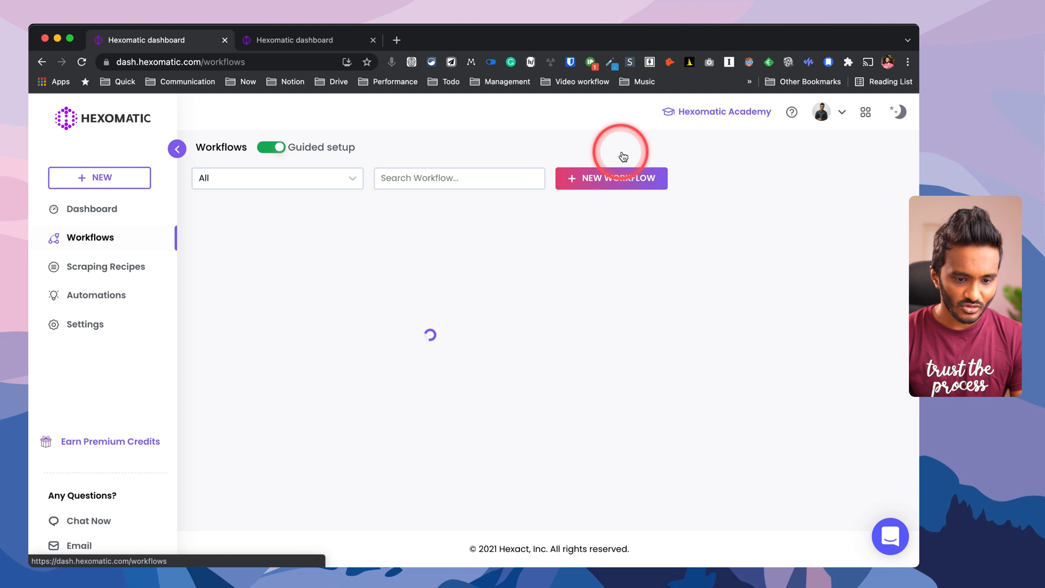
pyautogui.click(611, 178)
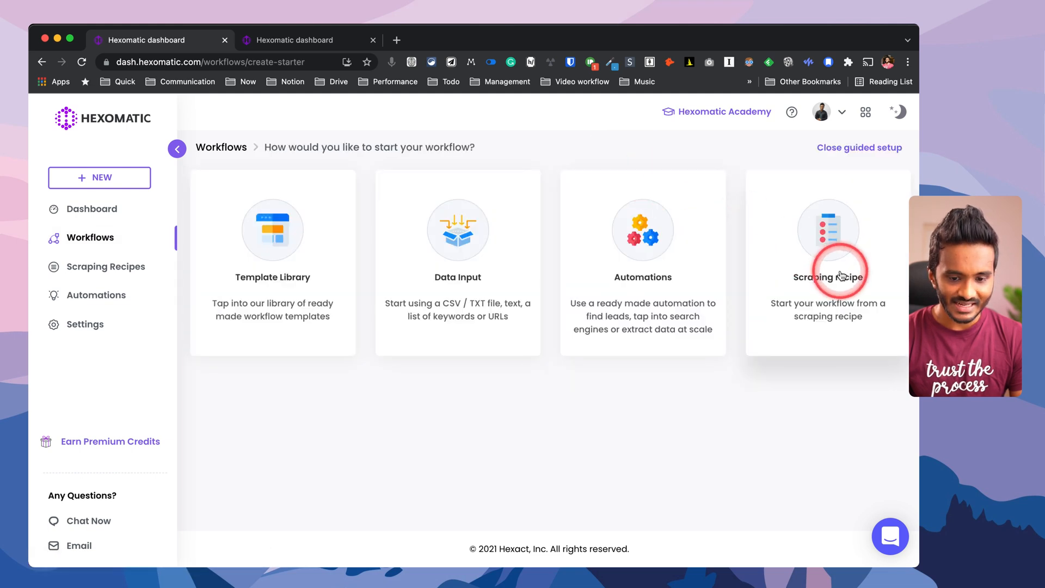
pyautogui.click(827, 263)
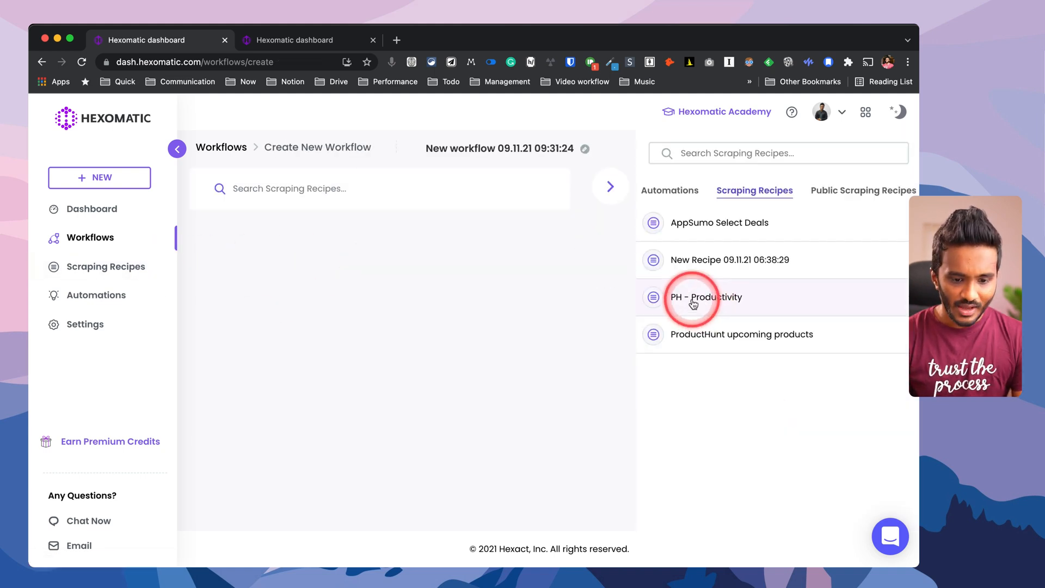
# - Add the PH - Productivity recipe as the first step and add a new automation after it
pyautogui.click(705, 296)
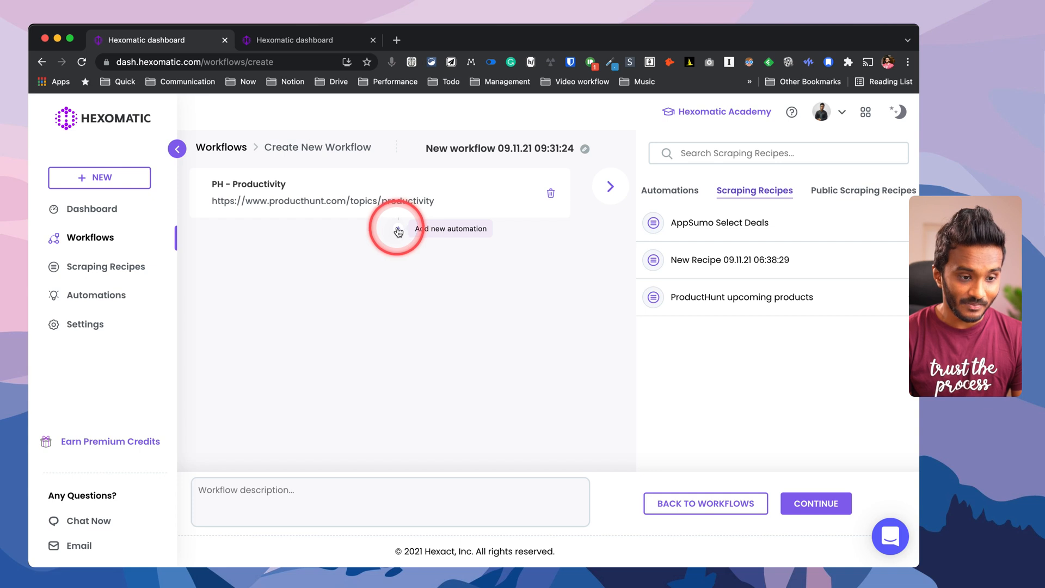
pyautogui.moveTo(384, 221)
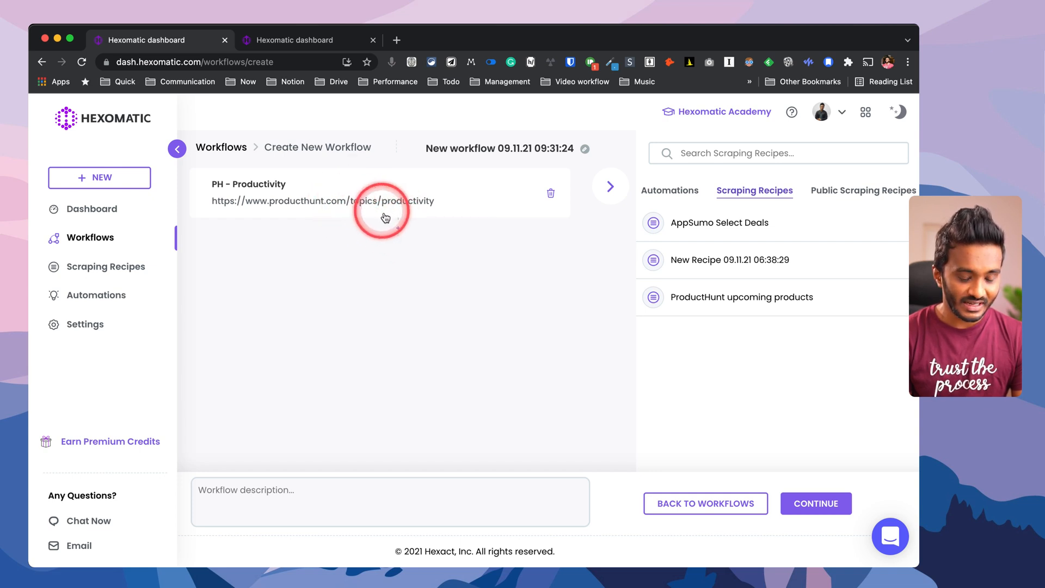
pyautogui.click(398, 233)
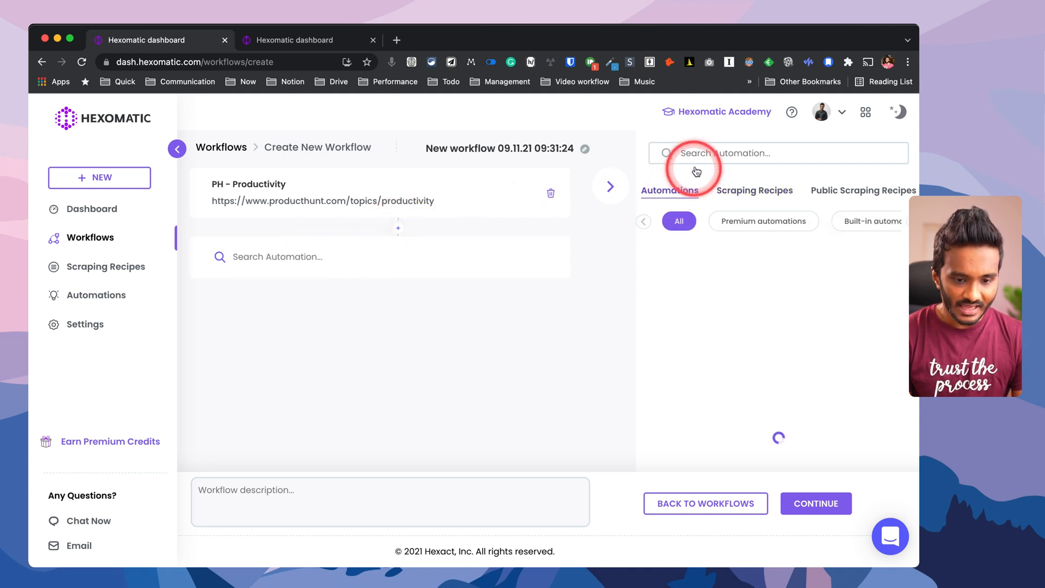
# - Add a Find & Replace automation with producthunt url as its source field
pyautogui.write('replay')
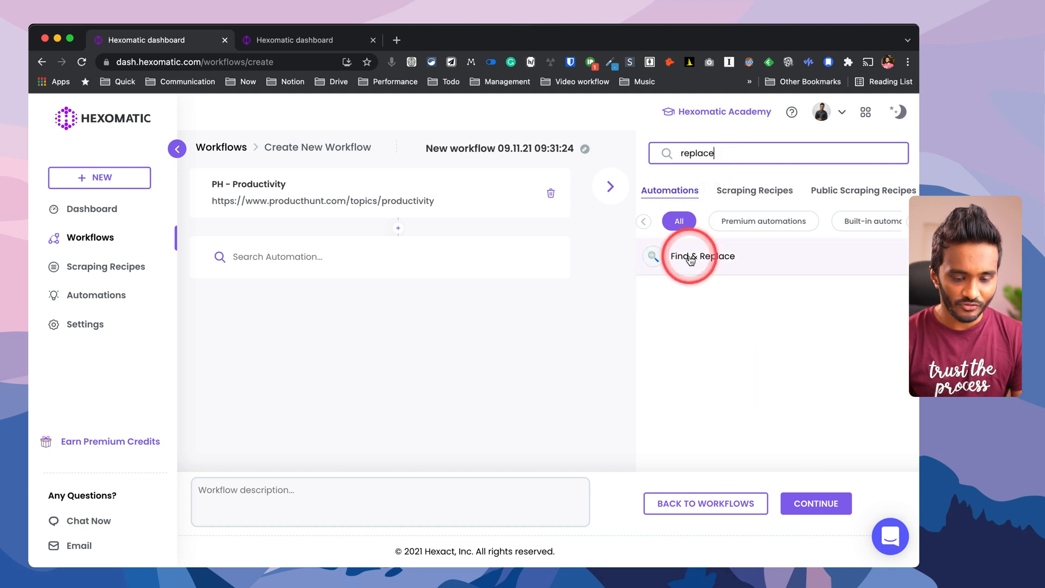
pyautogui.click(701, 256)
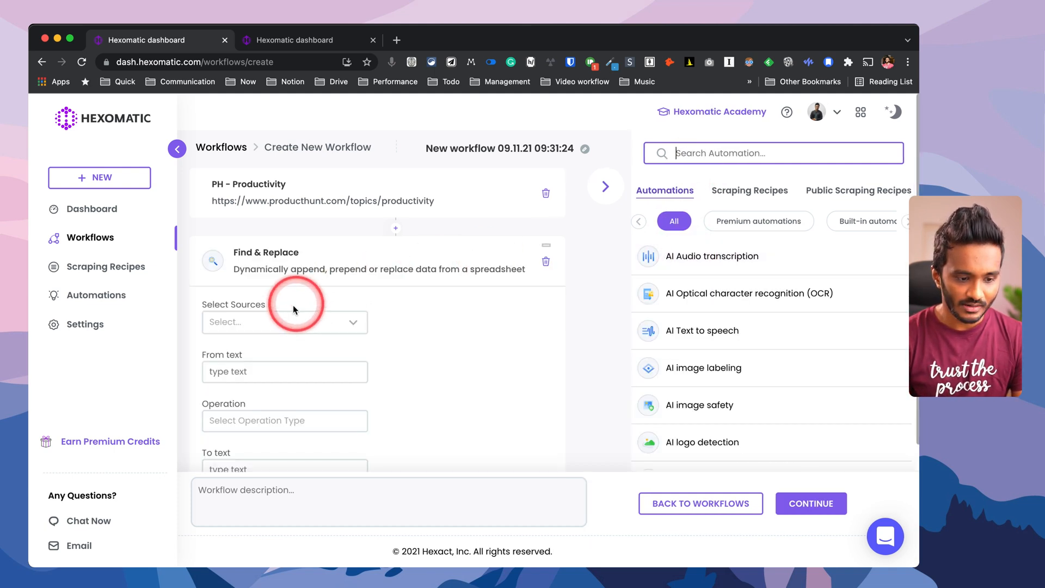
pyautogui.click(283, 322)
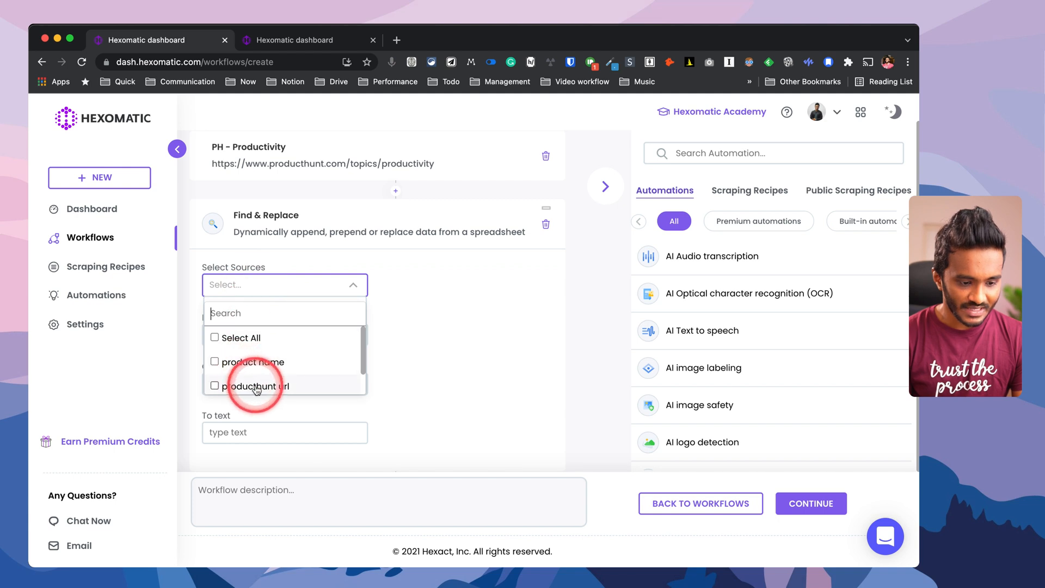
pyautogui.scroll(-3)
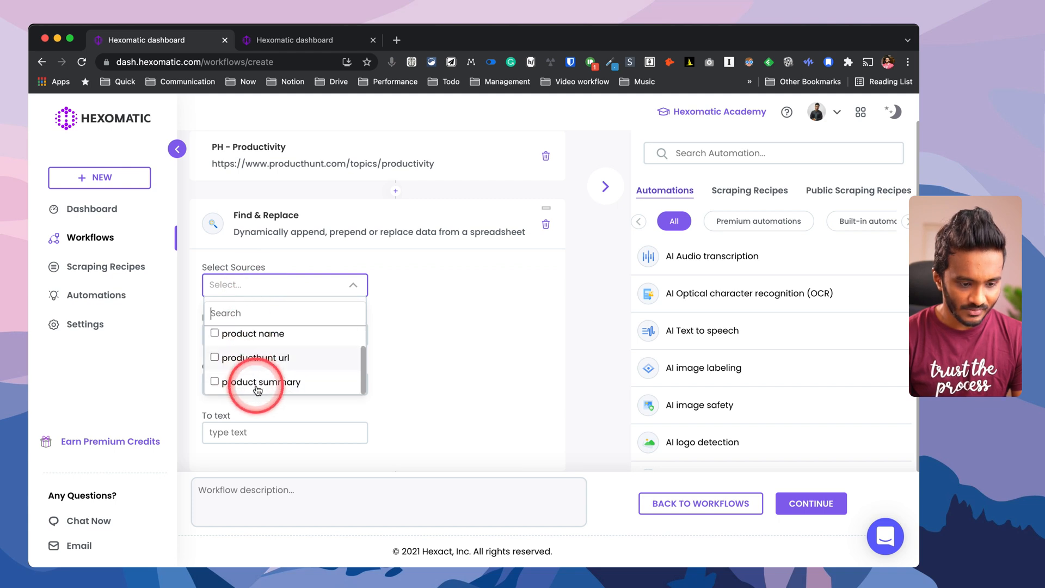
pyautogui.click(256, 357)
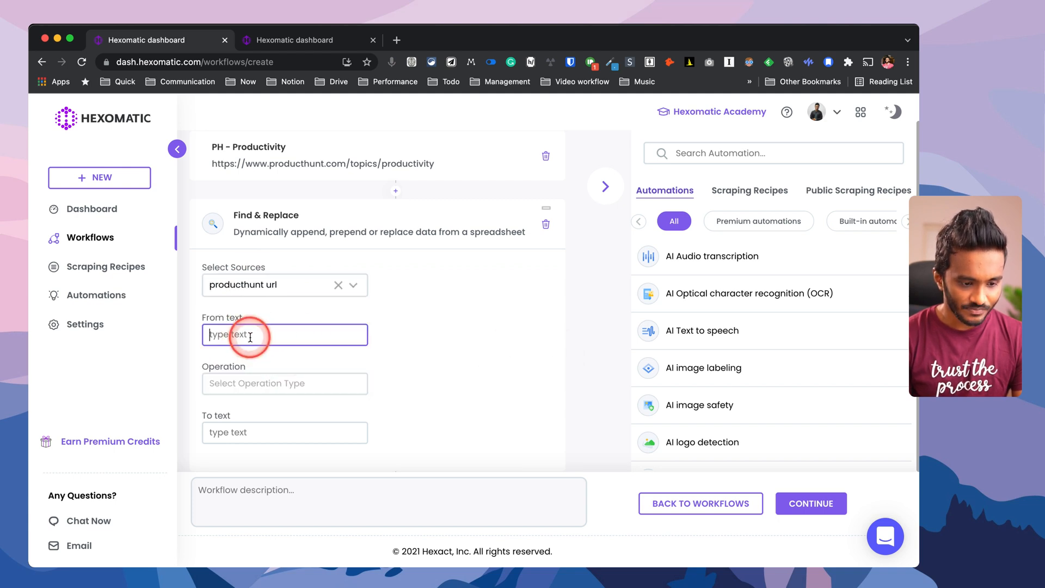
pyautogui.write('/posts/slack')
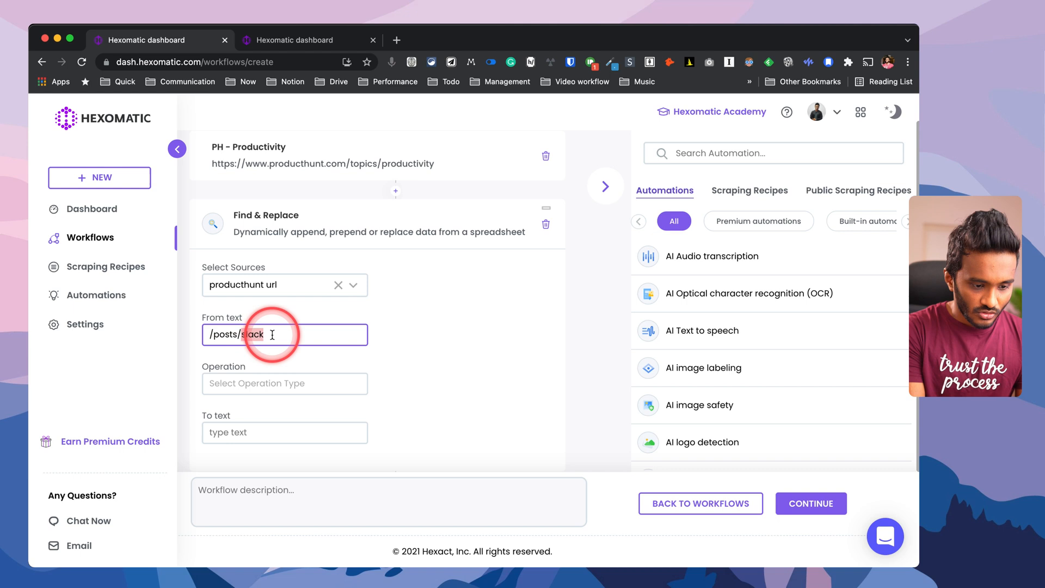
pyautogui.click(284, 383)
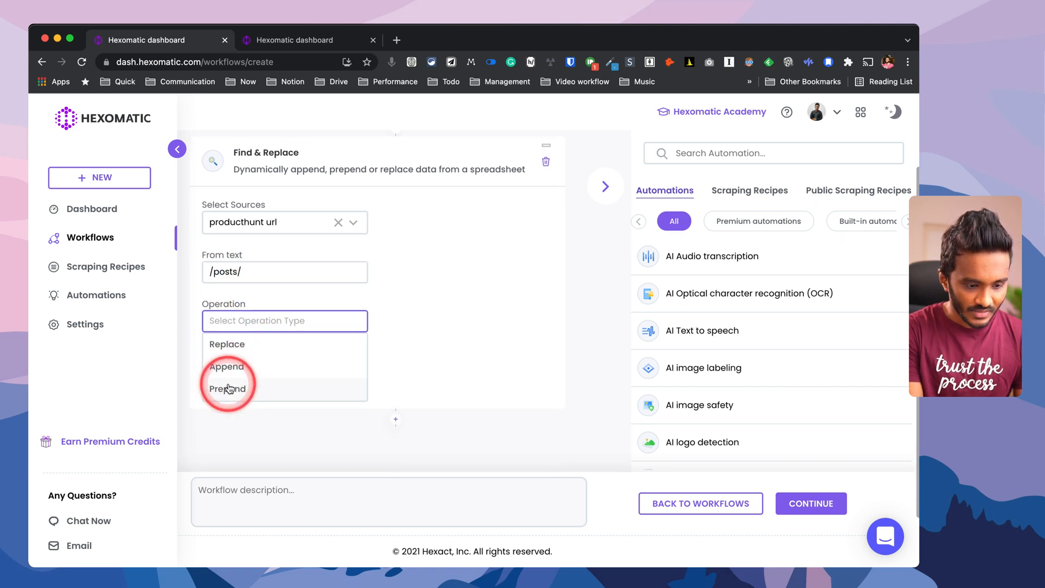
pyautogui.click(227, 389)
pyautogui.write('https://producthunt.com')
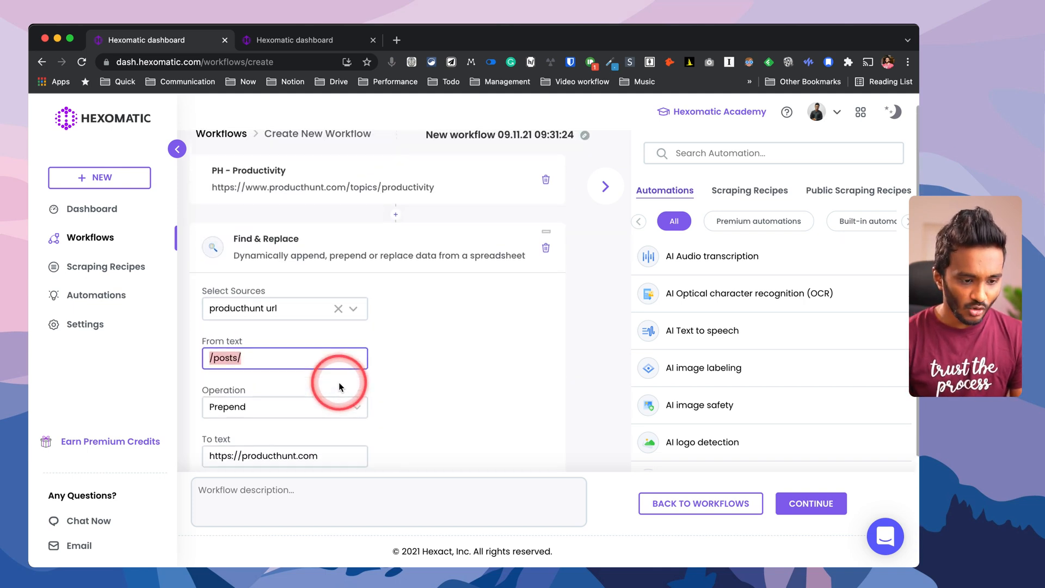
pyautogui.click(545, 231)
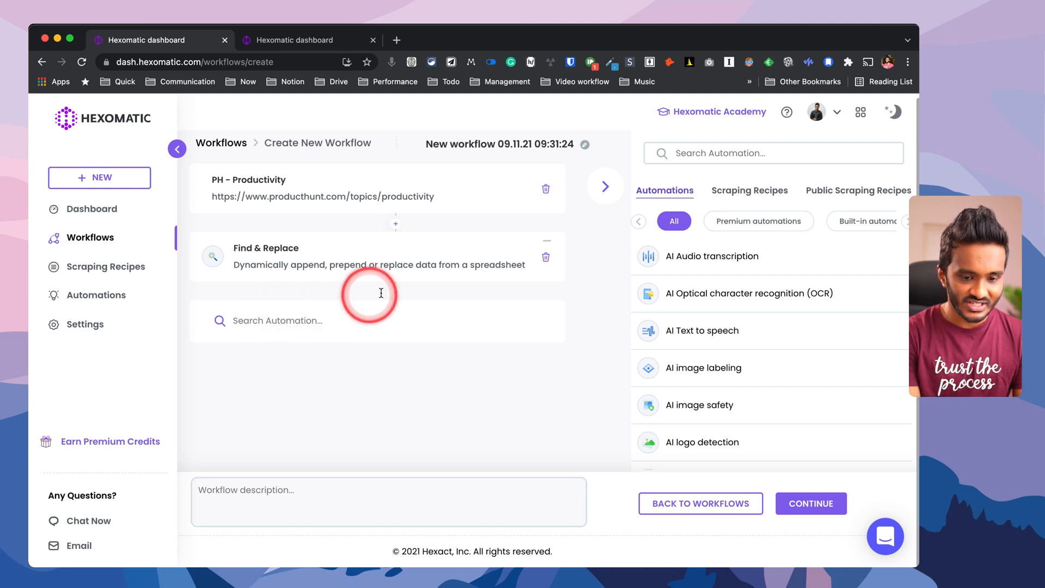
# - Add a Google Sheets (Export / Sync) step using the Google Sheet 1 account
pyautogui.click(773, 152)
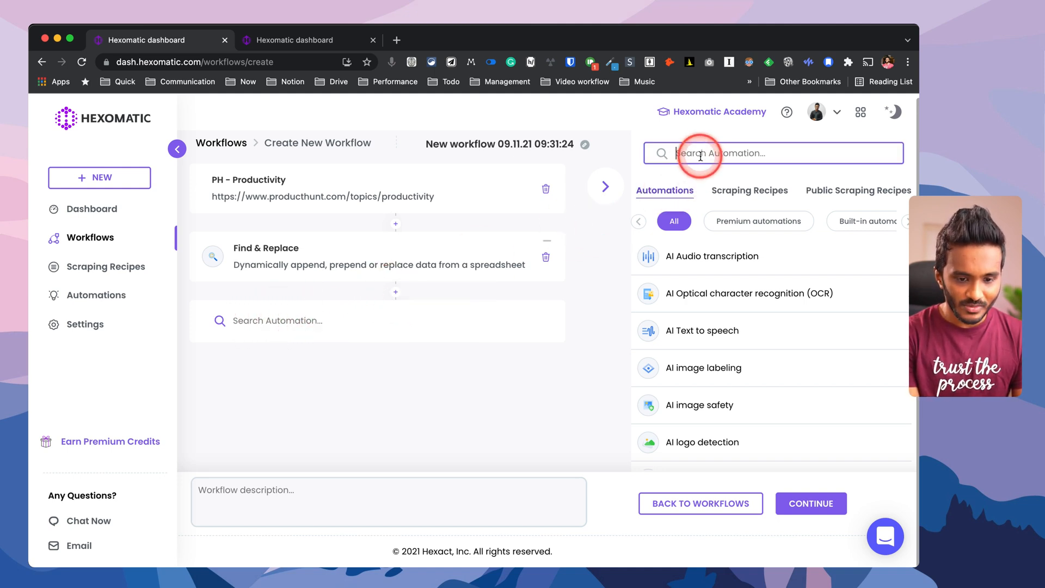
pyautogui.write('sheet')
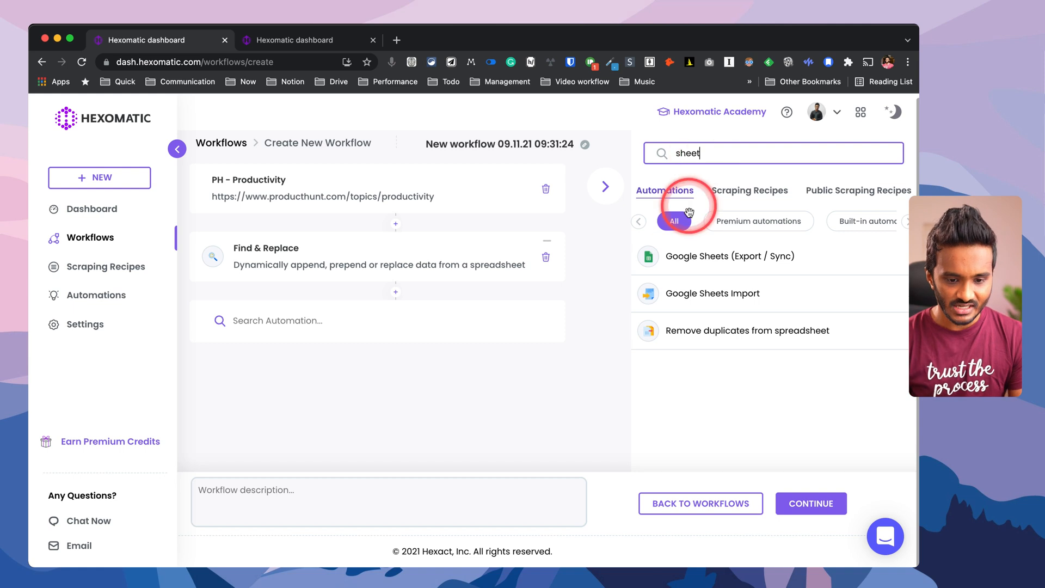
pyautogui.click(729, 256)
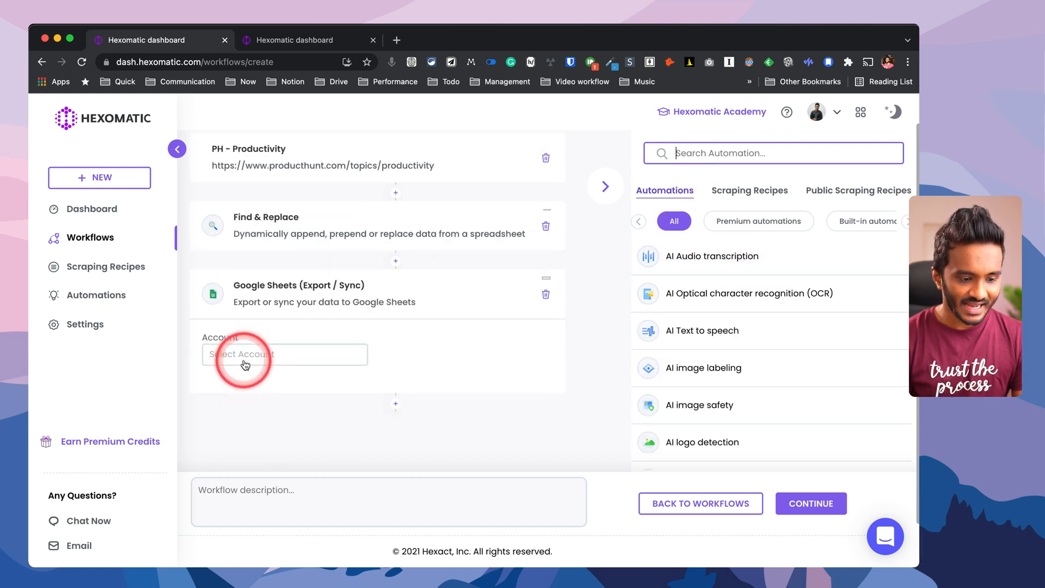
pyautogui.click(284, 354)
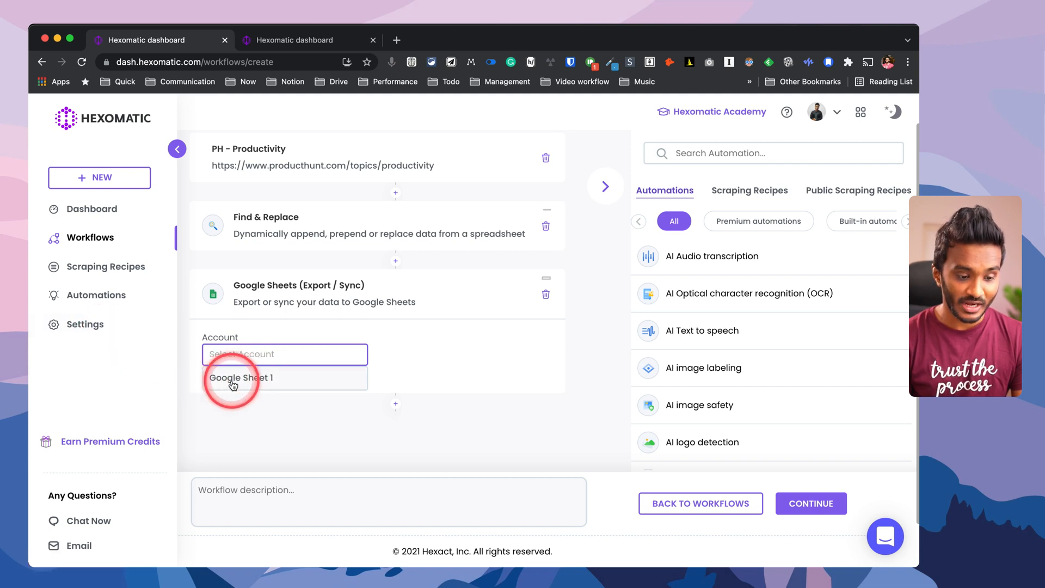
pyautogui.click(241, 378)
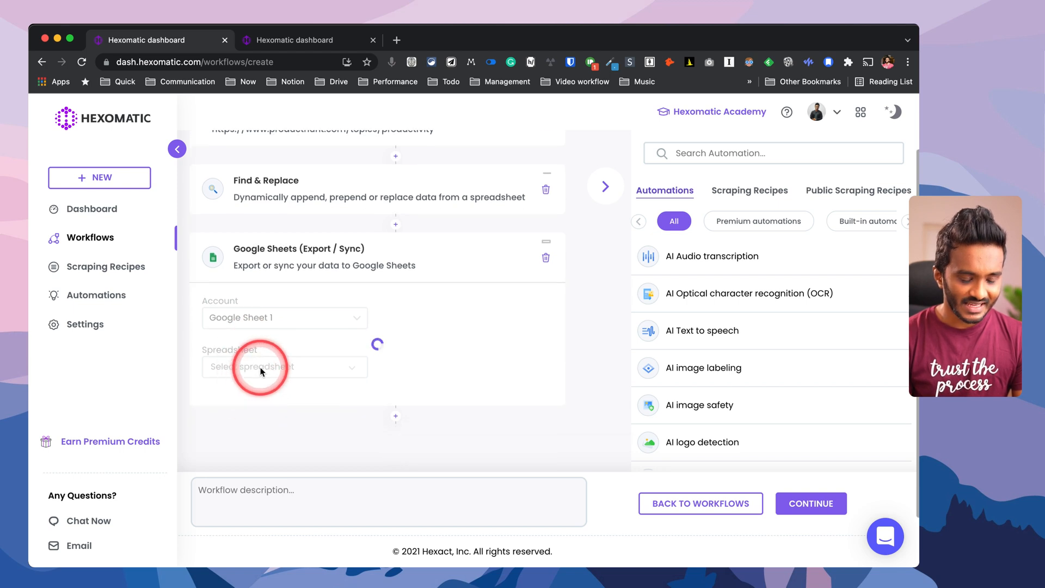
# - Export to a new spreadsheet PH-P, name the workflow PH - Productivity and continue
pyautogui.click(284, 366)
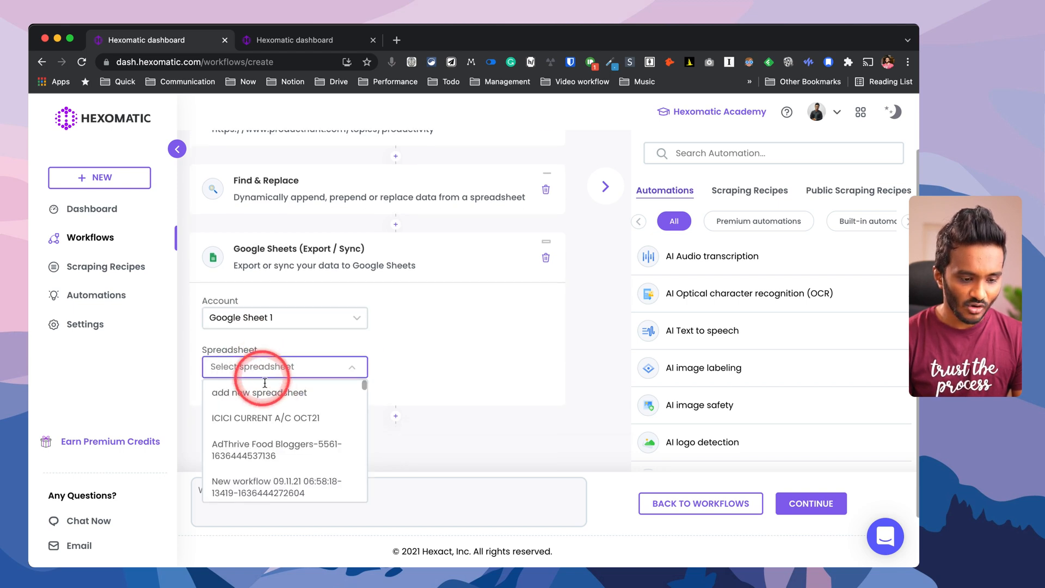
pyautogui.click(259, 393)
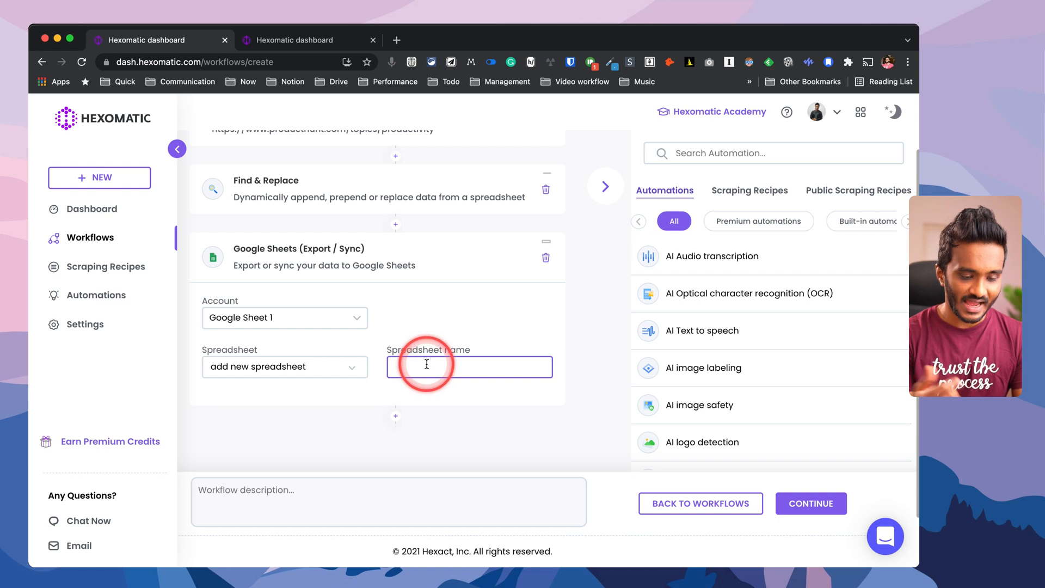
pyautogui.write('PH P')
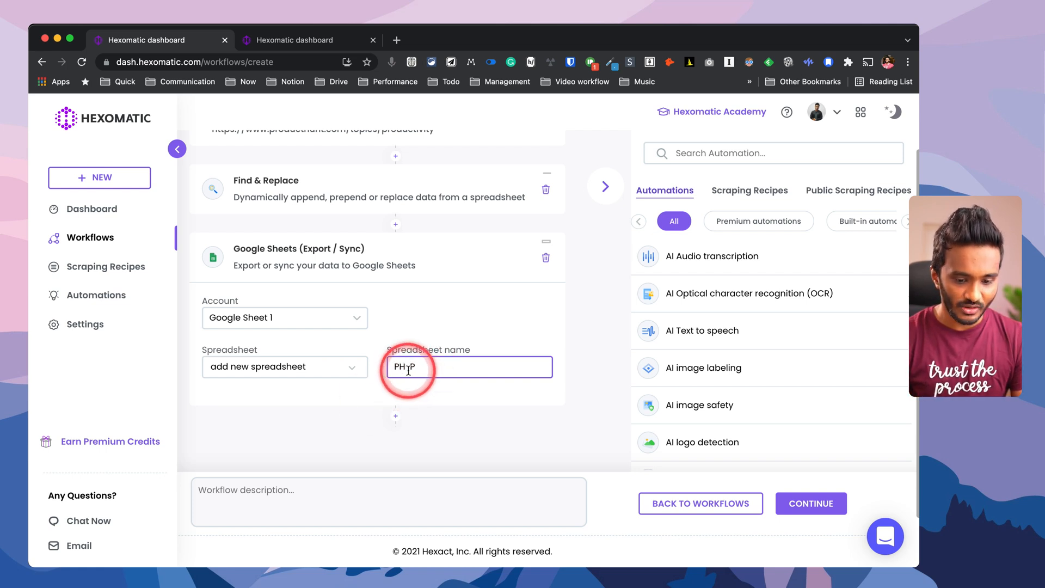
pyautogui.scroll(-3)
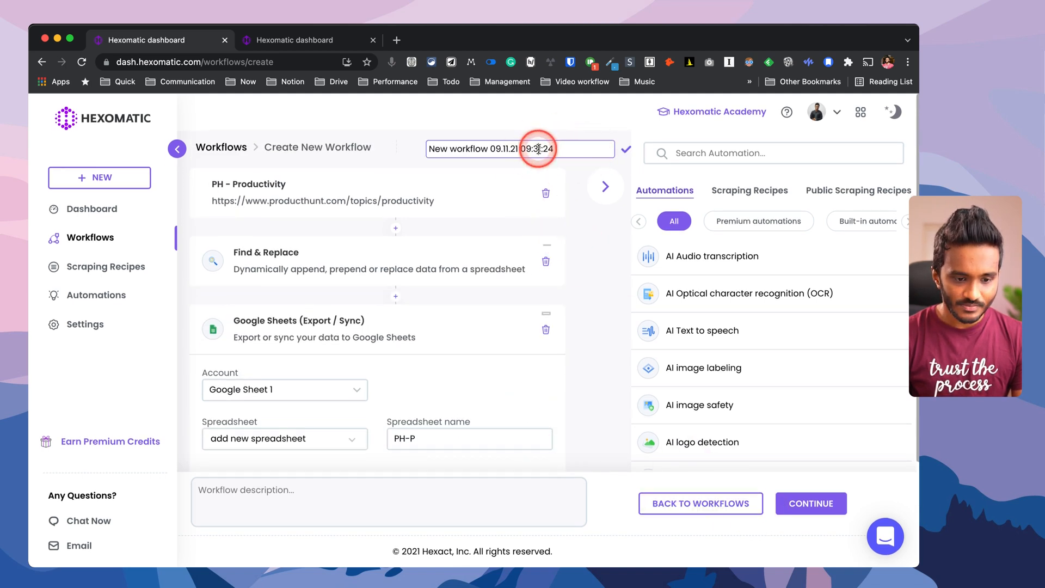
pyautogui.write('PH - Productivity')
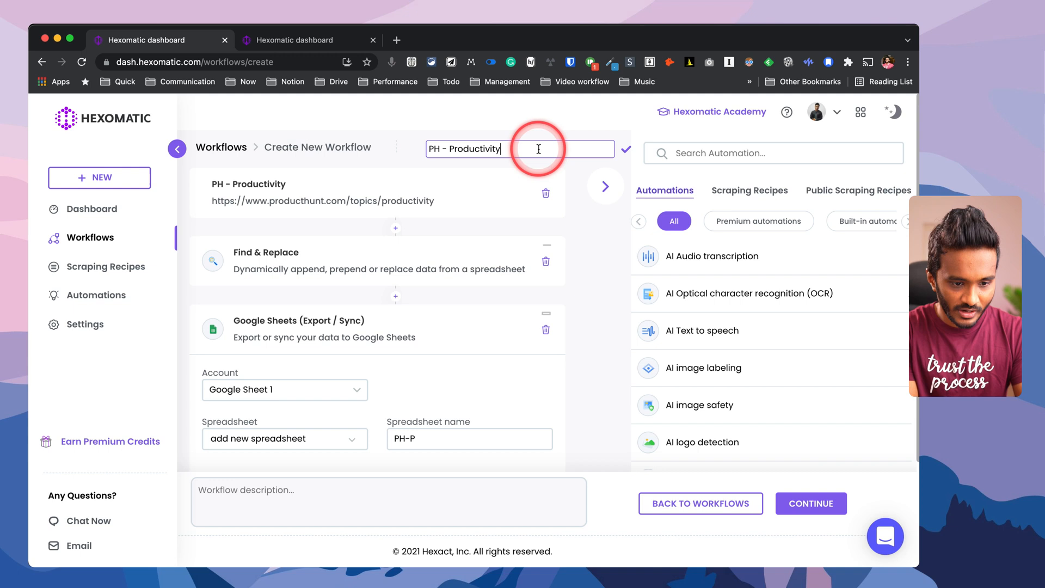
pyautogui.click(809, 502)
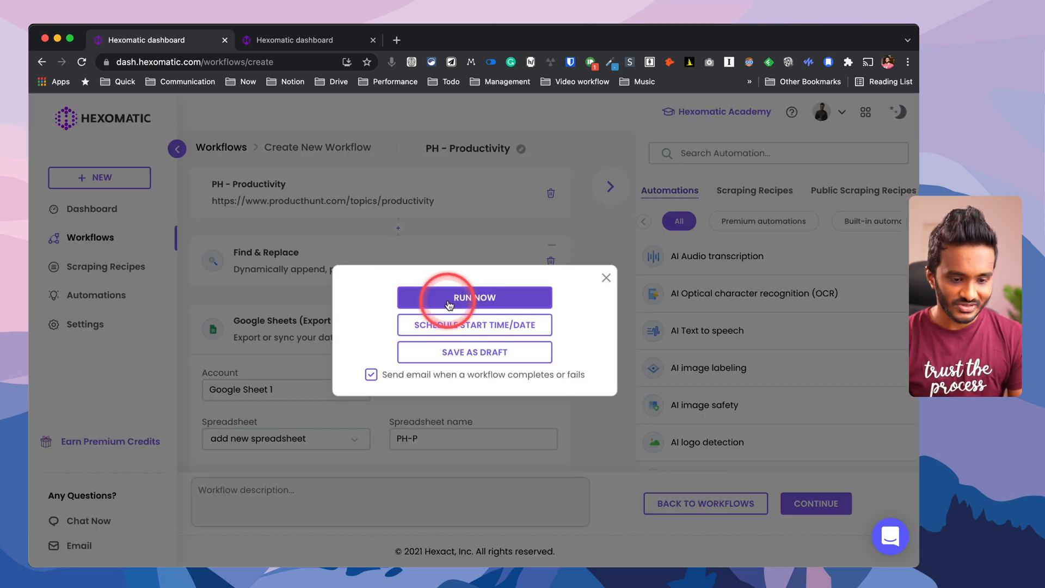
pyautogui.moveTo(403, 300)
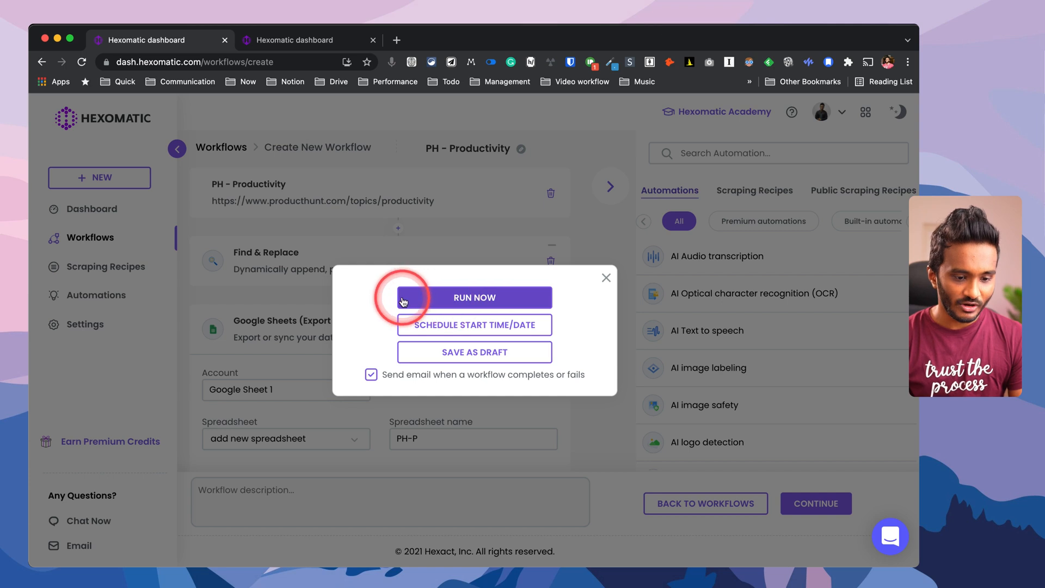
# - Review Schedule Start Time/Date and run frequency, then close and abandon the unsaved workflow
pyautogui.click(473, 324)
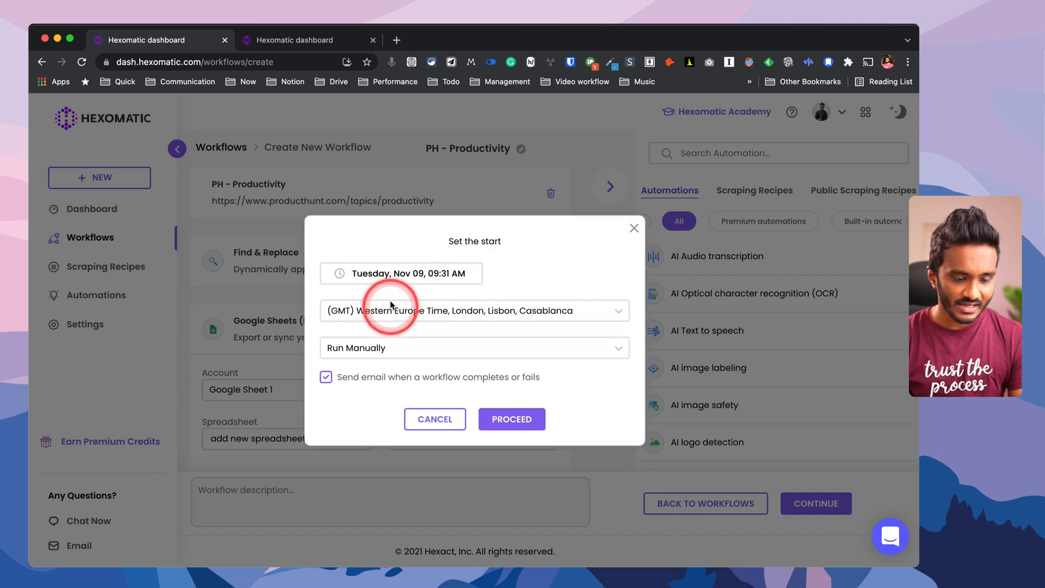
pyautogui.moveTo(383, 352)
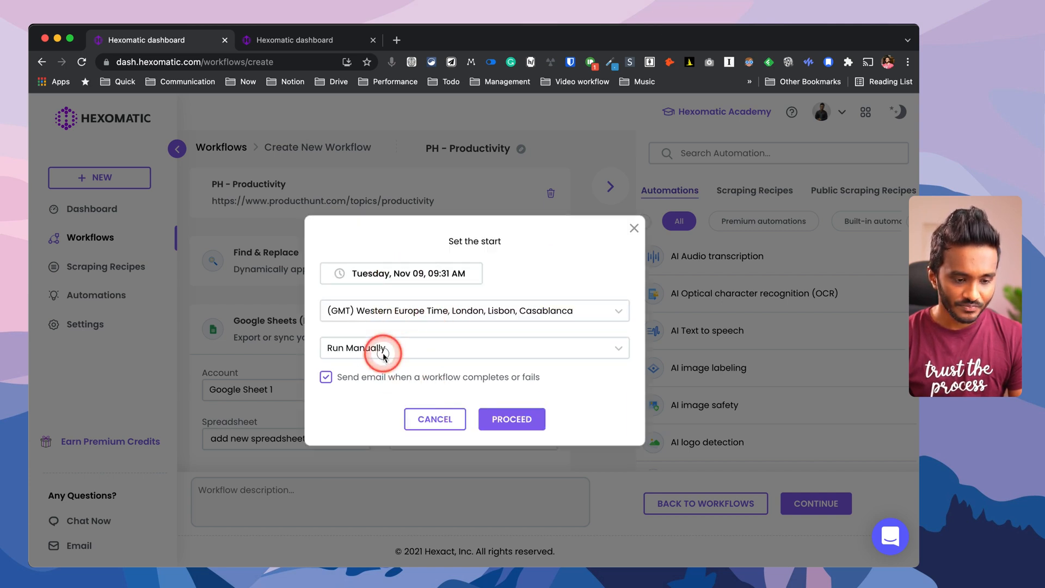
pyautogui.click(474, 347)
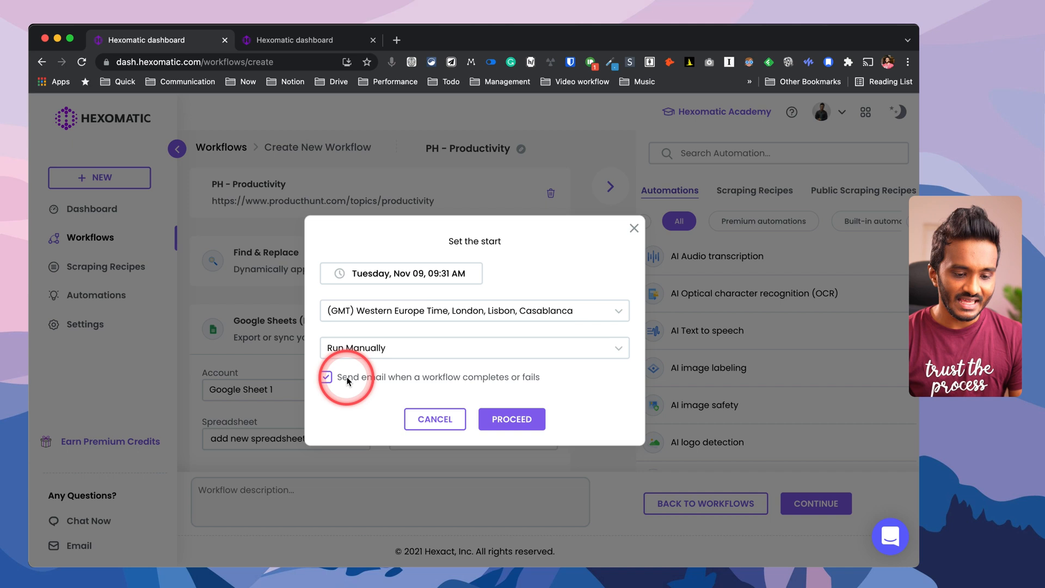
pyautogui.moveTo(423, 311)
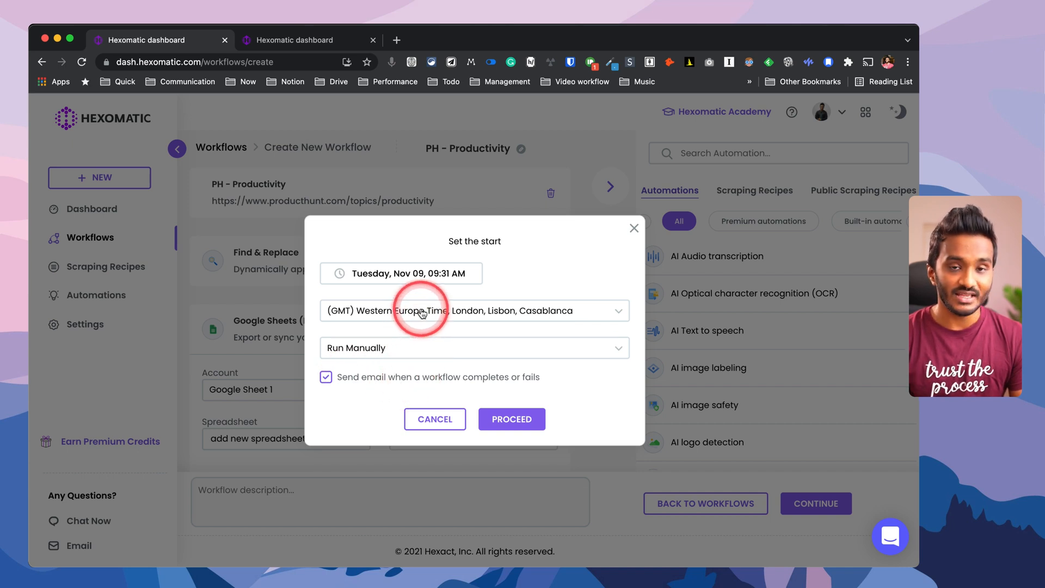
pyautogui.moveTo(467, 254)
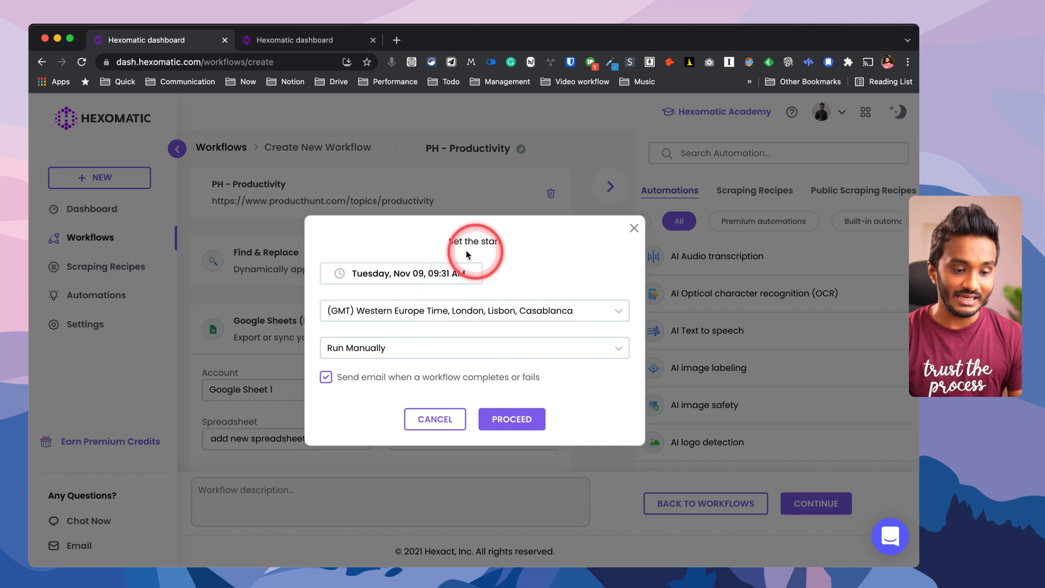
pyautogui.moveTo(286, 206)
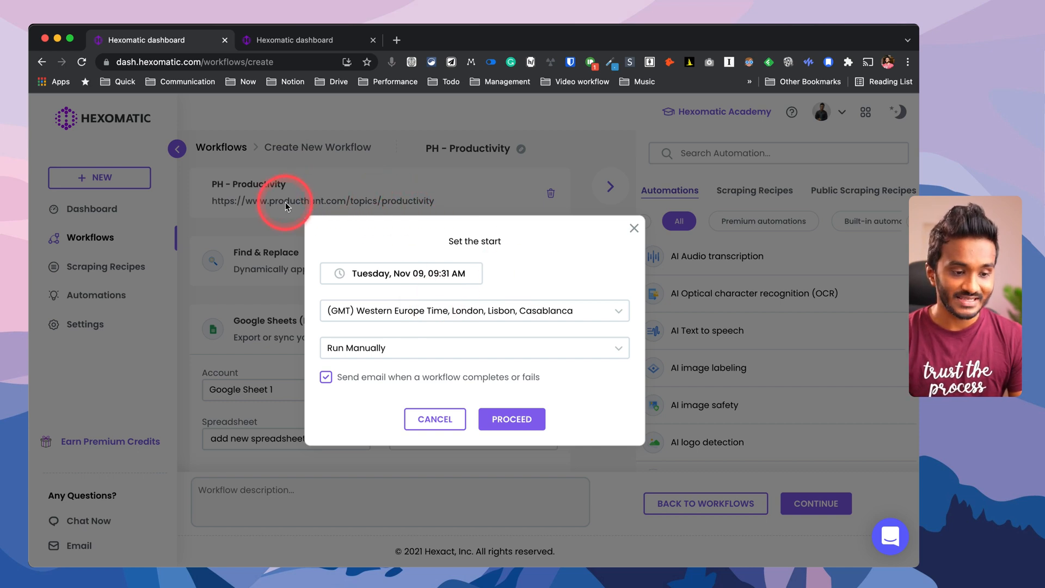
pyautogui.moveTo(633, 229)
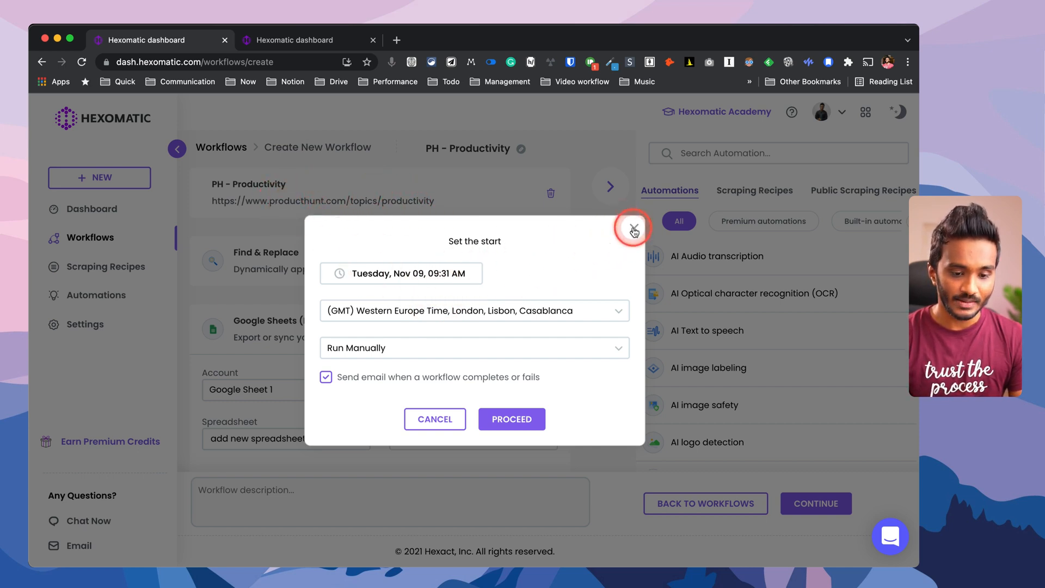
pyautogui.click(632, 227)
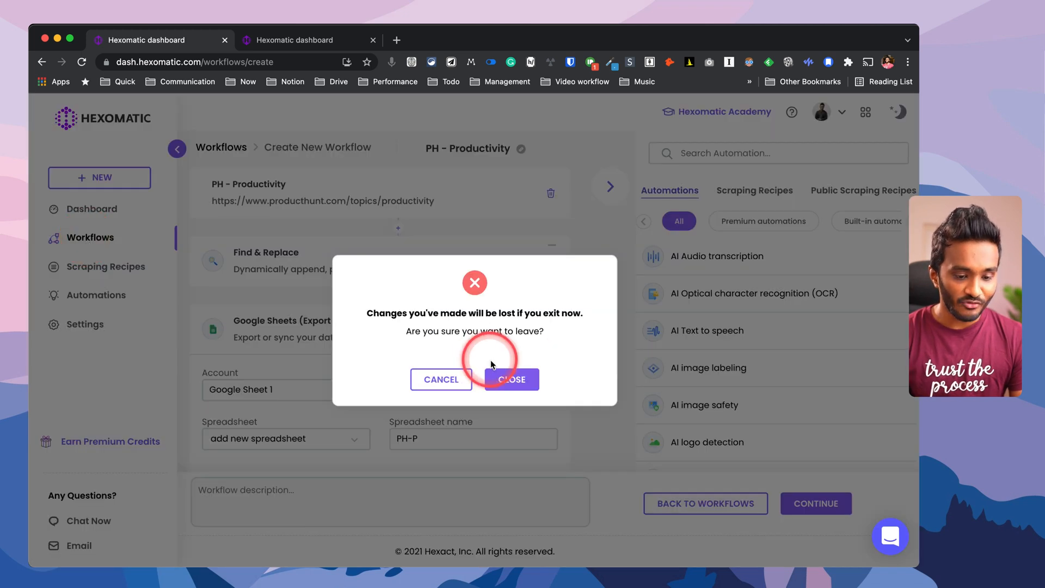
pyautogui.click(511, 378)
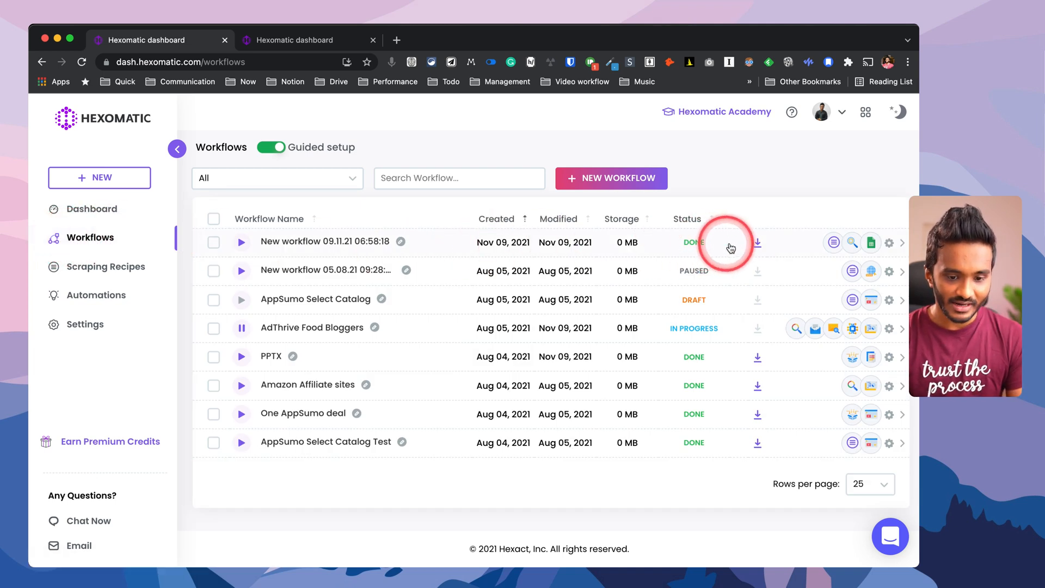
# - Export the newest workflow's results to Google Sheets, then open the Amazon Affiliate sites workflow
pyautogui.click(758, 242)
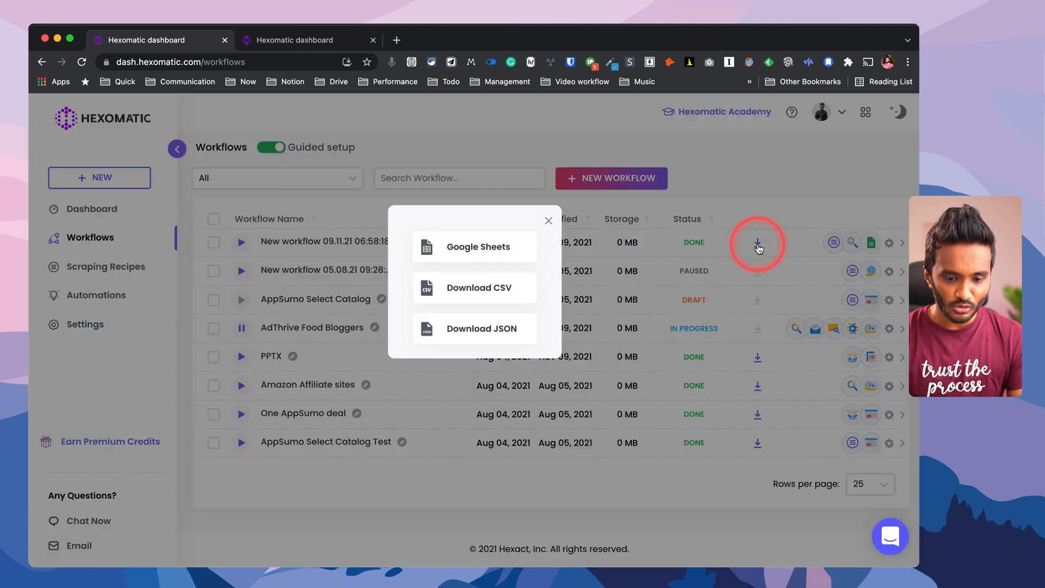
pyautogui.moveTo(474, 288)
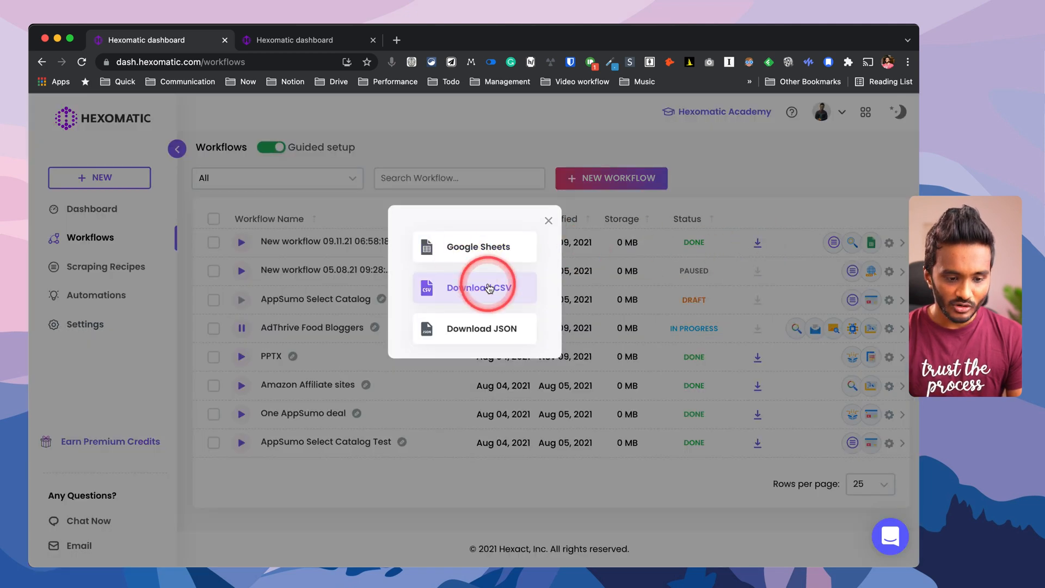
pyautogui.moveTo(474, 247)
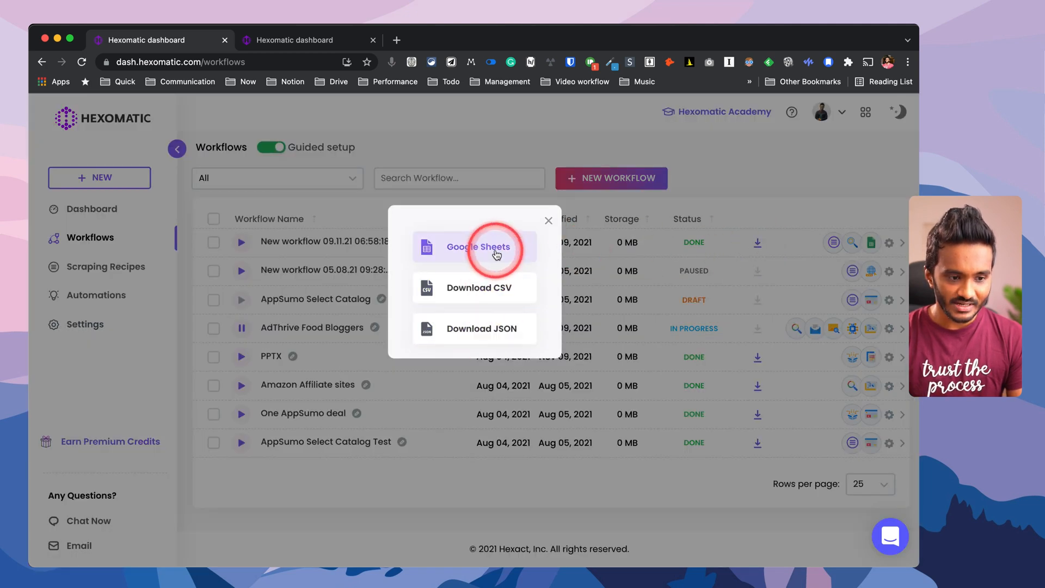
pyautogui.click(479, 247)
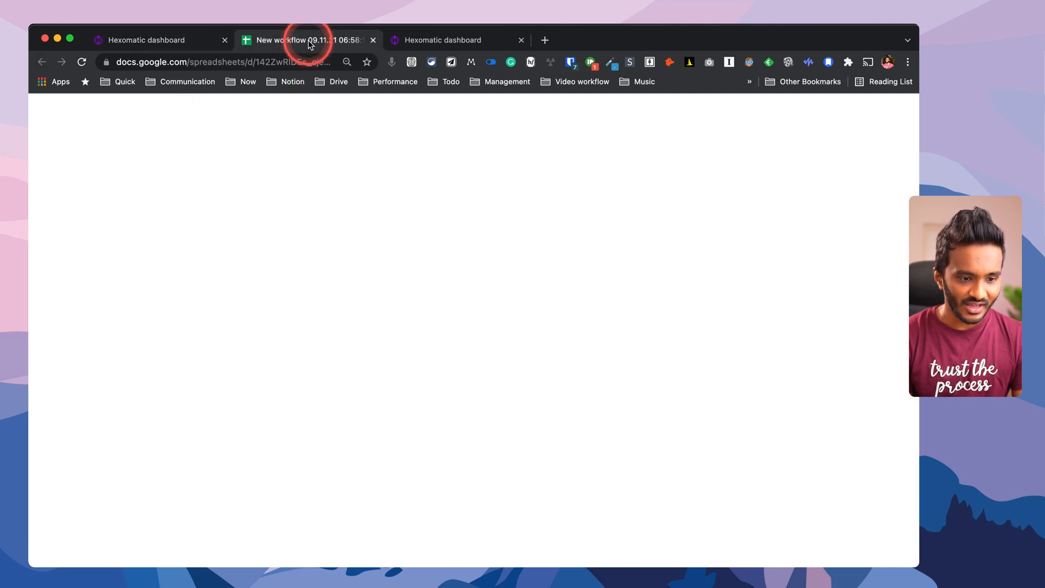
pyautogui.click(145, 41)
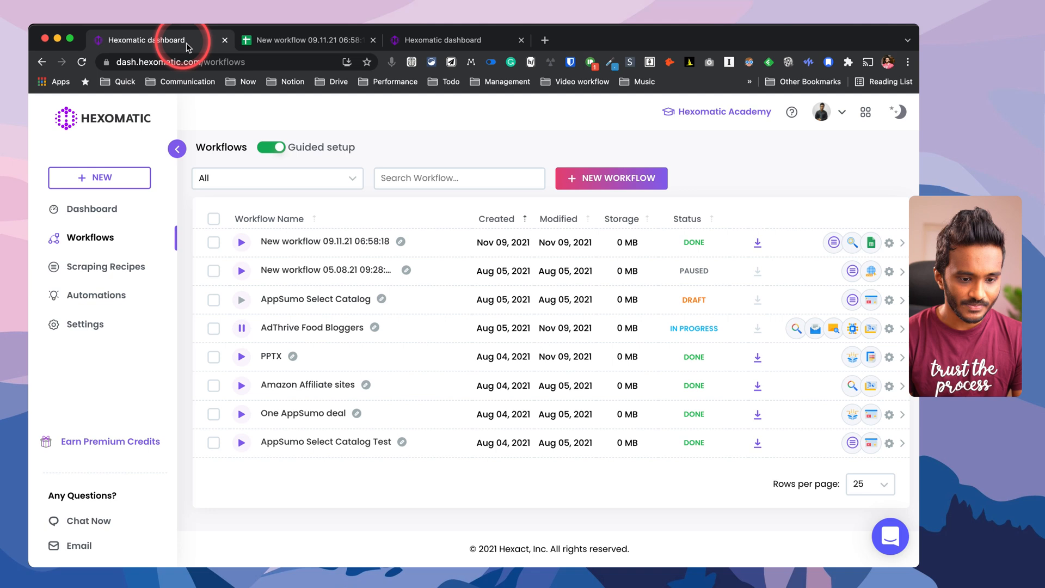
pyautogui.moveTo(870, 242)
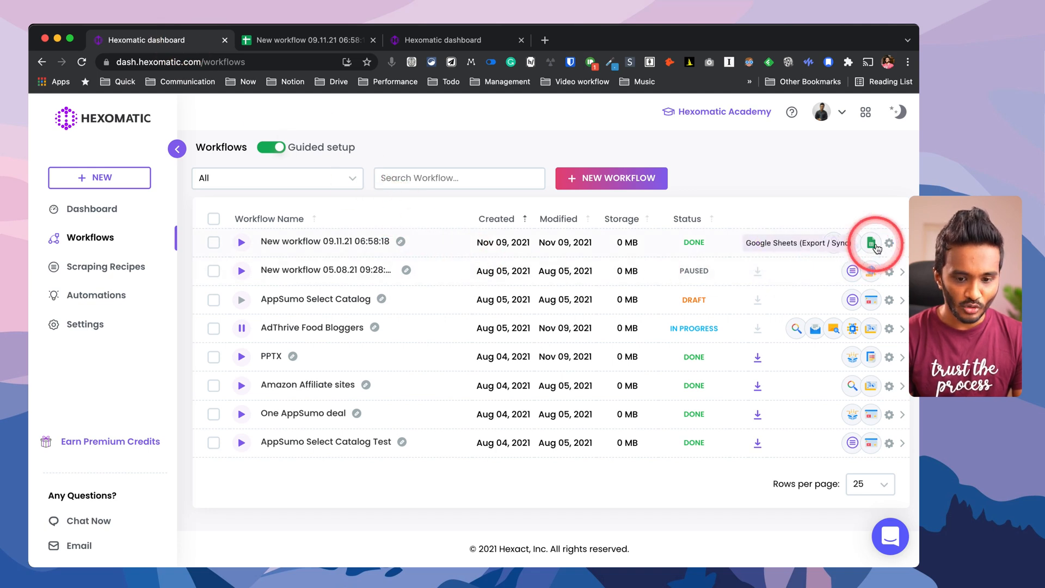
pyautogui.moveTo(375, 327)
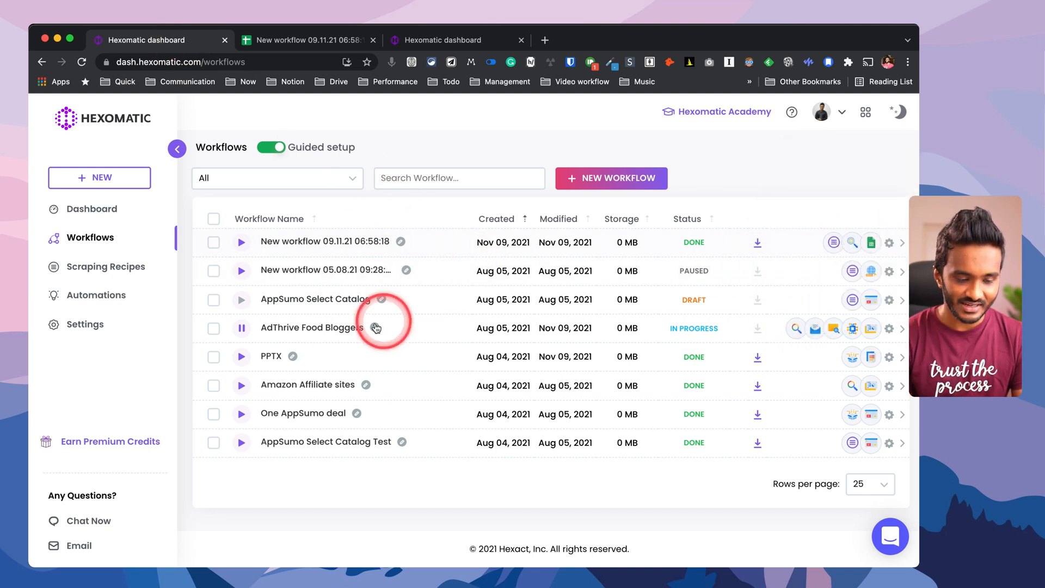
pyautogui.click(311, 327)
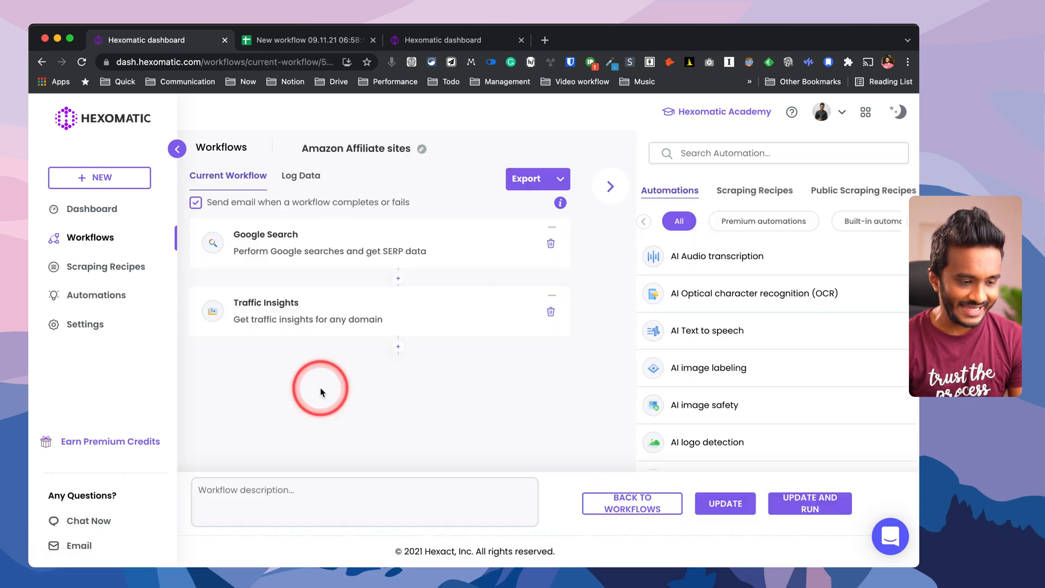
pyautogui.moveTo(280, 249)
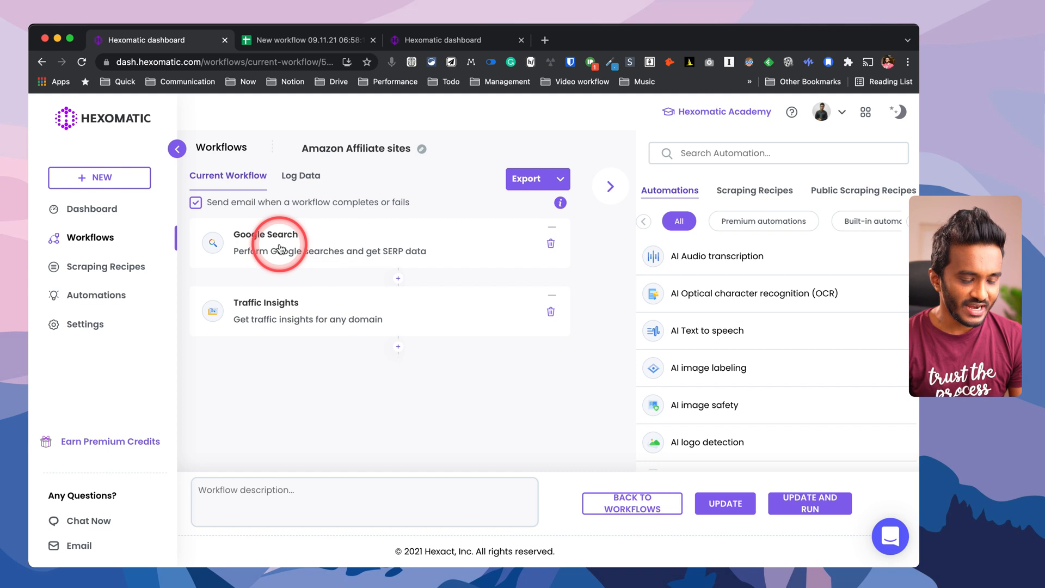
# - Review the Google Search step's keyword settings in the Amazon Affiliate sites workflow
pyautogui.click(266, 243)
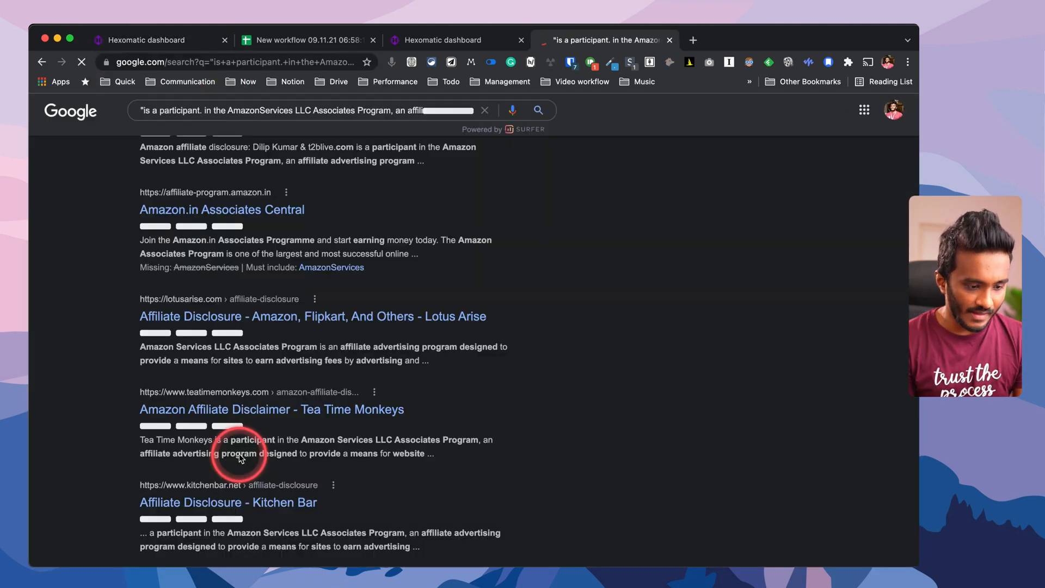
pyautogui.scroll(-3)
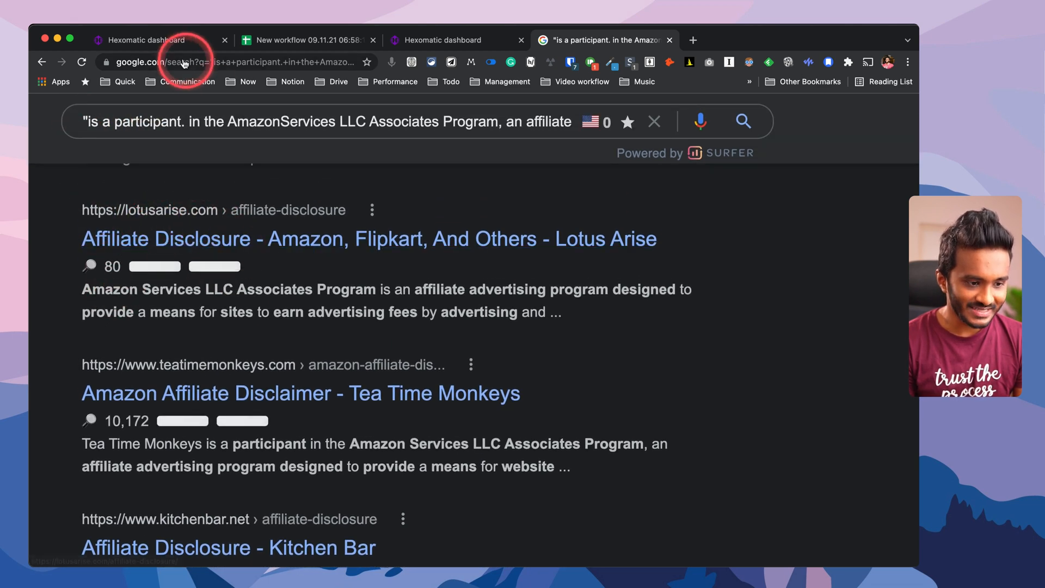
pyautogui.click(147, 41)
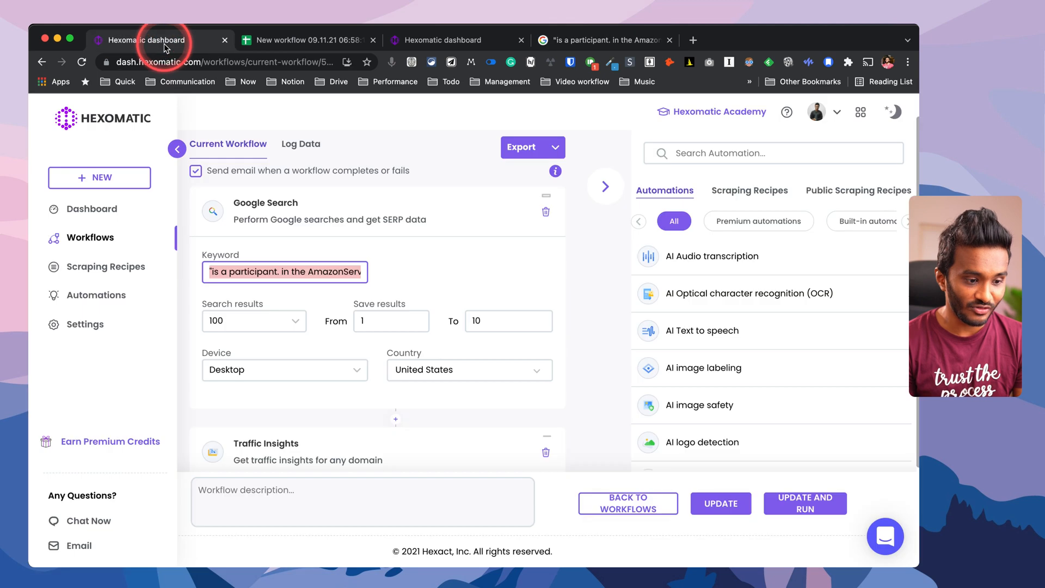
pyautogui.moveTo(256, 306)
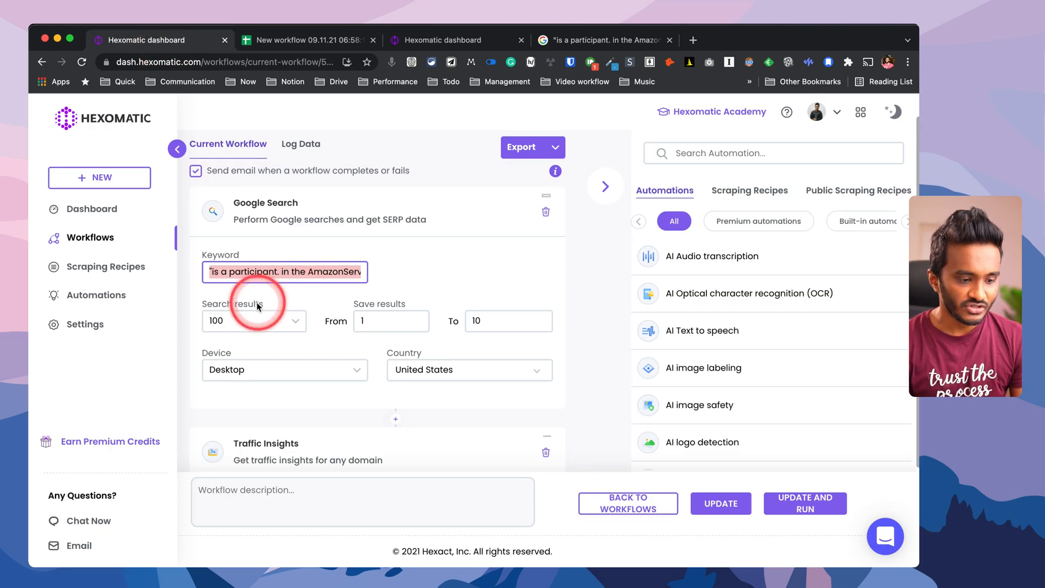
pyautogui.moveTo(288, 351)
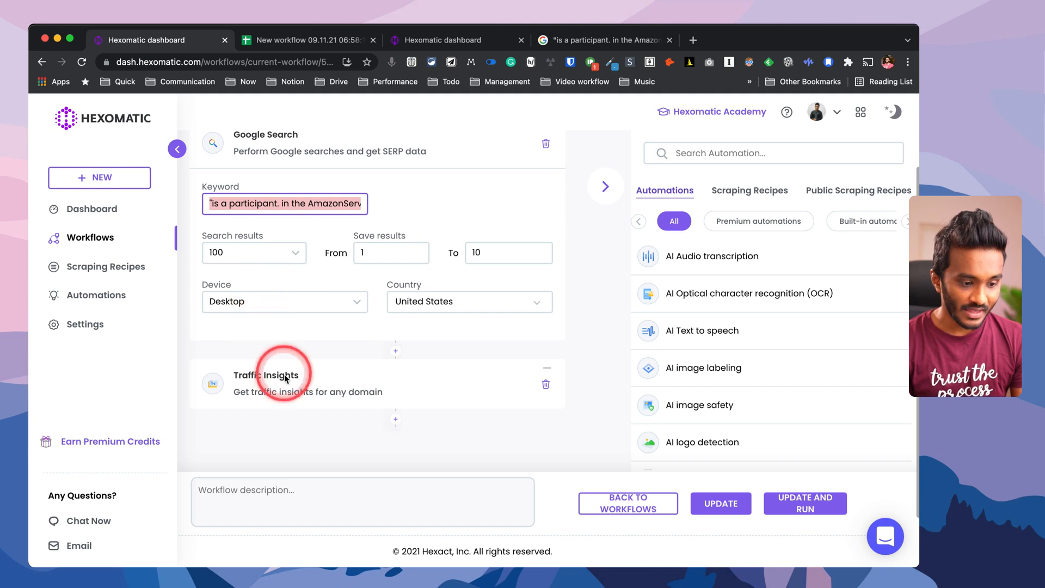
# - Expand the Traffic Insights step settings, then leave the workflow without keeping changes
pyautogui.click(266, 374)
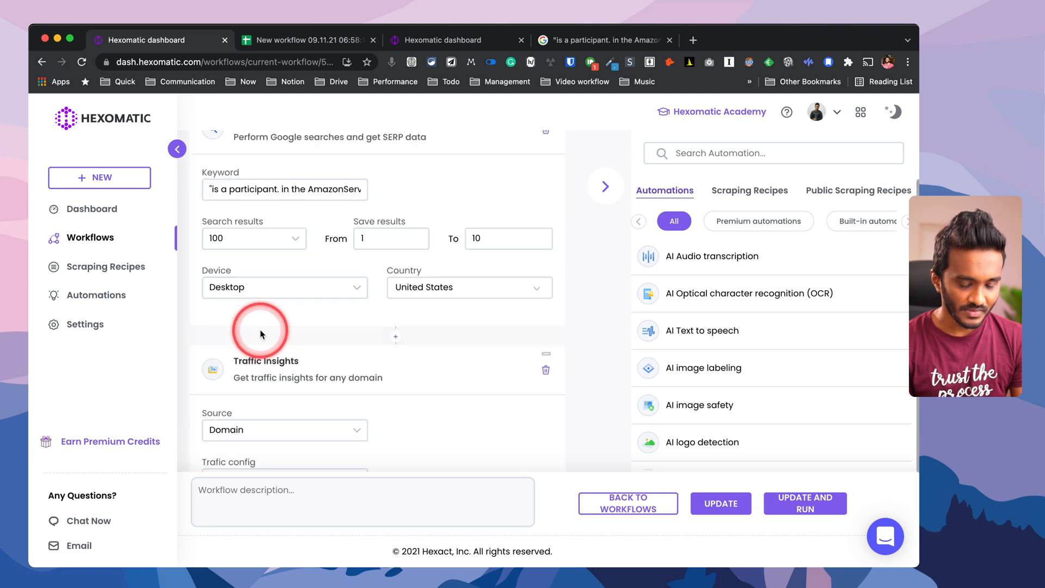
pyautogui.scroll(-3)
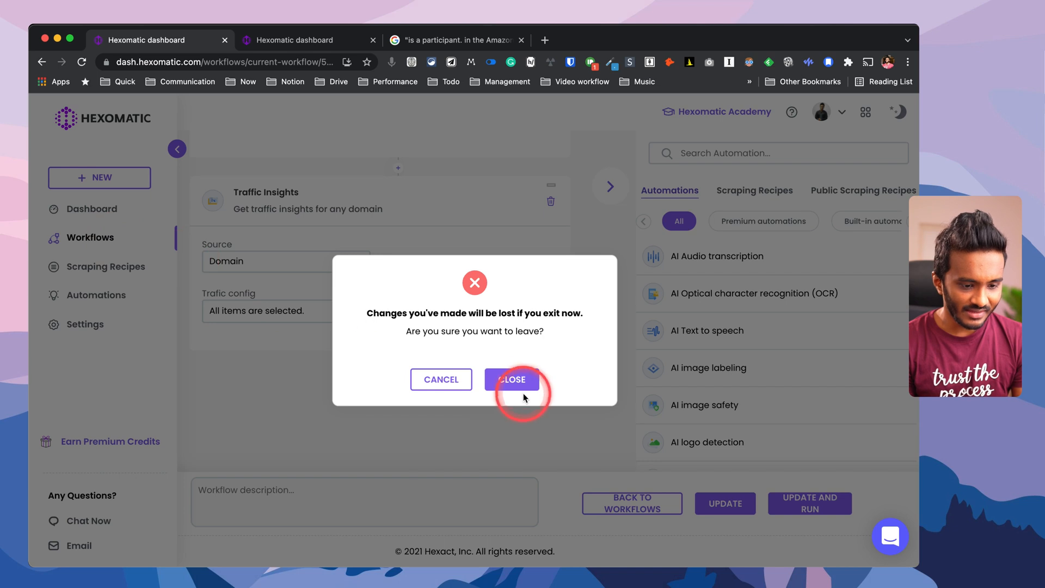
pyautogui.click(511, 379)
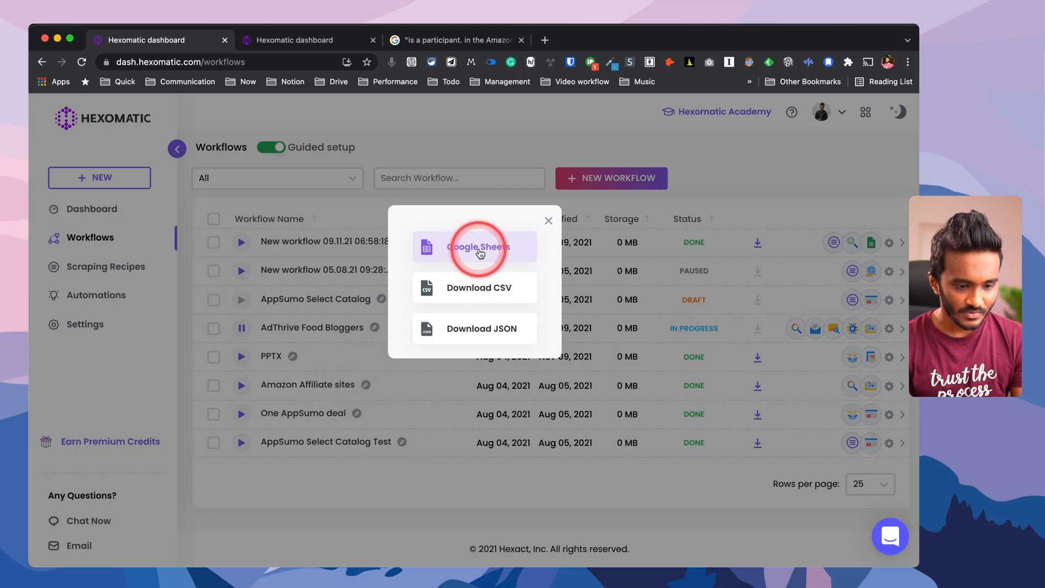
# - Send the results to Google Sheets and look over the site URL, rank_group and ranking columns
pyautogui.click(473, 249)
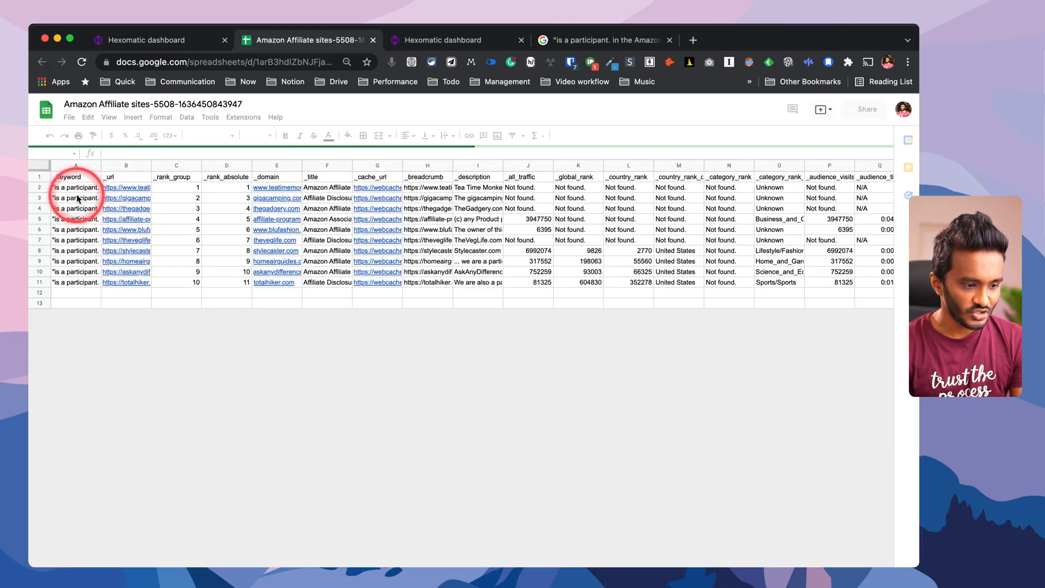
pyautogui.scroll(-3)
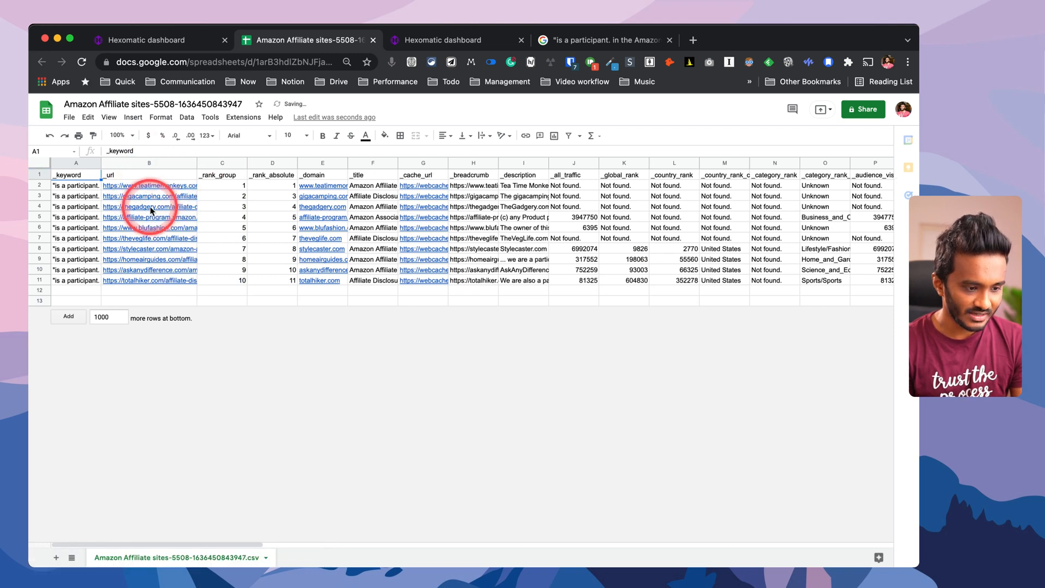
pyautogui.click(222, 186)
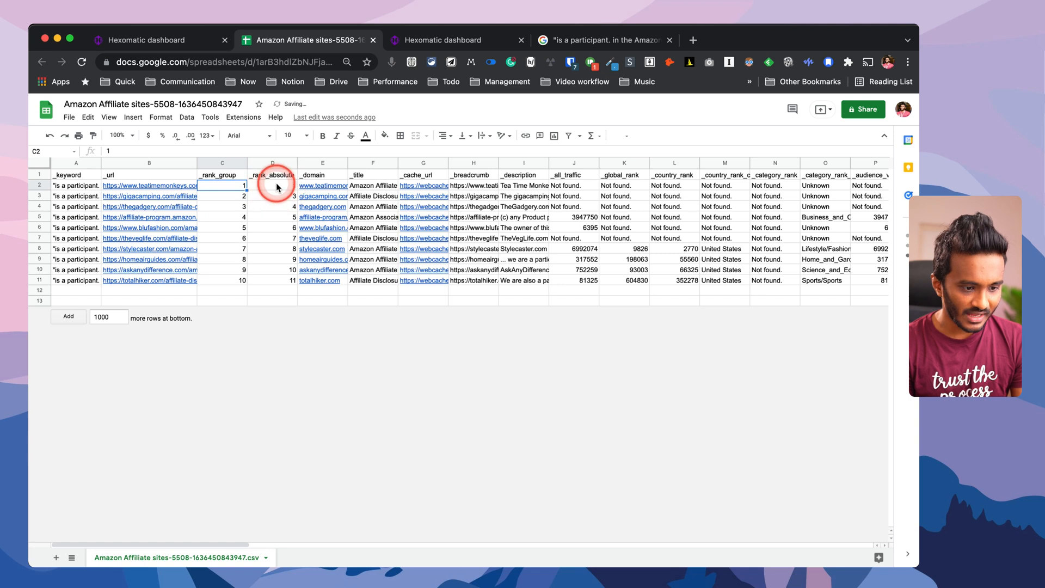
pyautogui.click(272, 185)
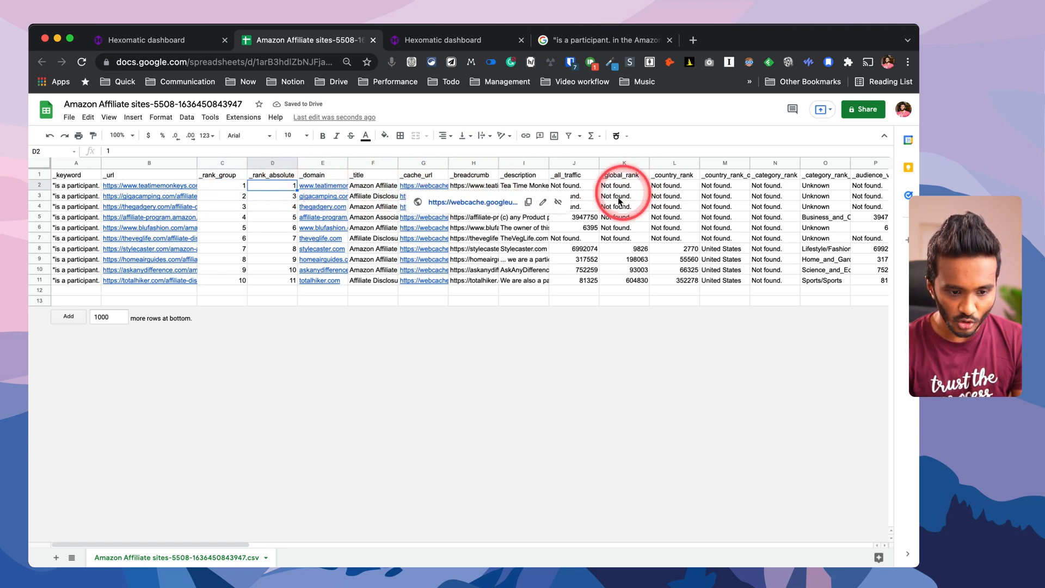
pyautogui.click(574, 195)
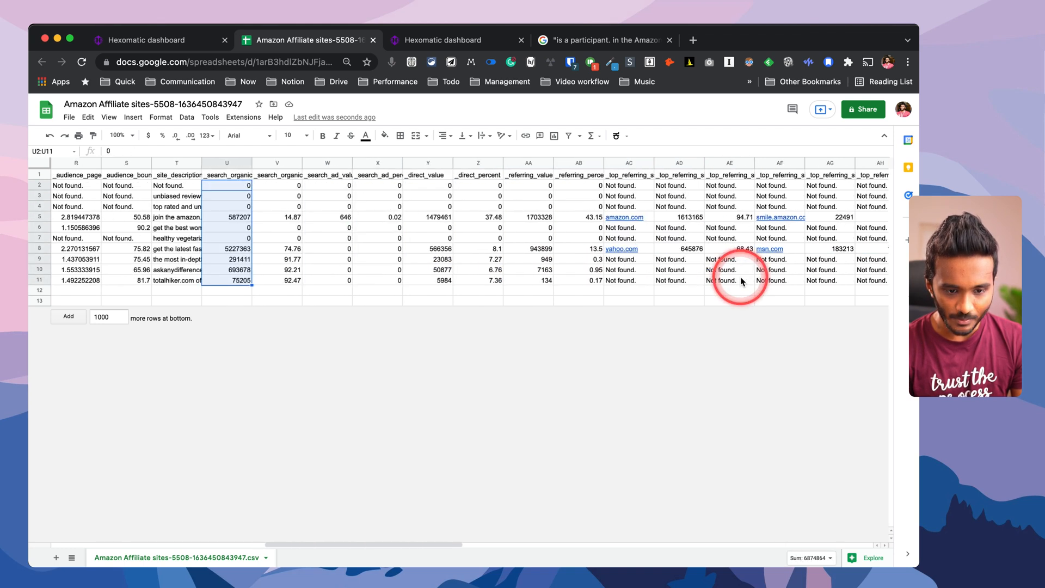
# - Scroll horizontally across the remaining traffic data columns of the ten affiliate sites
pyautogui.hscroll(-3)
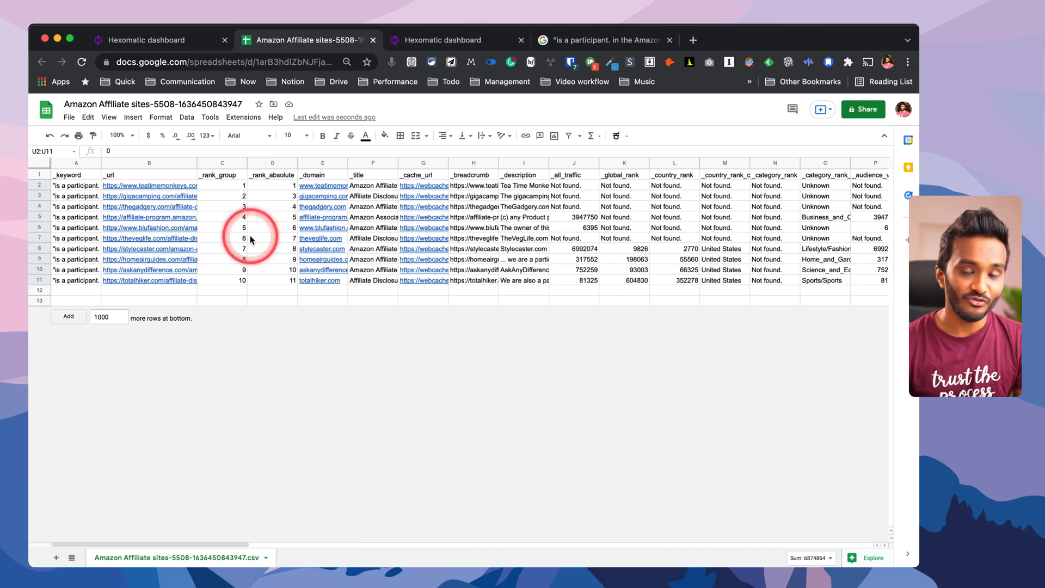
pyautogui.moveTo(257, 251)
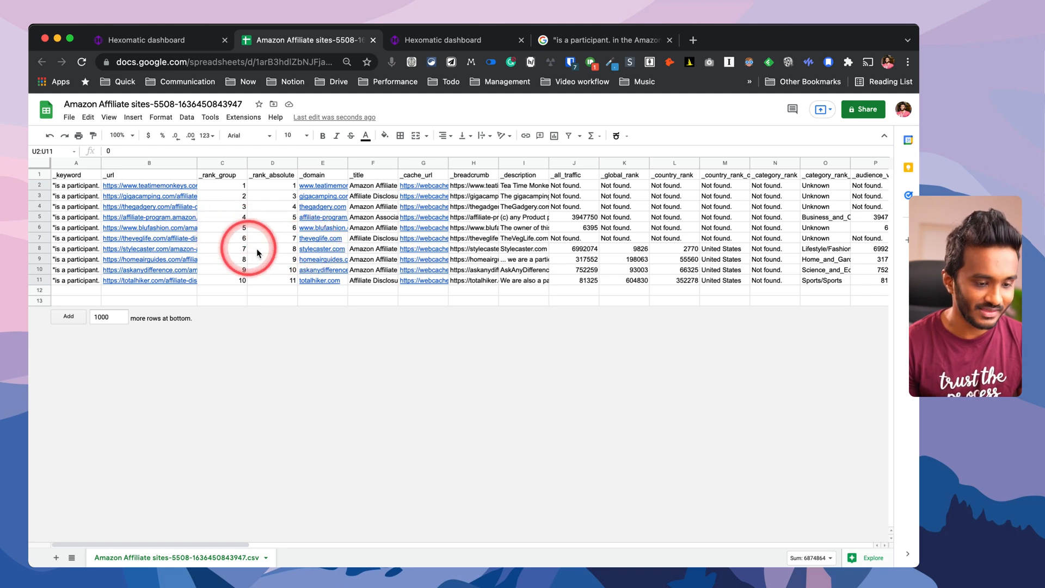
pyautogui.hscroll(3)
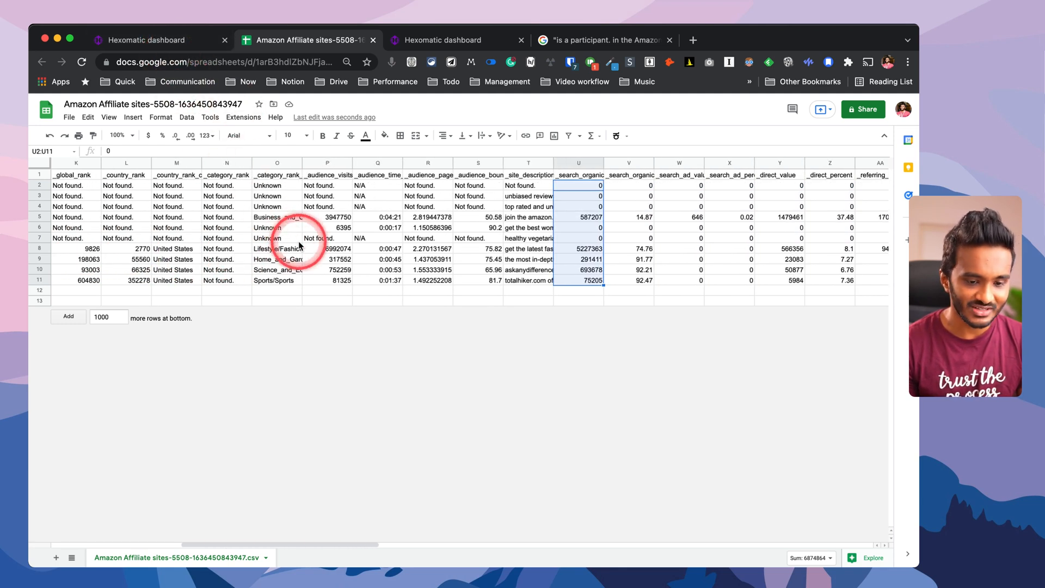
pyautogui.hscroll(3)
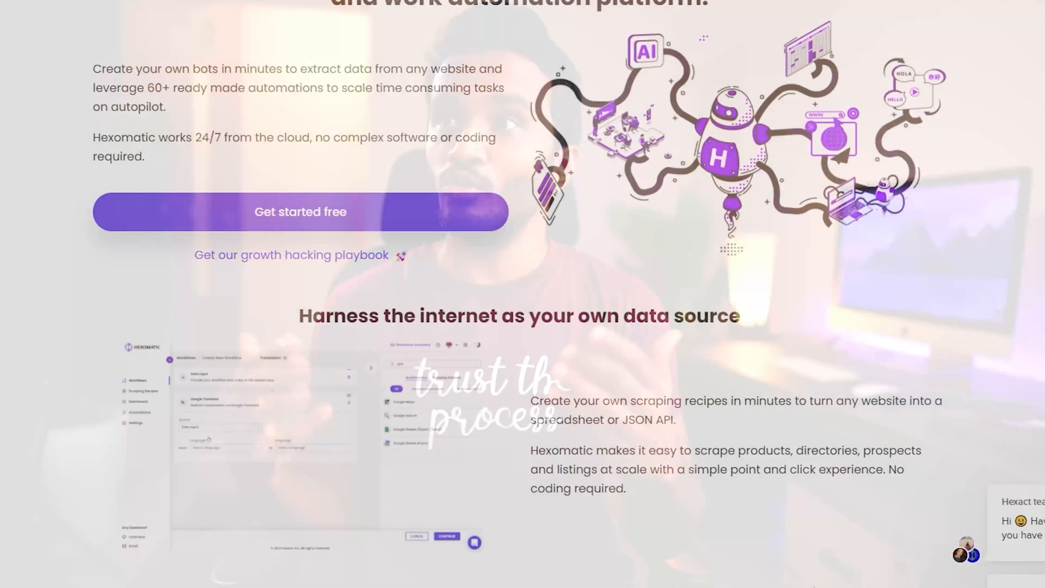
# - Scroll the homepage to the automations overview and roadmap of Zapier and other integrations
pyautogui.scroll(-3)
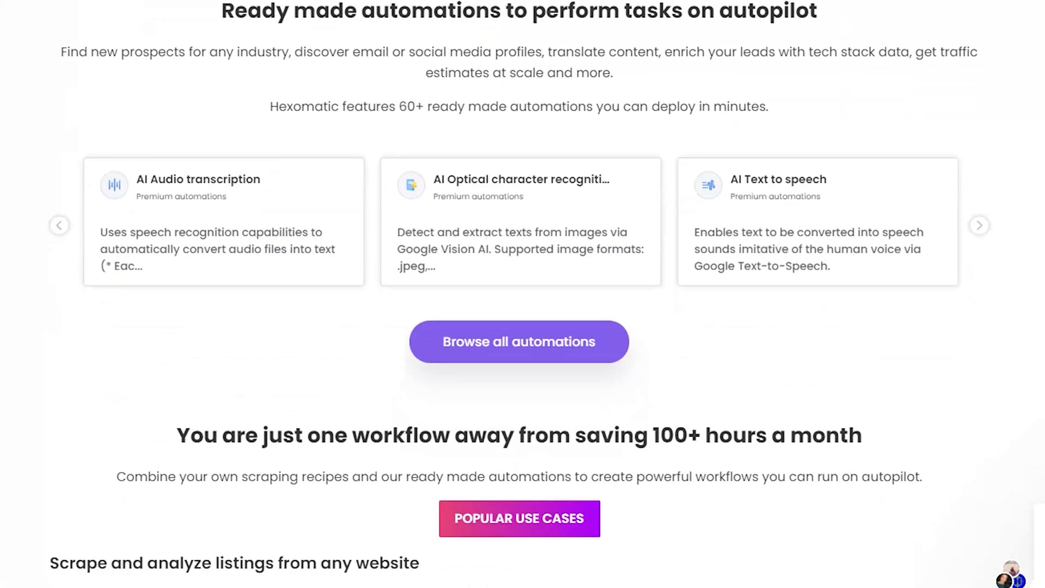
pyautogui.scroll(-3)
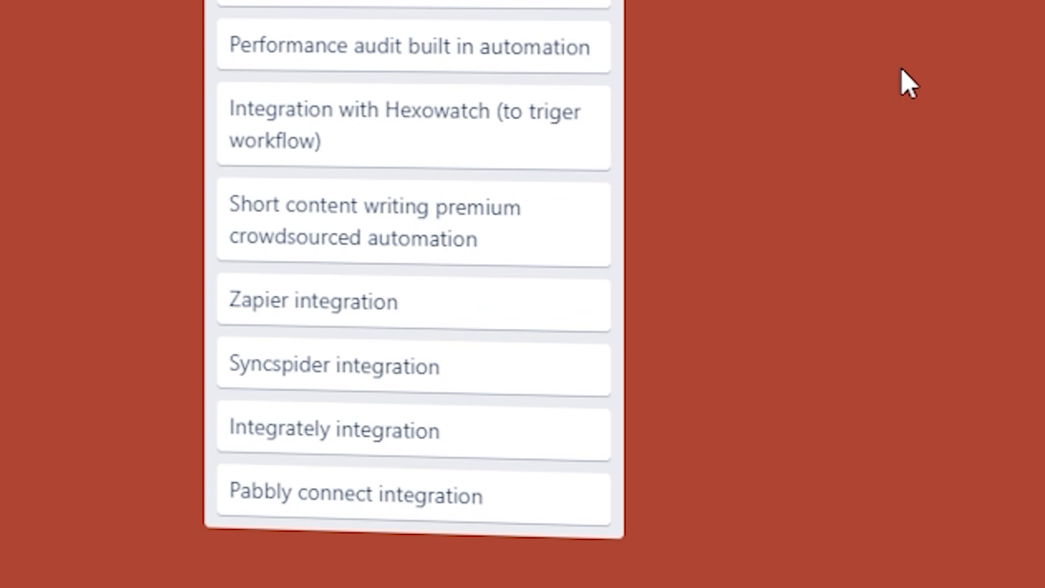
pyautogui.moveTo(790, 443)
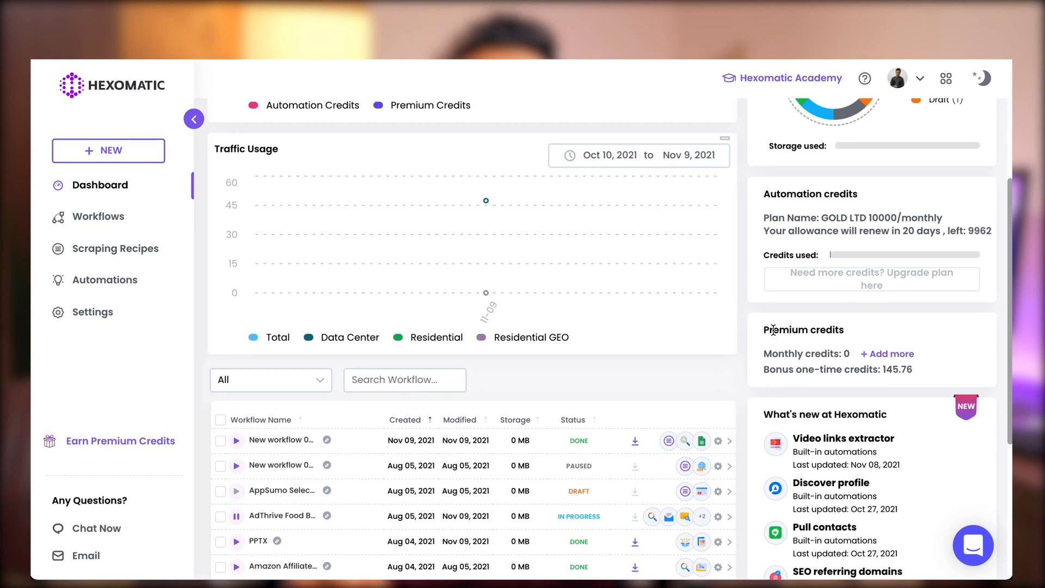
# - Open the Premium credits + Add more payment form, then return to the dashboard
pyautogui.click(887, 352)
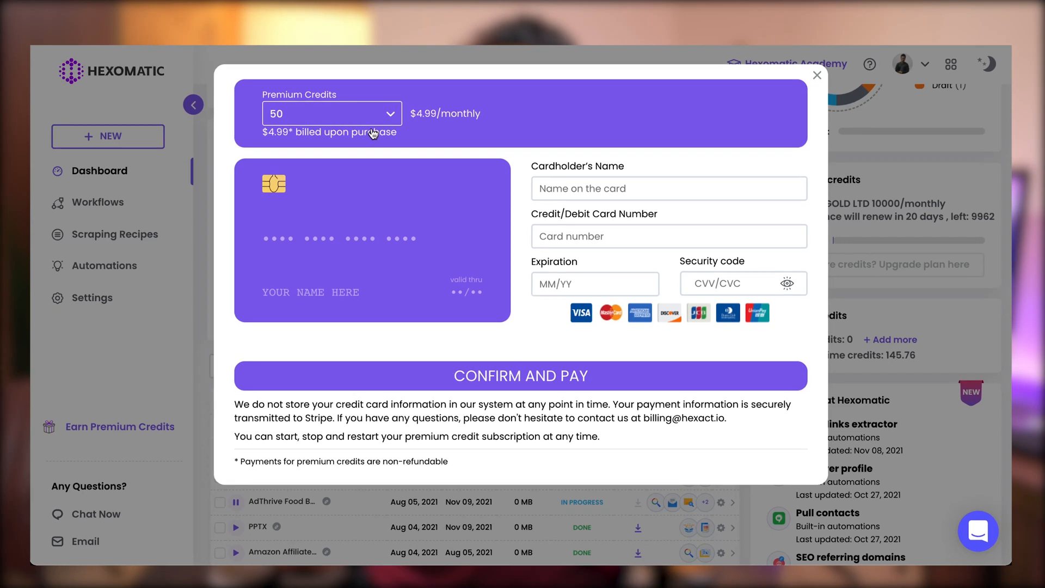
pyautogui.click(817, 75)
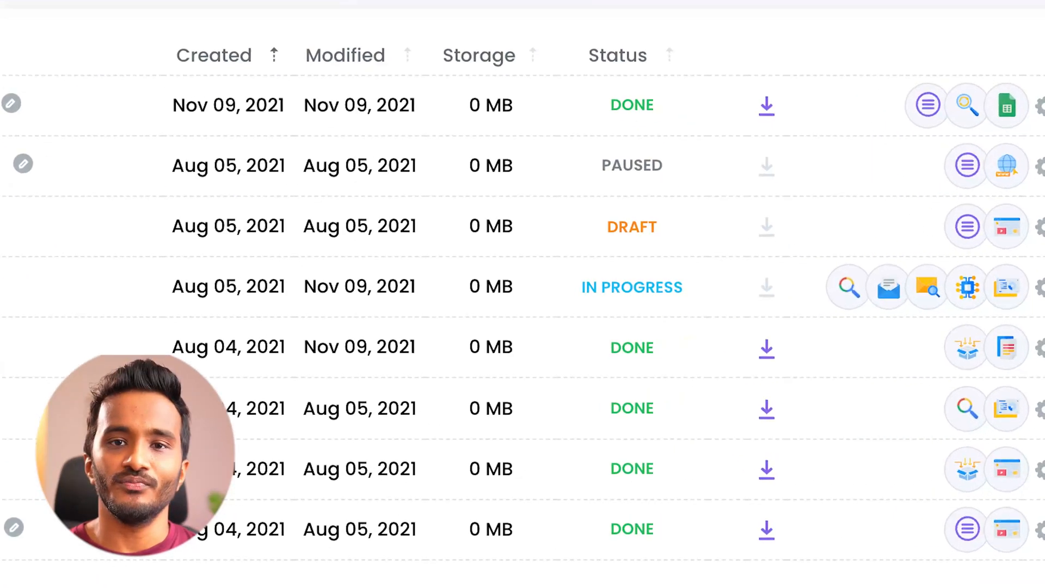